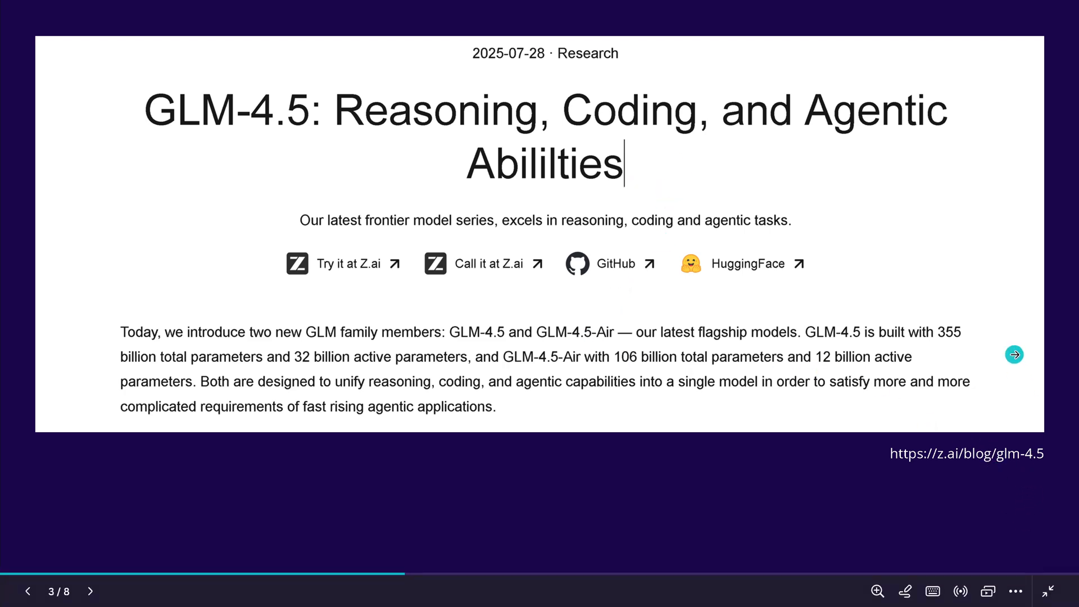
Step: Leave the GLM-4.5 GitHub page for LMArena's side-by-side glm-4.5 vs glm-4.5-air arena
{"action": "left_click", "coordinate": [747, 263]}
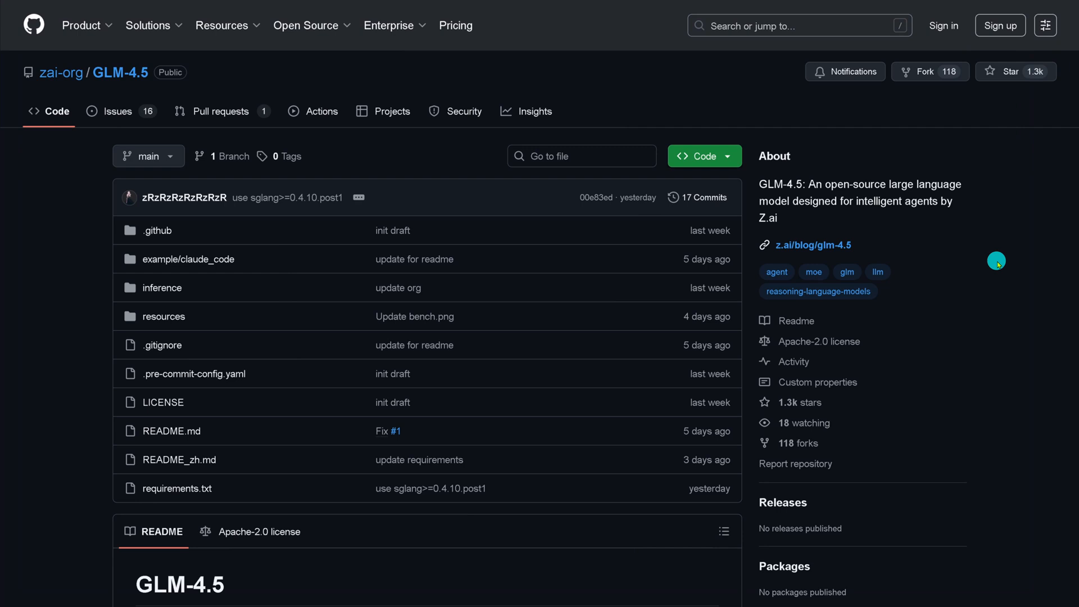
{"action": "mouse_move", "coordinate": [985, 271]}
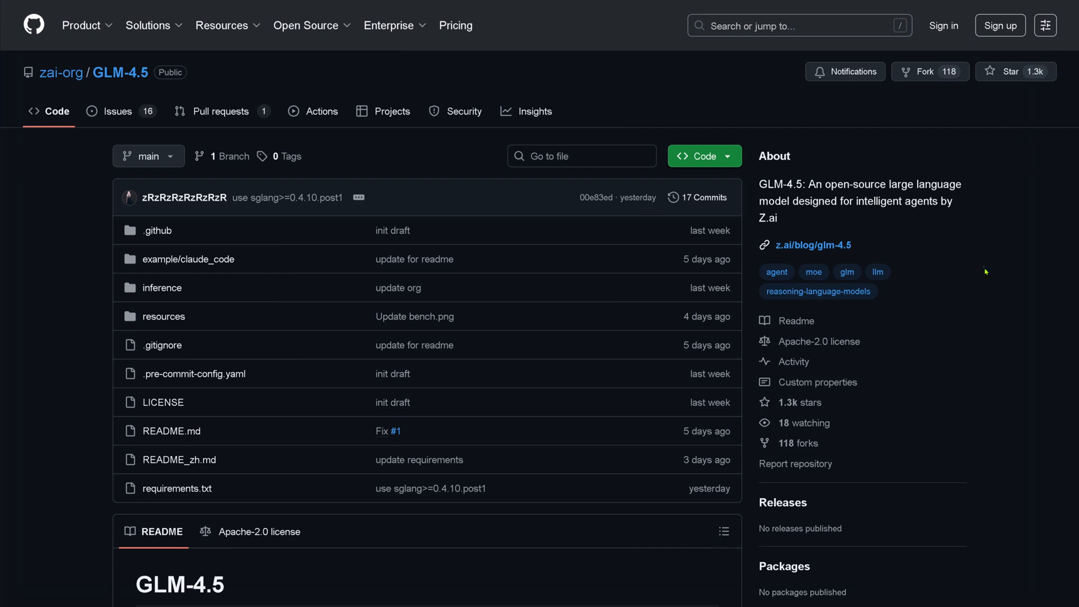
{"action": "mouse_move", "coordinate": [982, 291]}
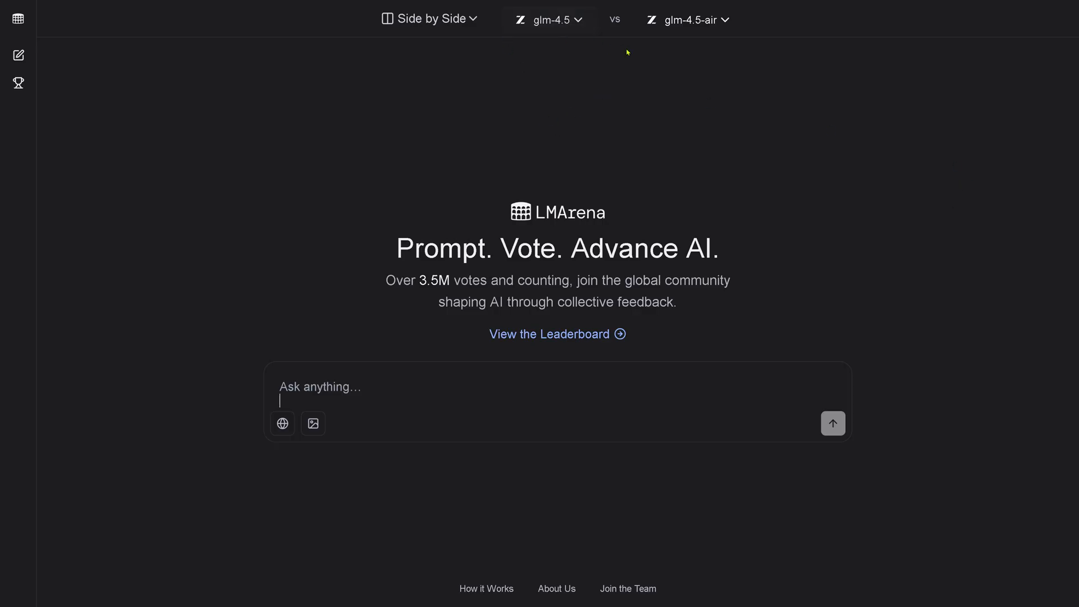
{"action": "mouse_move", "coordinate": [460, 350]}
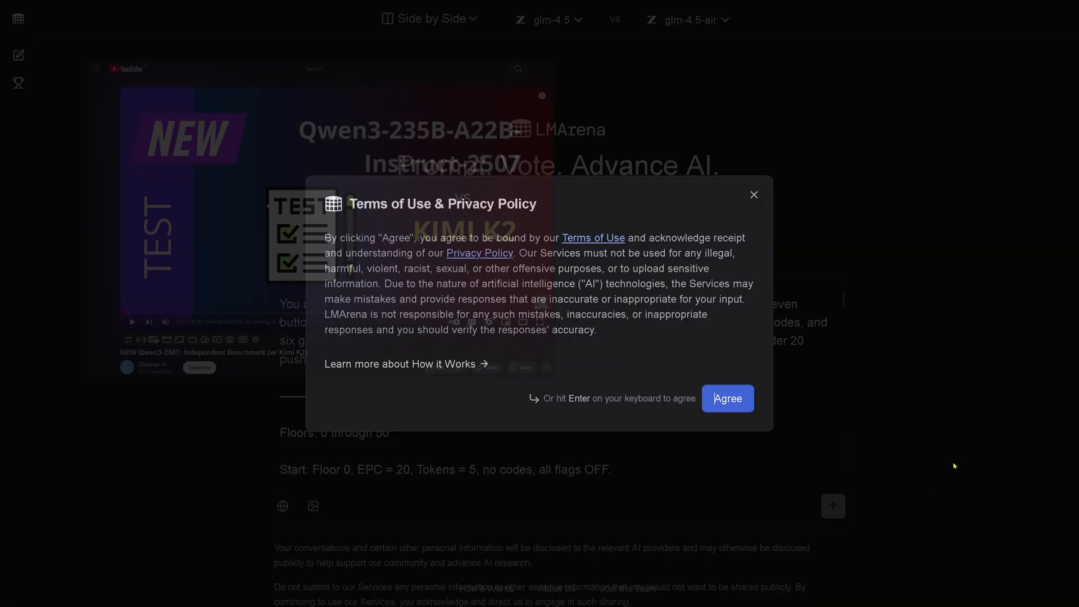
Step: Agree to the terms so the elevator riddle goes to both models
{"action": "left_click", "coordinate": [727, 399]}
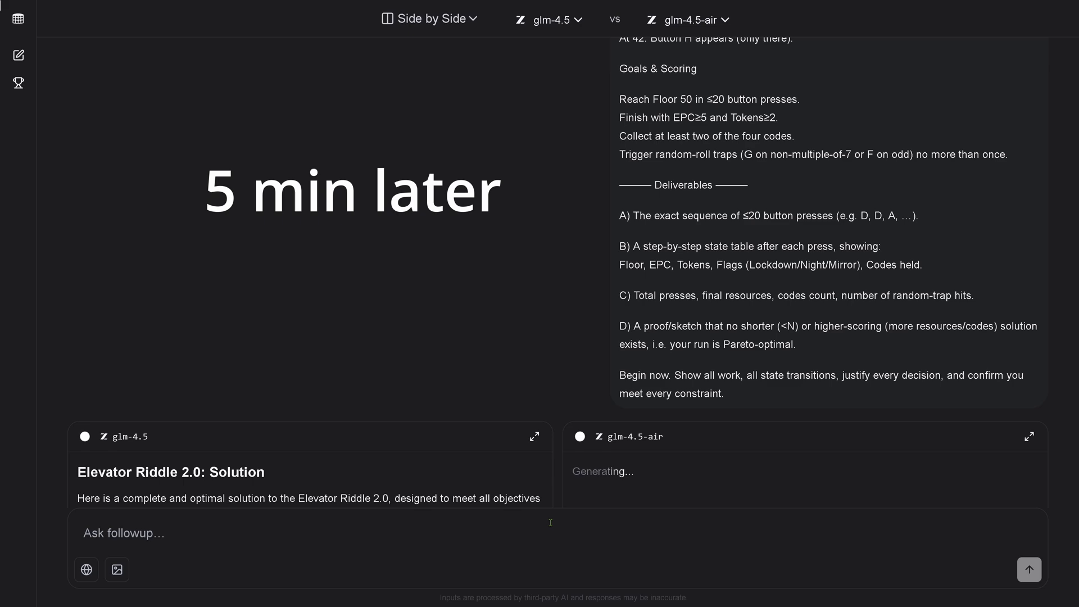
Step: Read glm-4.5's 9-press solution, state table, totals and optimality proof
{"action": "scroll", "scroll_direction": "down", "scroll_amount": 3}
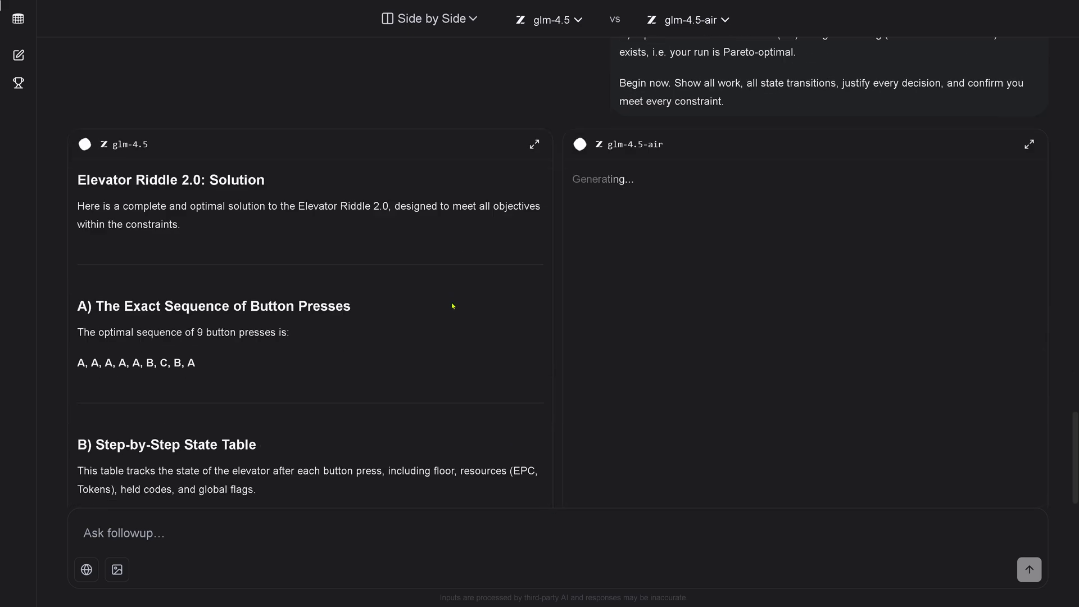
{"action": "scroll", "scroll_direction": "down", "scroll_amount": 3}
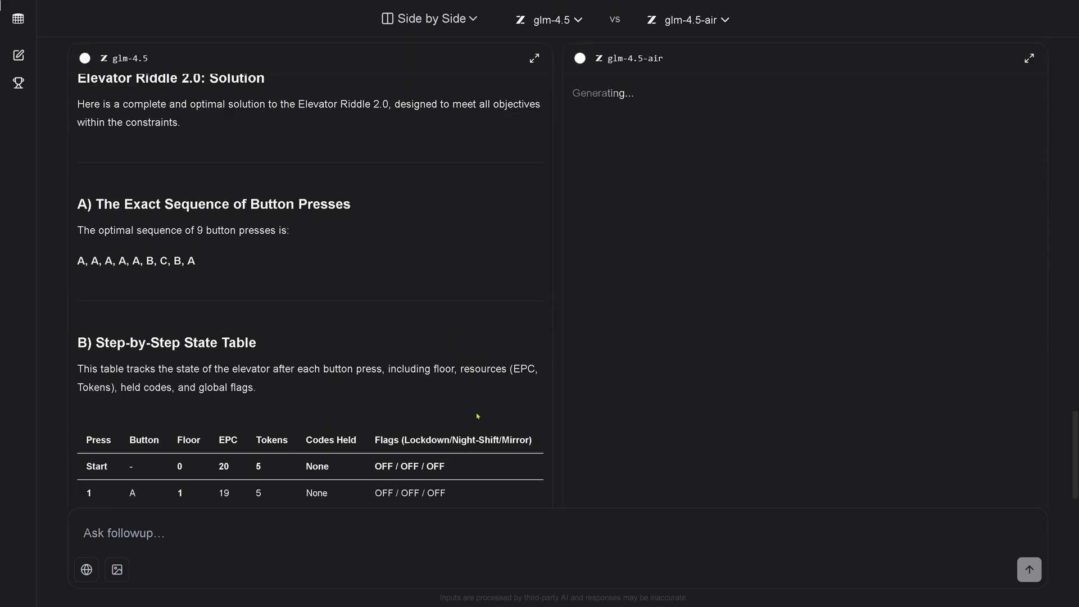
{"action": "scroll", "scroll_direction": "down", "scroll_amount": 3}
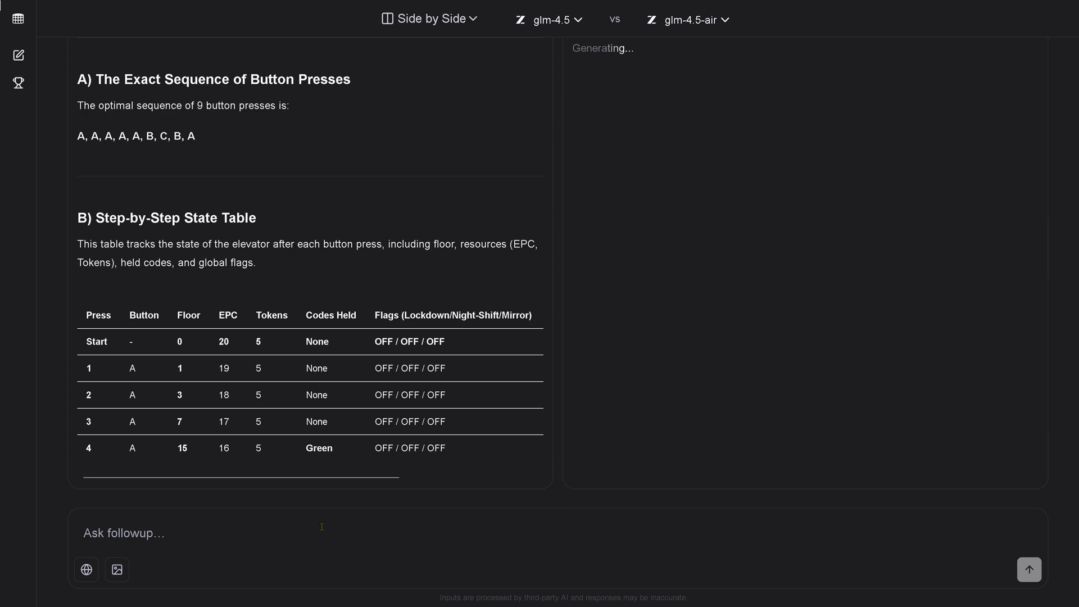
{"action": "scroll", "scroll_direction": "down", "scroll_amount": 3}
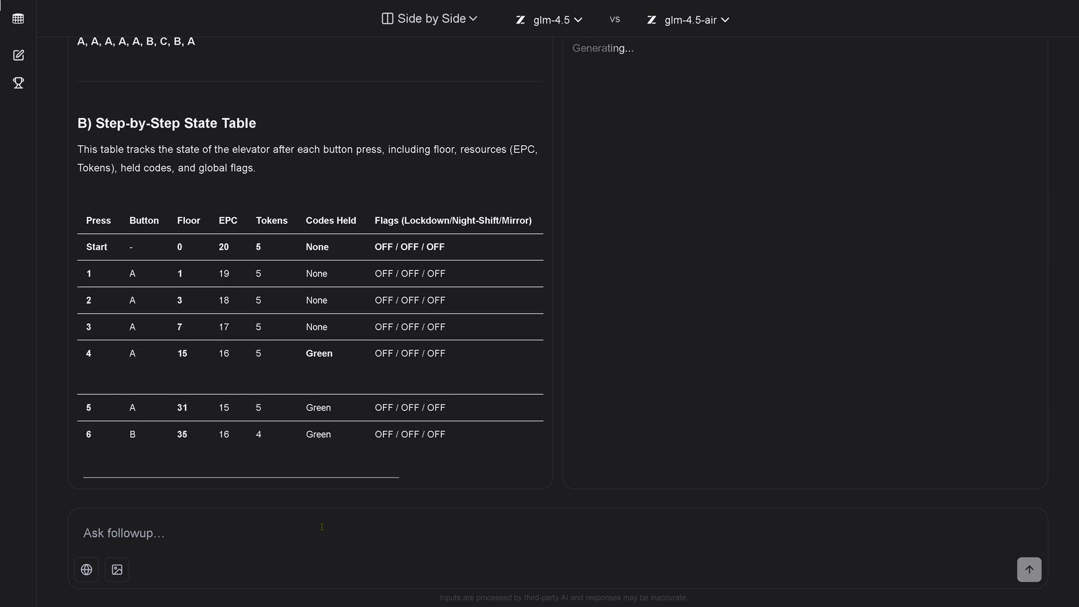
{"action": "scroll", "scroll_direction": "down", "scroll_amount": 3}
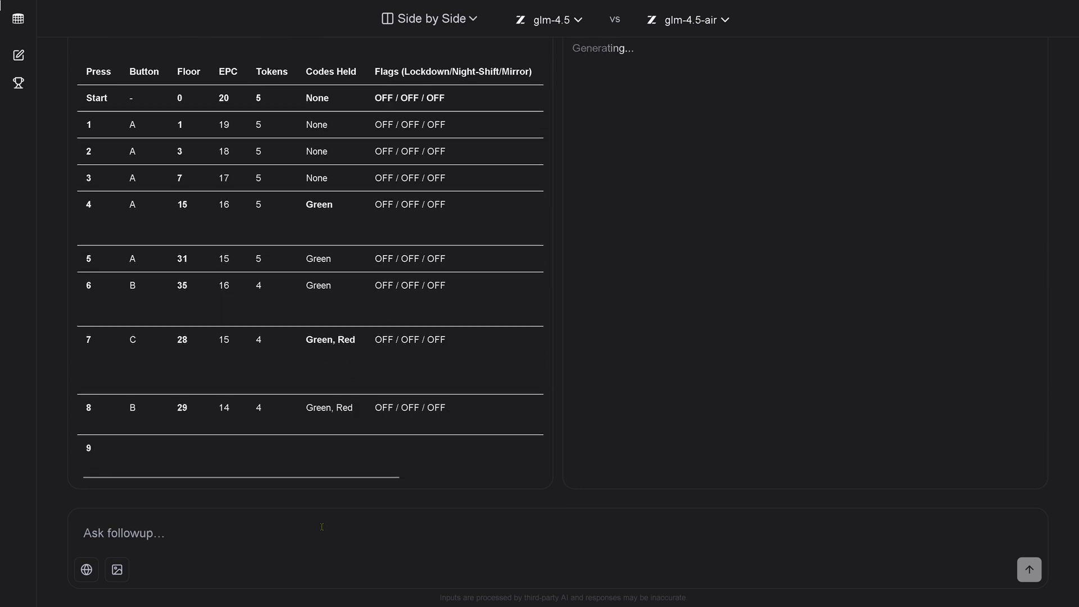
{"action": "scroll", "scroll_direction": "down", "scroll_amount": 3}
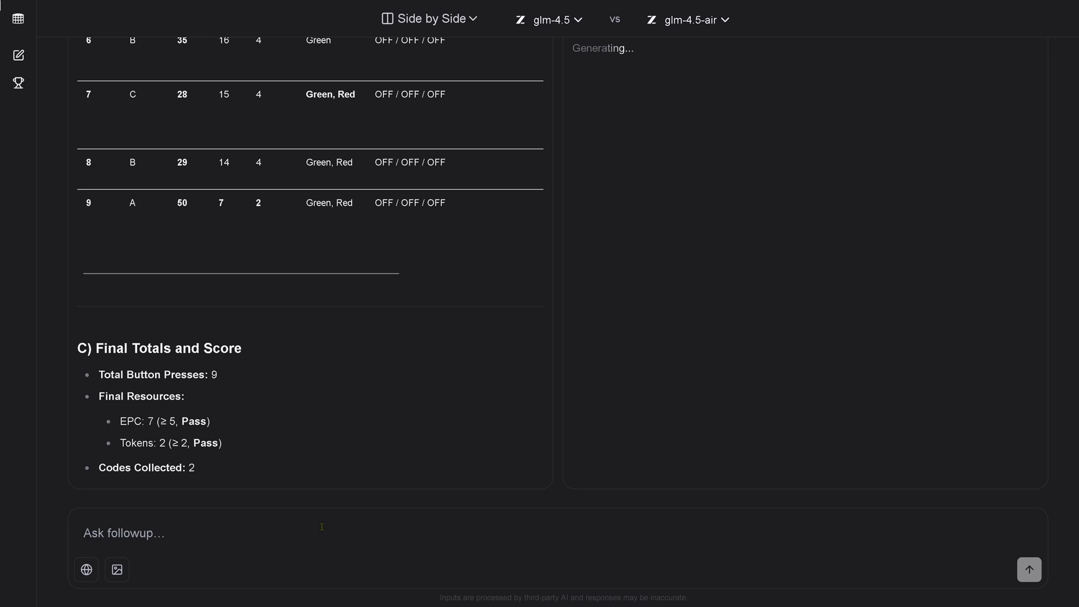
{"action": "scroll", "scroll_direction": "down", "scroll_amount": 3}
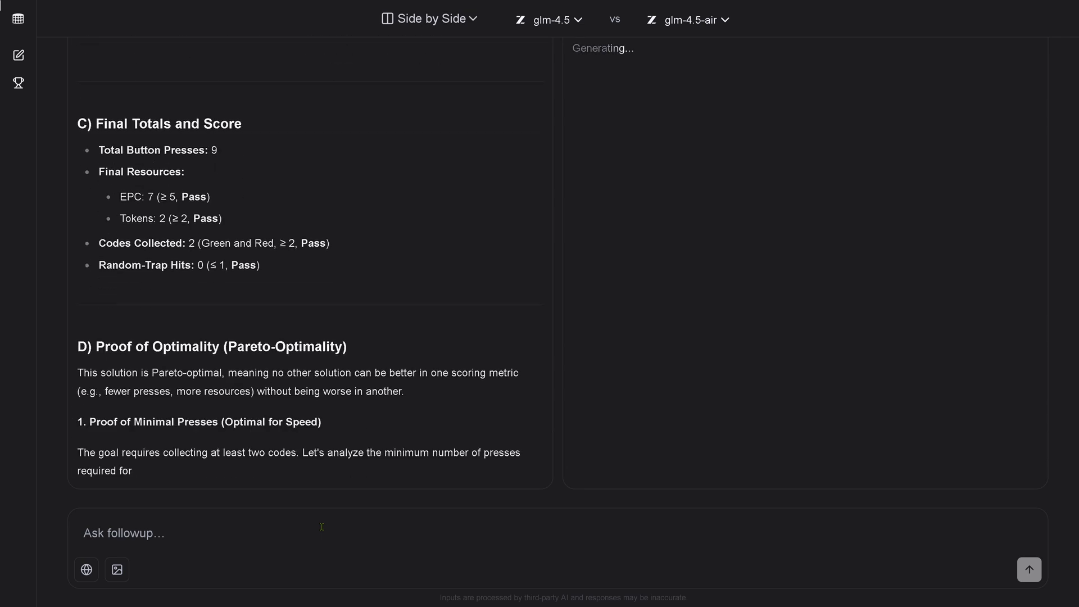
{"action": "scroll", "scroll_direction": "down", "scroll_amount": 3}
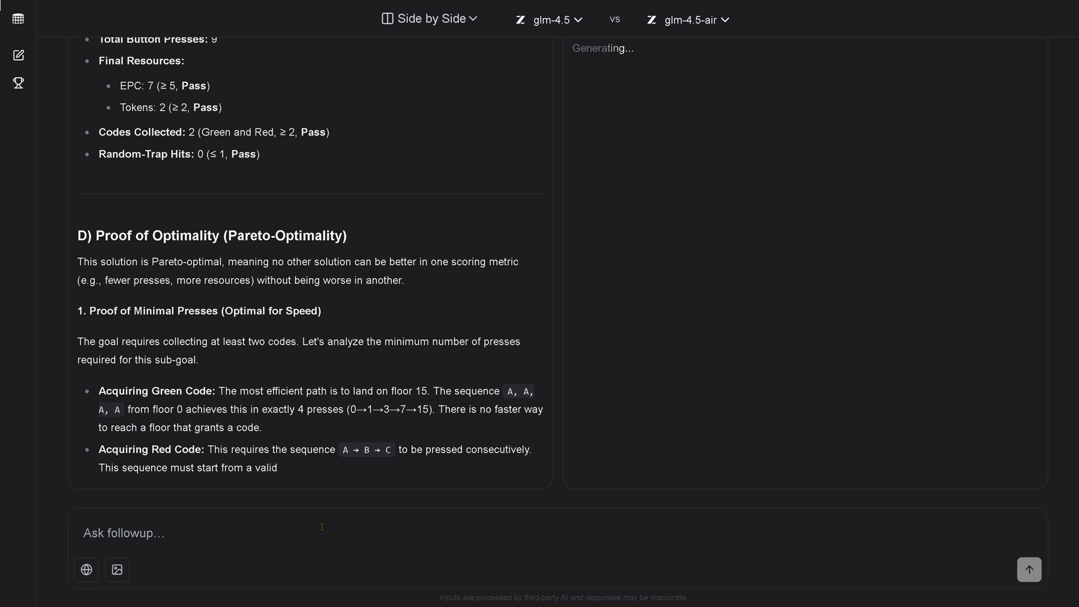
{"action": "scroll", "scroll_direction": "down", "scroll_amount": 3}
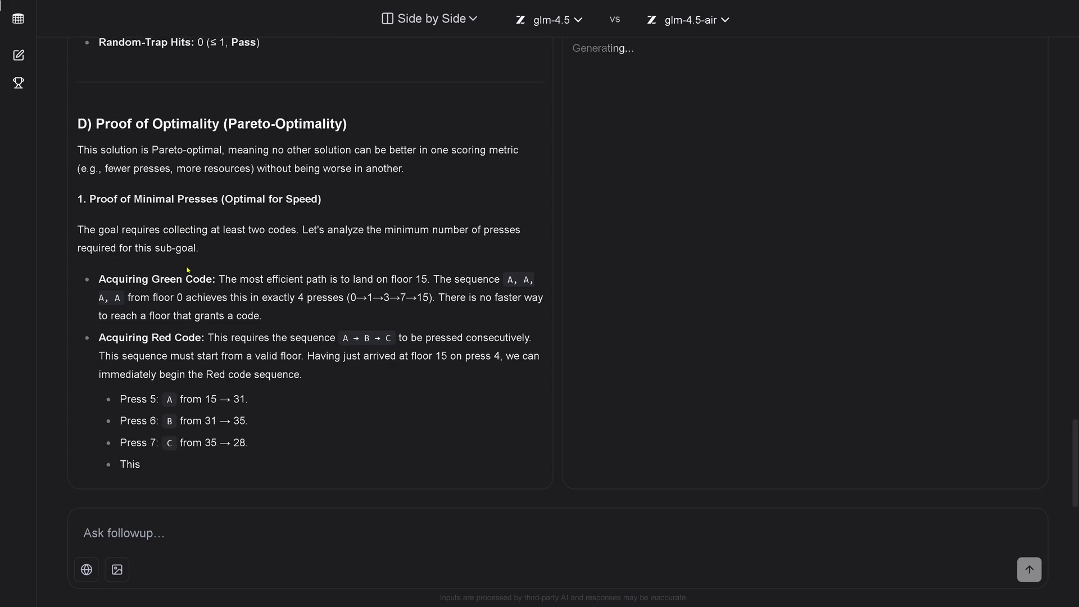
{"action": "scroll", "scroll_direction": "down", "scroll_amount": 3}
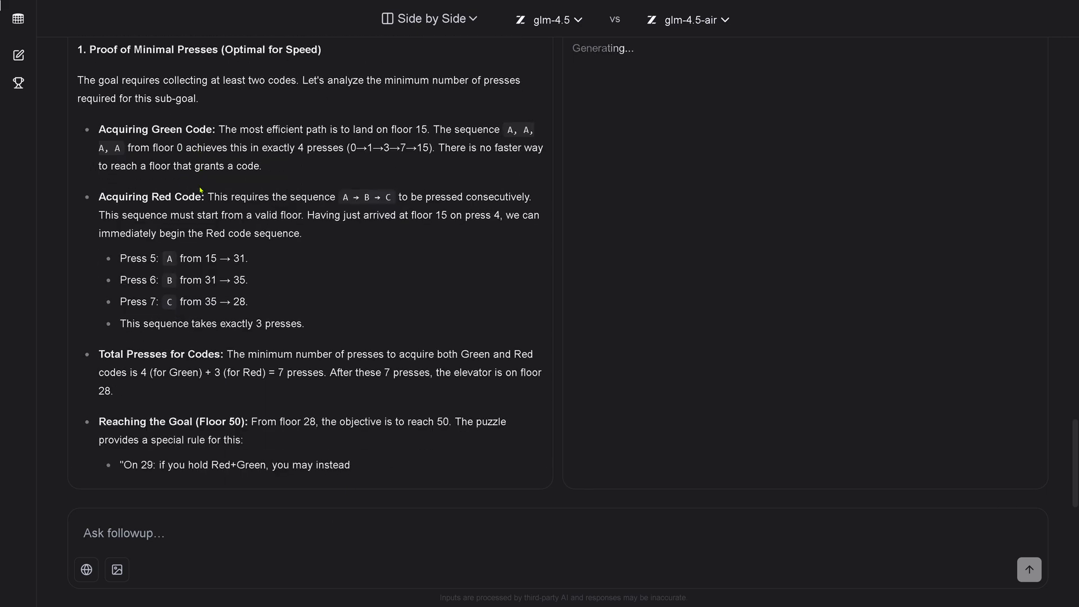
{"action": "scroll", "scroll_direction": "down", "scroll_amount": 3}
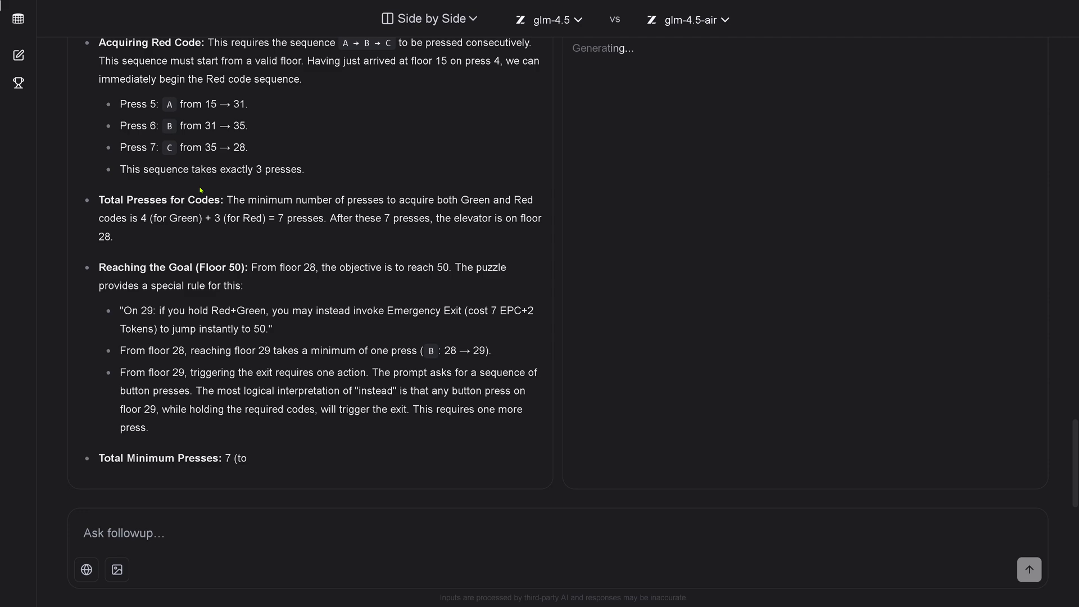
{"action": "scroll", "scroll_direction": "down", "scroll_amount": 3}
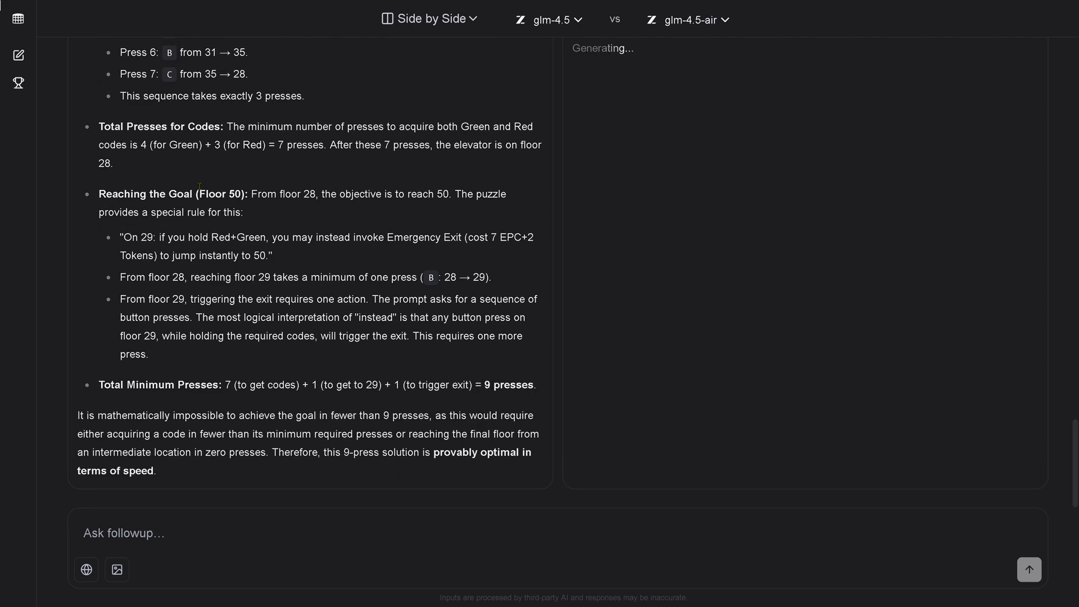
{"action": "scroll", "scroll_direction": "down", "scroll_amount": 3}
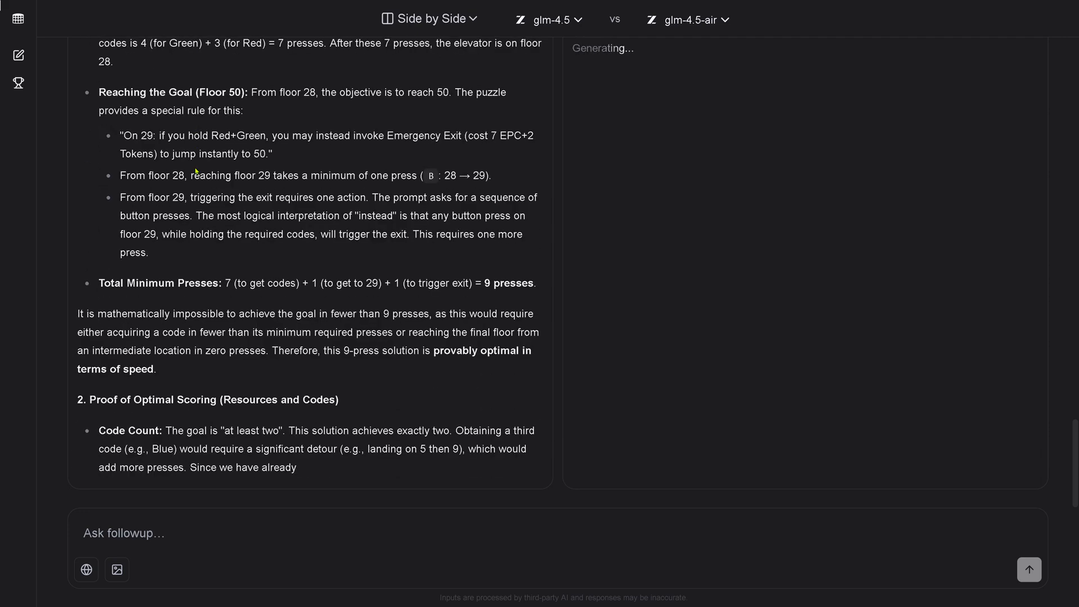
{"action": "scroll", "scroll_direction": "down", "scroll_amount": 3}
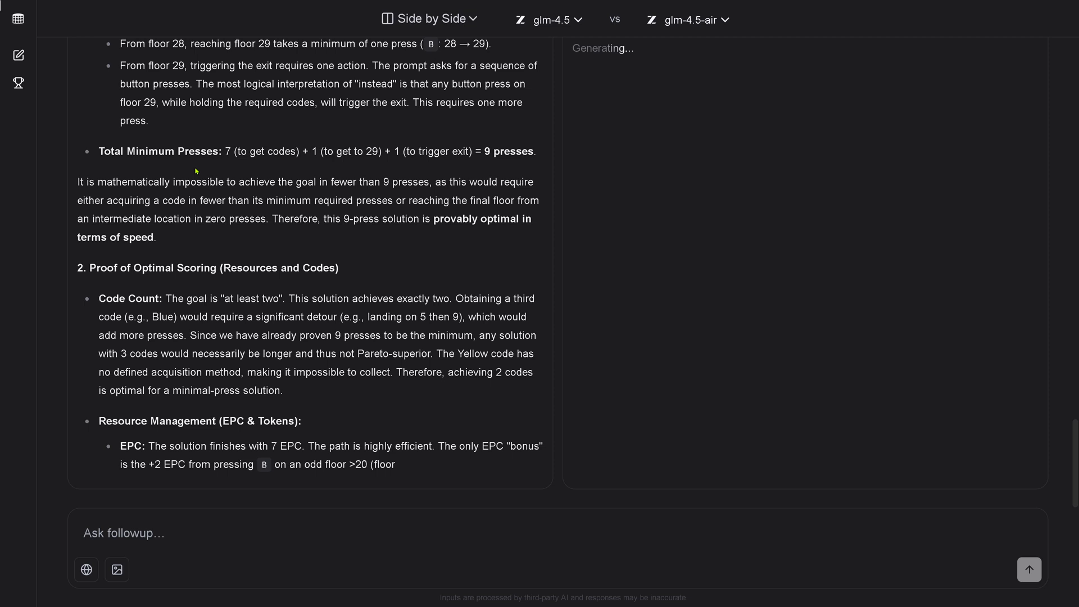
{"action": "scroll", "scroll_direction": "down", "scroll_amount": 3}
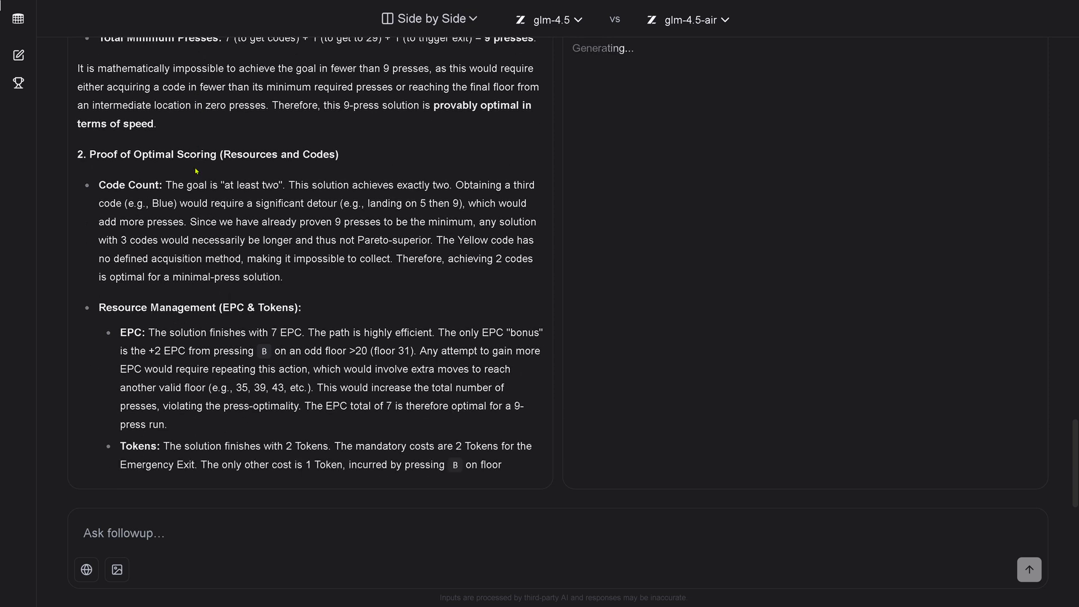
{"action": "scroll", "scroll_direction": "down", "scroll_amount": 3}
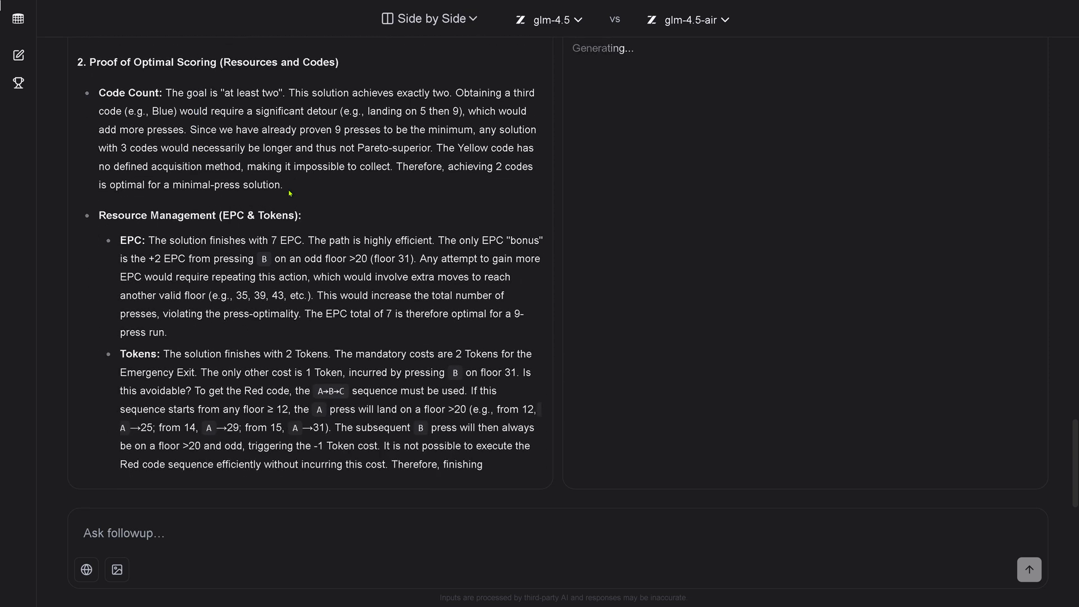
{"action": "scroll", "scroll_direction": "down", "scroll_amount": 3}
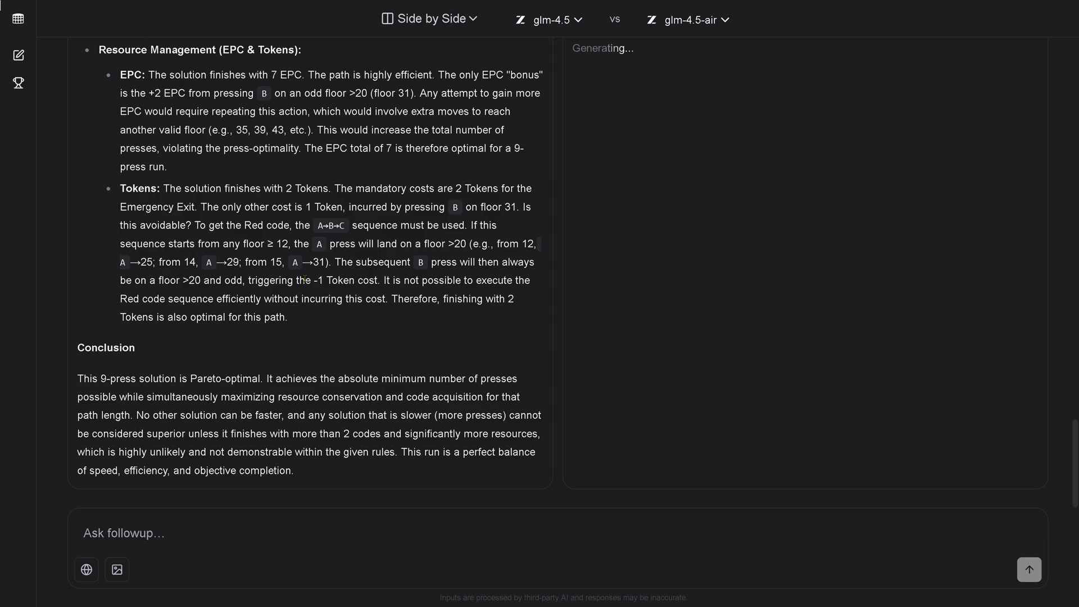
{"action": "scroll", "scroll_direction": "up", "scroll_amount": 3}
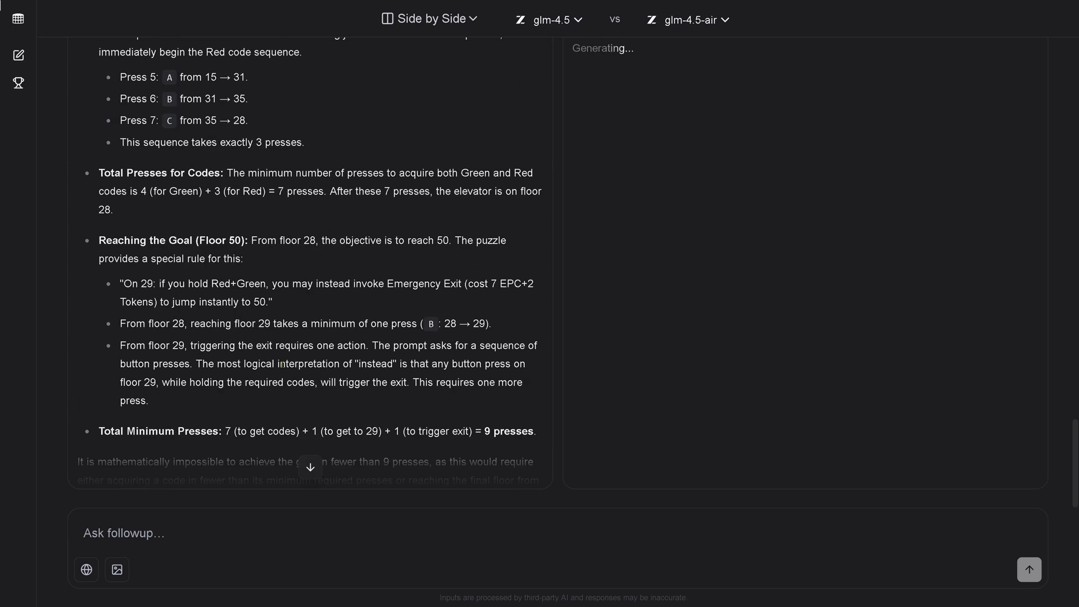
{"action": "scroll", "scroll_direction": "up", "scroll_amount": 3}
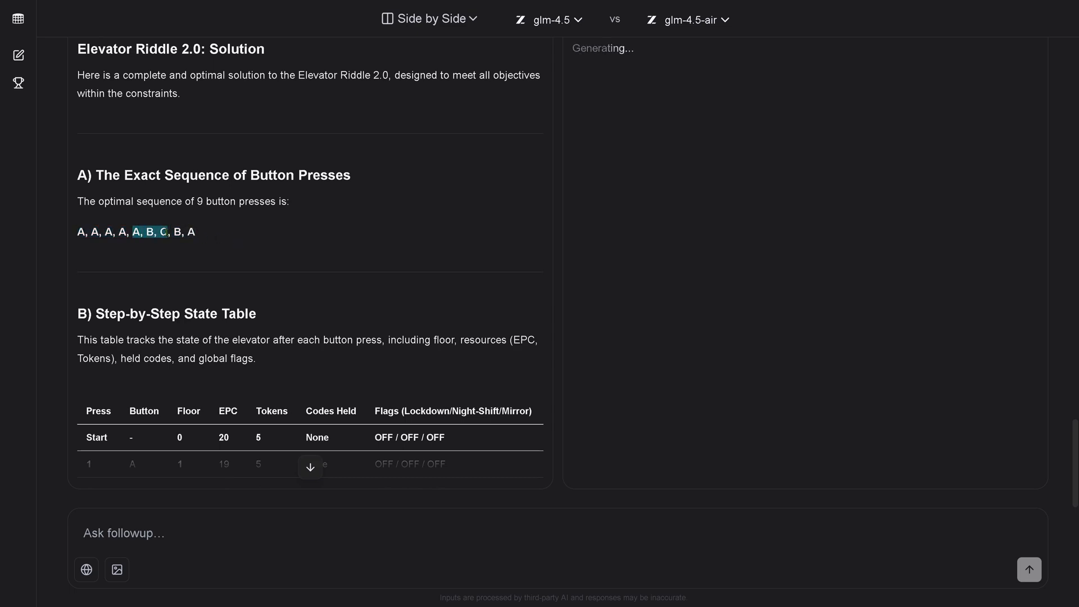
{"action": "mouse_move", "coordinate": [257, 258]}
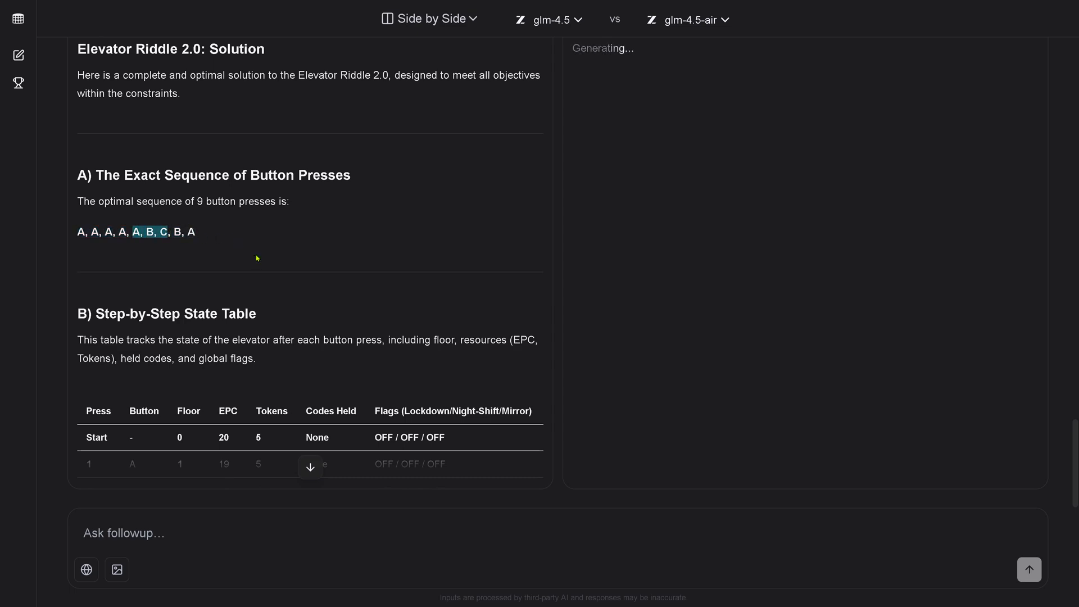
{"action": "scroll", "scroll_direction": "down", "scroll_amount": 3}
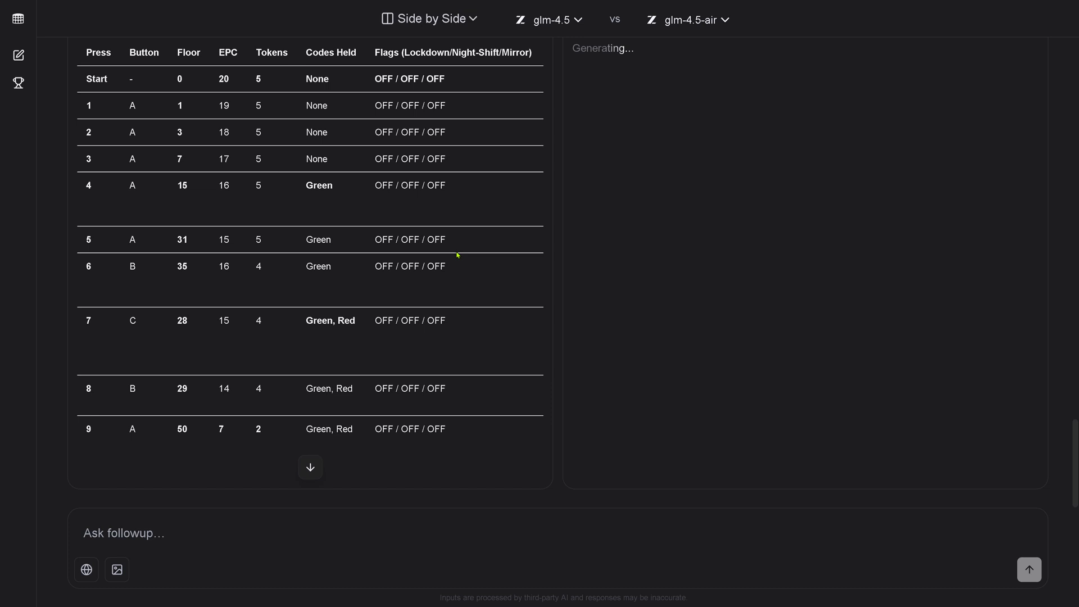
{"action": "scroll", "scroll_direction": "down", "scroll_amount": 3}
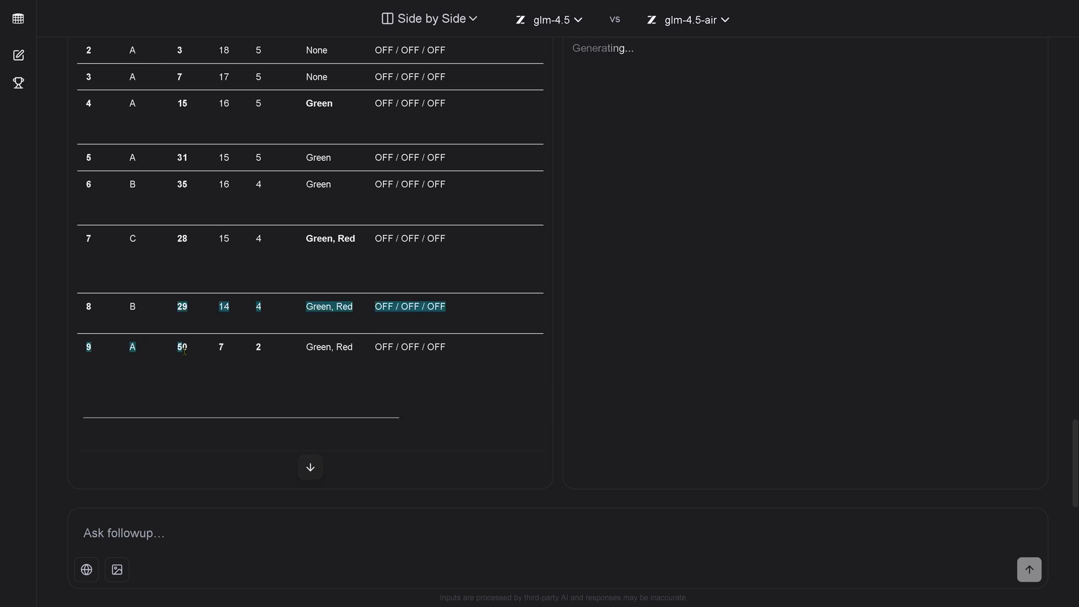
{"action": "scroll", "scroll_direction": "down", "scroll_amount": 3}
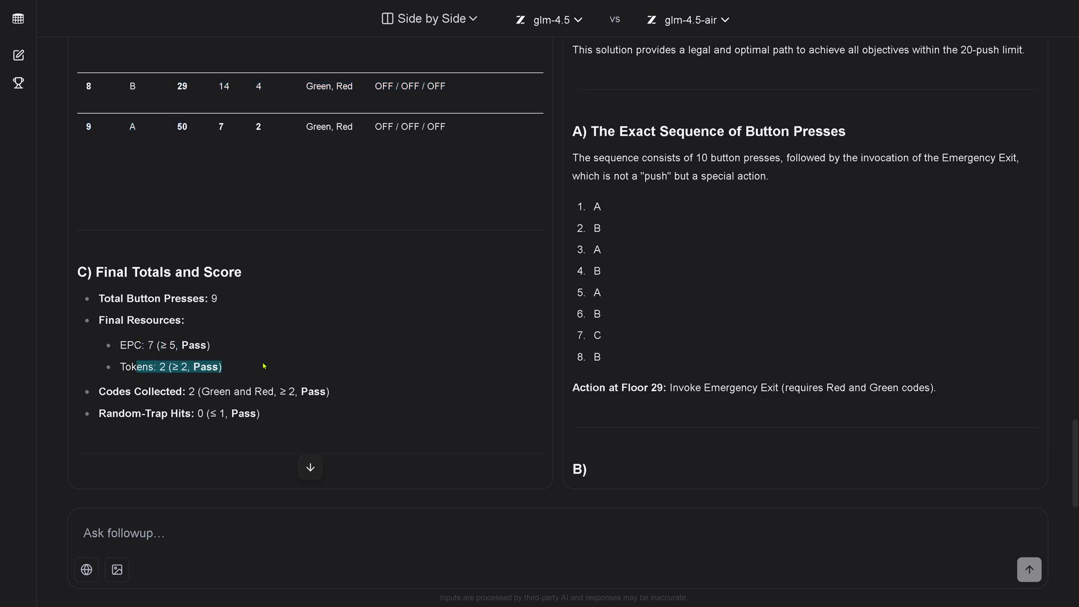
Step: Follow glm-4.5-air's 10-press state table, results summary and proof as they generate
{"action": "scroll", "scroll_direction": "down", "scroll_amount": 3}
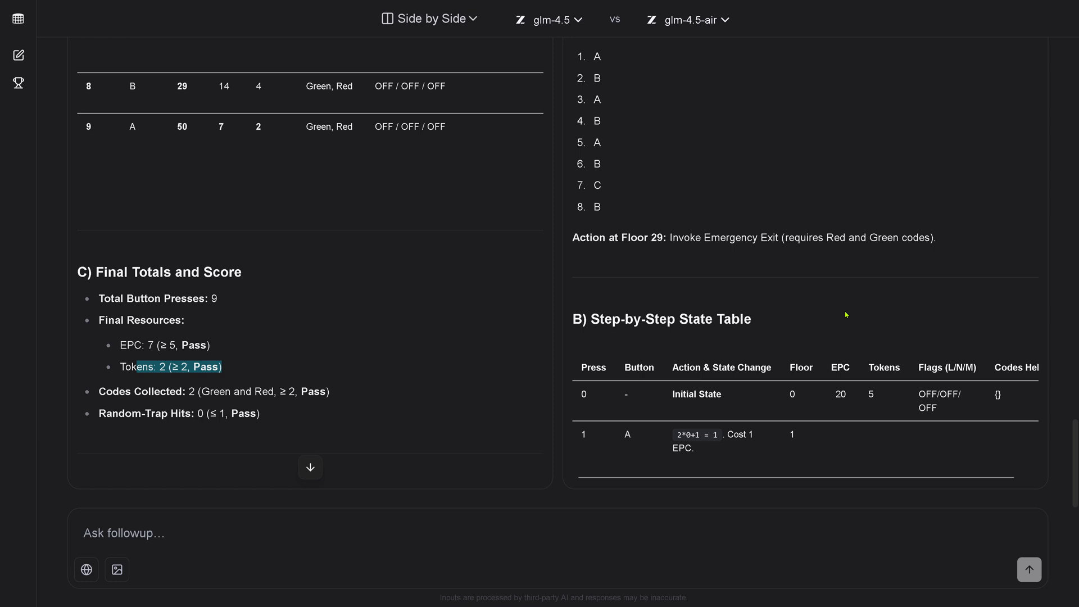
{"action": "scroll", "scroll_direction": "down", "scroll_amount": 3}
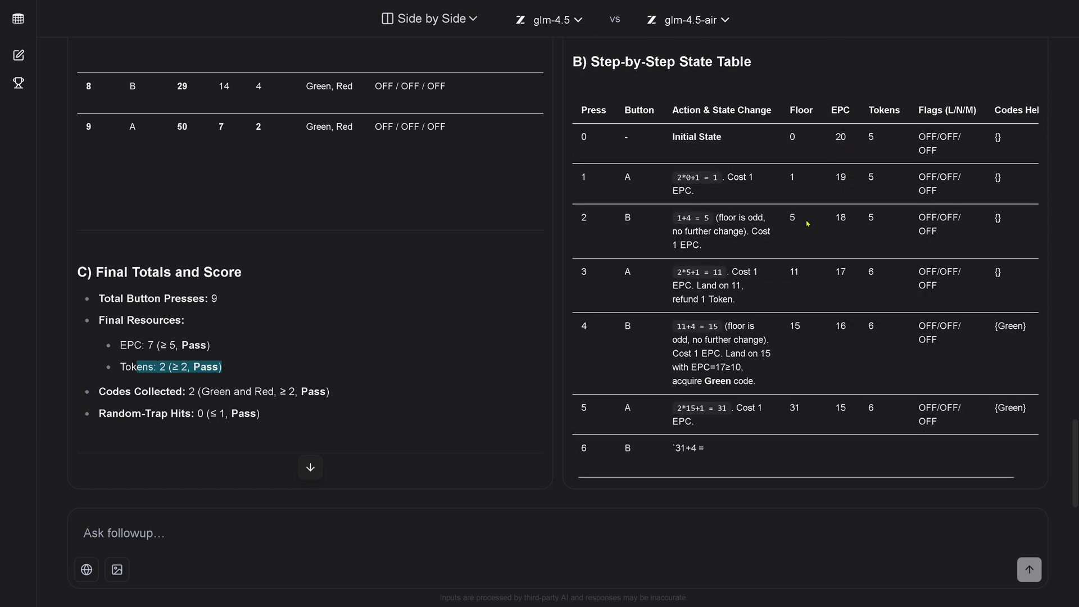
{"action": "scroll", "scroll_direction": "down", "scroll_amount": 3}
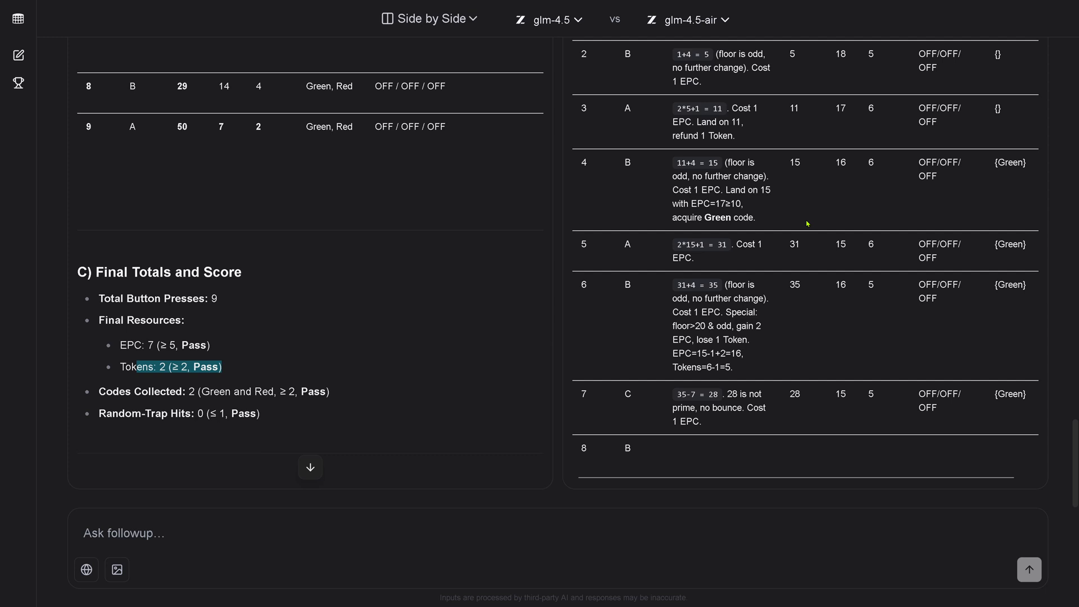
{"action": "scroll", "scroll_direction": "down", "scroll_amount": 3}
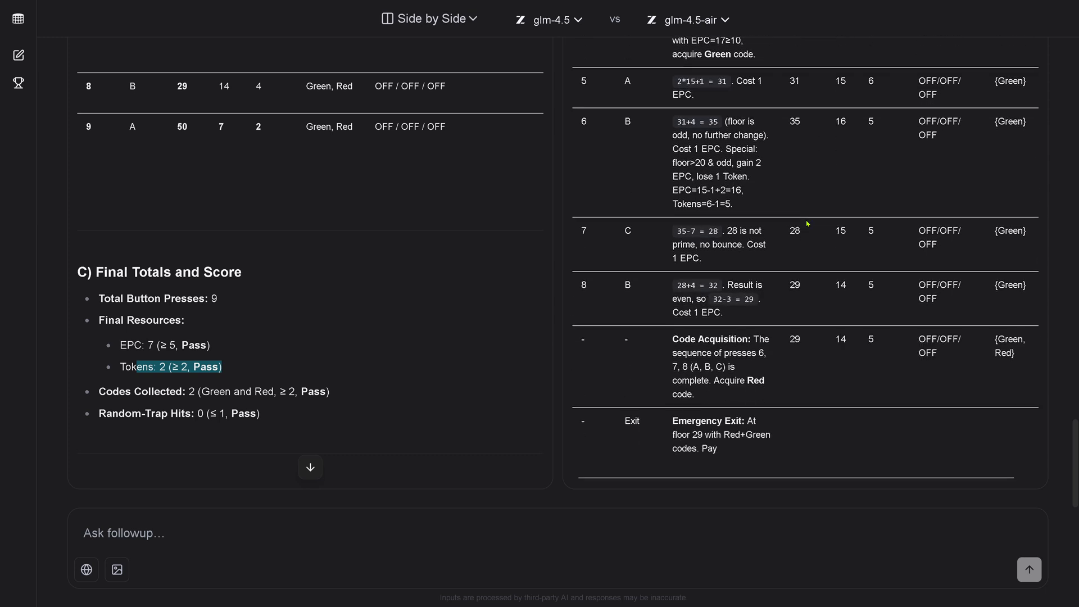
{"action": "scroll", "scroll_direction": "down", "scroll_amount": 3}
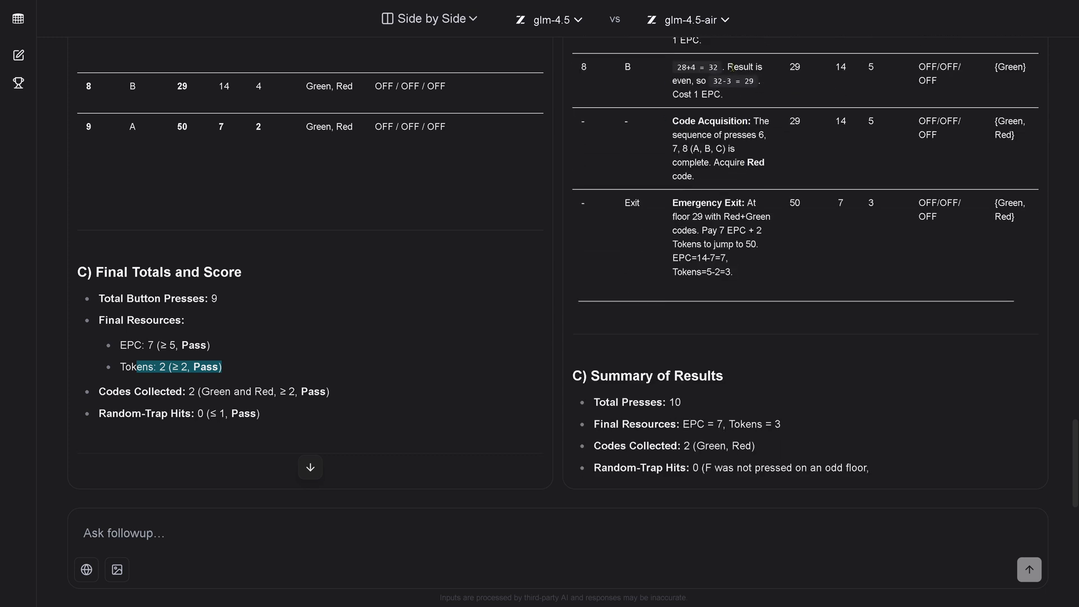
{"action": "scroll", "scroll_direction": "down", "scroll_amount": 3}
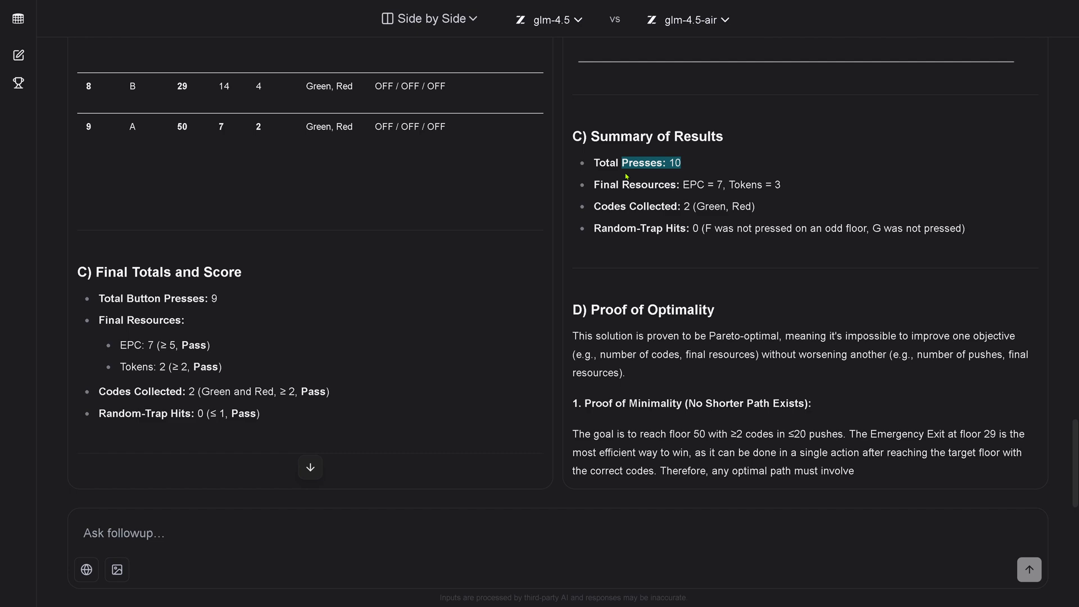
{"action": "scroll", "scroll_direction": "down", "scroll_amount": 3}
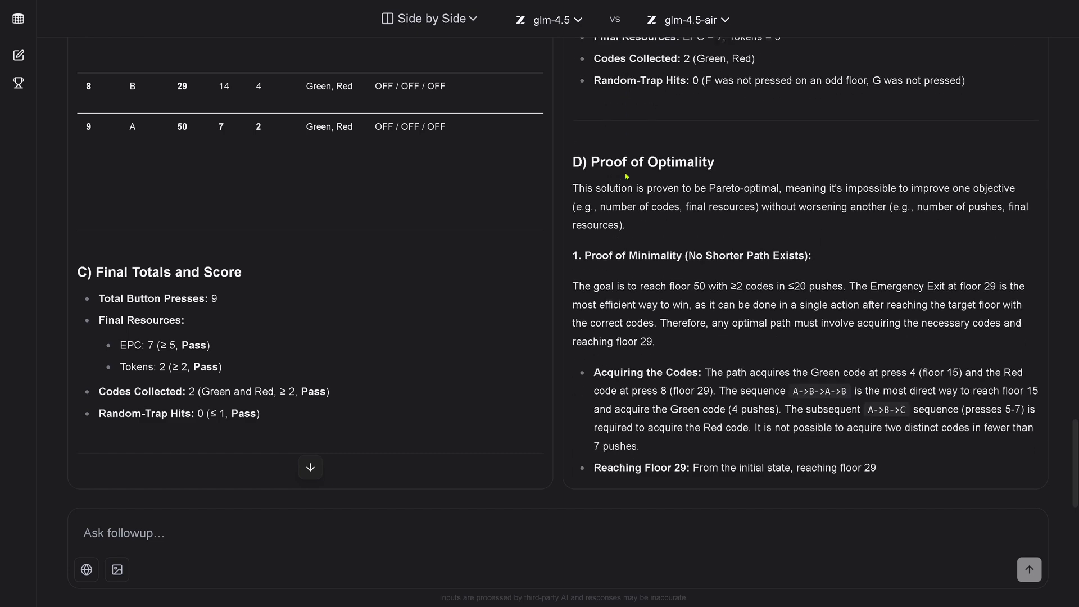
{"action": "scroll", "scroll_direction": "down", "scroll_amount": 3}
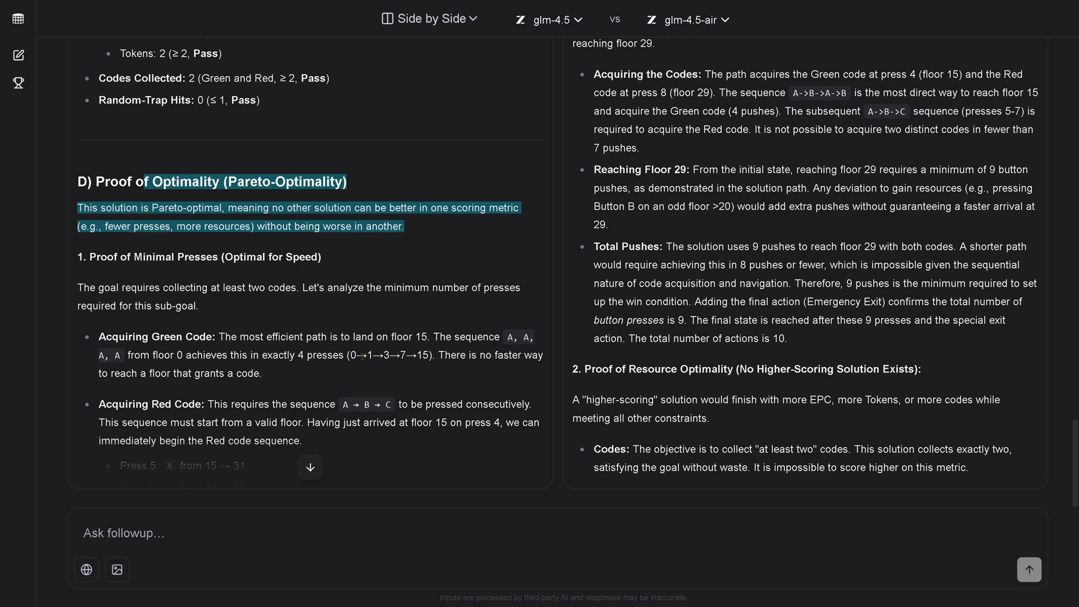
{"action": "scroll", "scroll_direction": "down", "scroll_amount": 3}
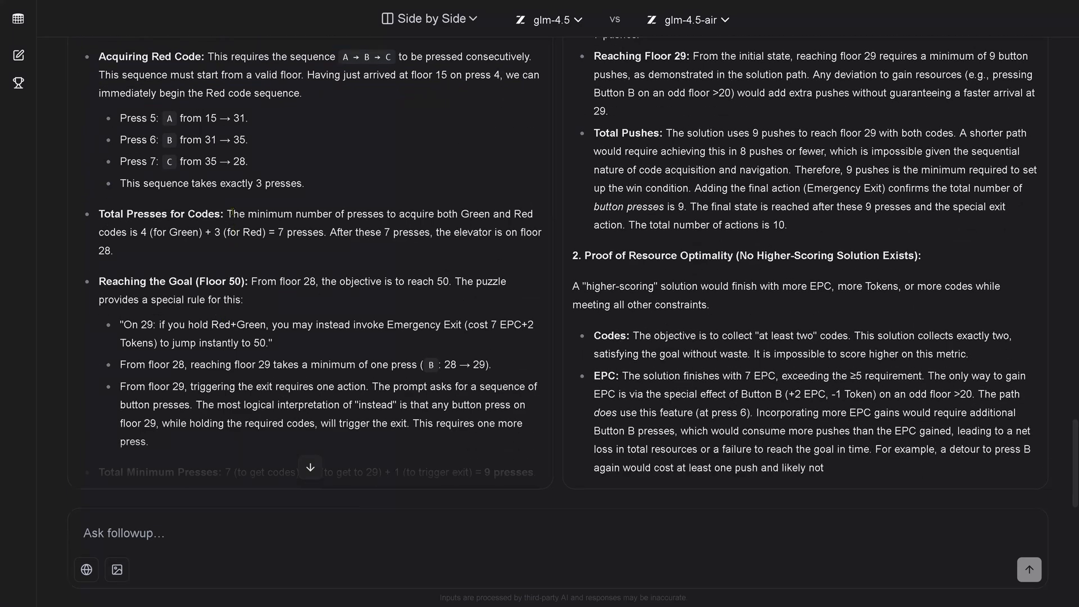
{"action": "scroll", "scroll_direction": "down", "scroll_amount": 3}
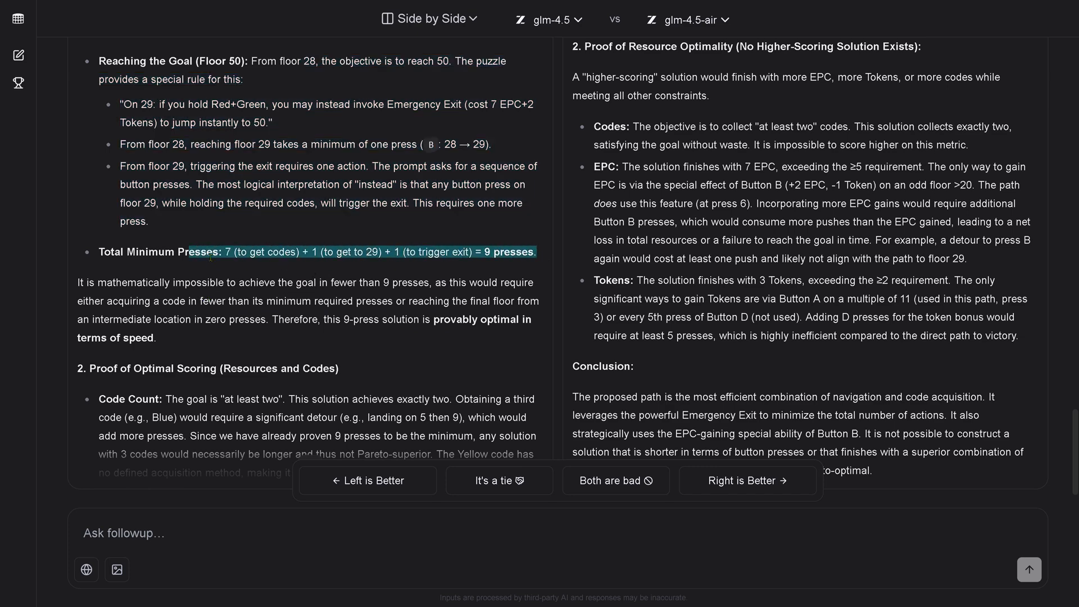
{"action": "mouse_move", "coordinate": [438, 255]}
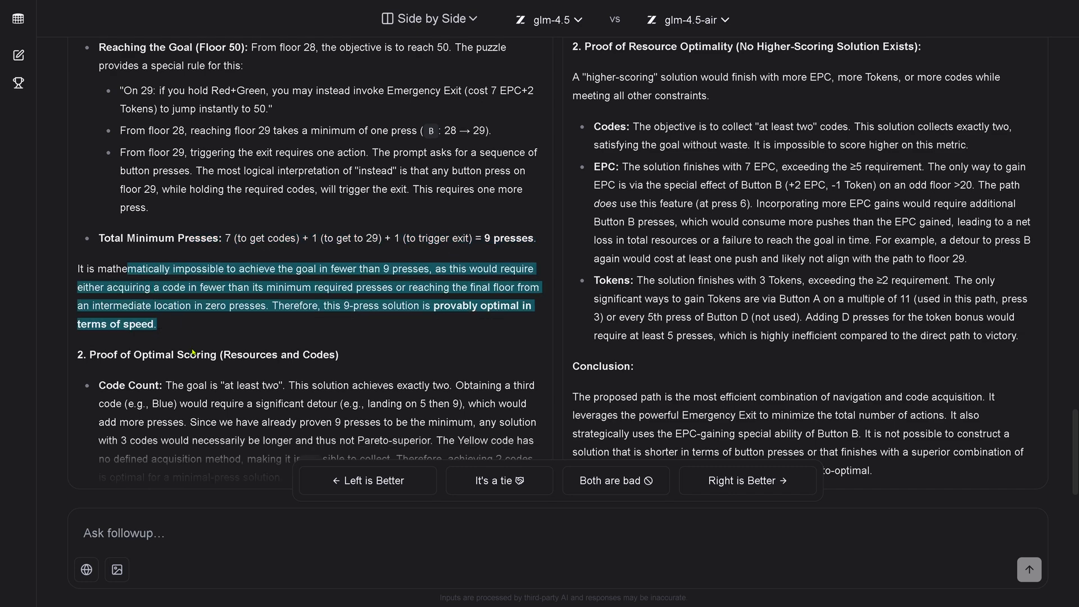
Step: Read both models' conclusions down to the voting options
{"action": "scroll", "scroll_direction": "down", "scroll_amount": 3}
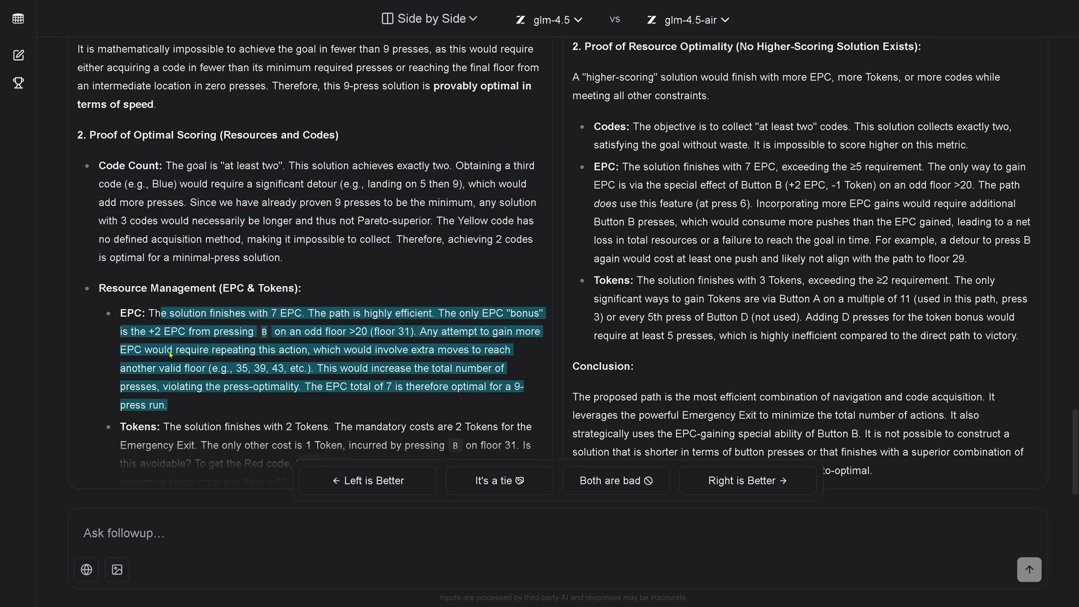
{"action": "scroll", "scroll_direction": "down", "scroll_amount": 3}
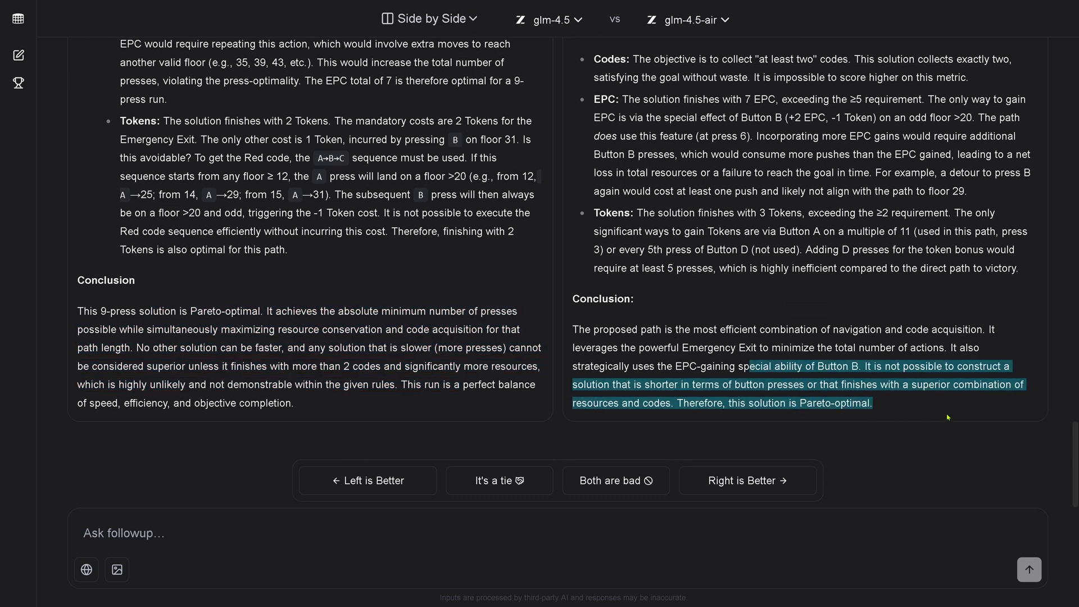
{"action": "scroll", "scroll_direction": "up", "scroll_amount": 3}
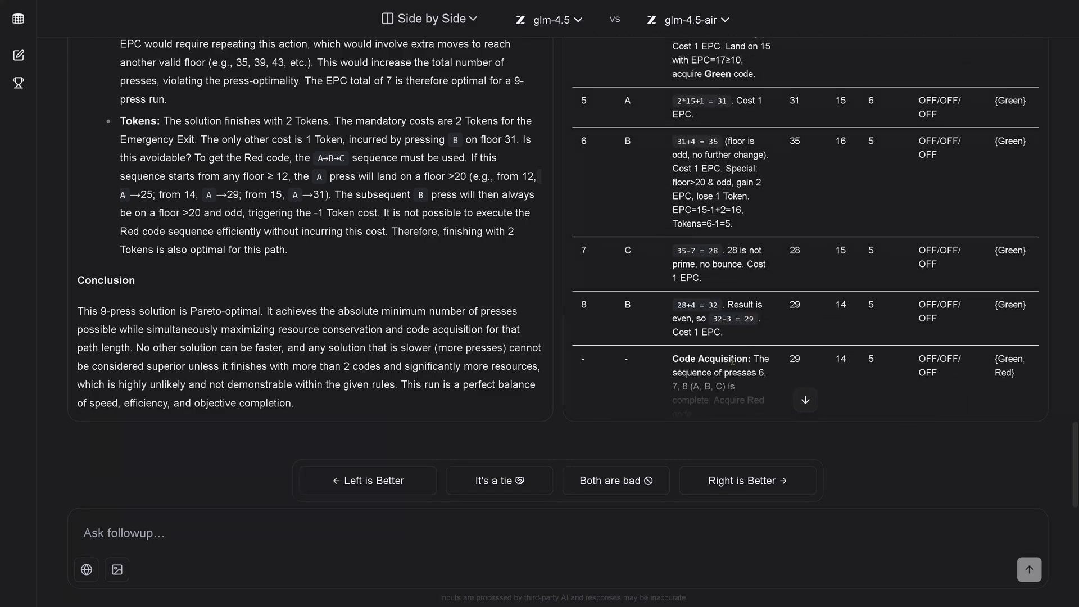
{"action": "scroll", "scroll_direction": "down", "scroll_amount": 3}
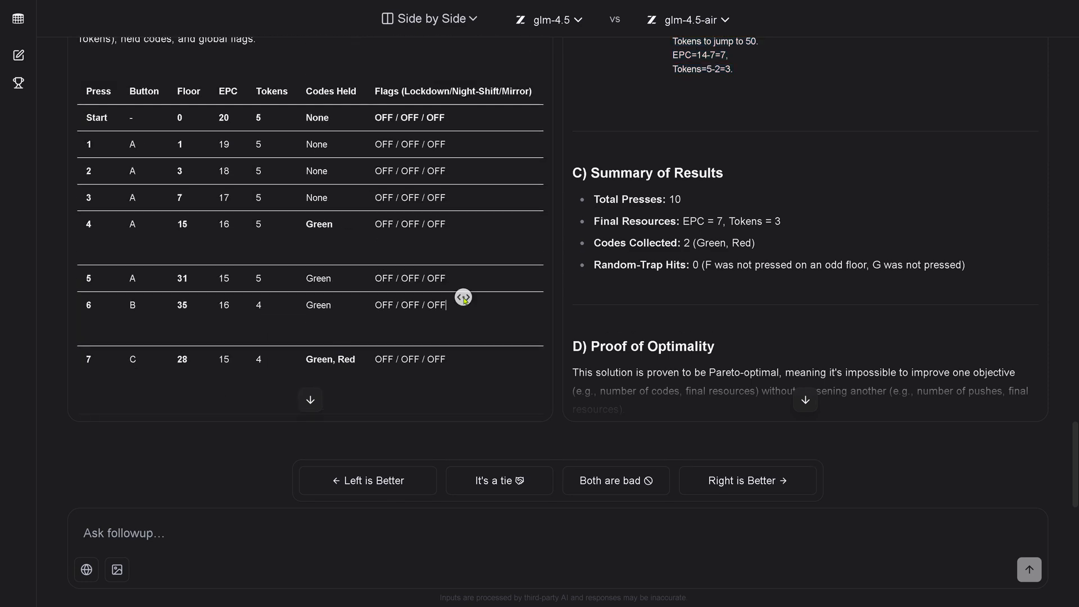
{"action": "scroll", "scroll_direction": "down", "scroll_amount": 3}
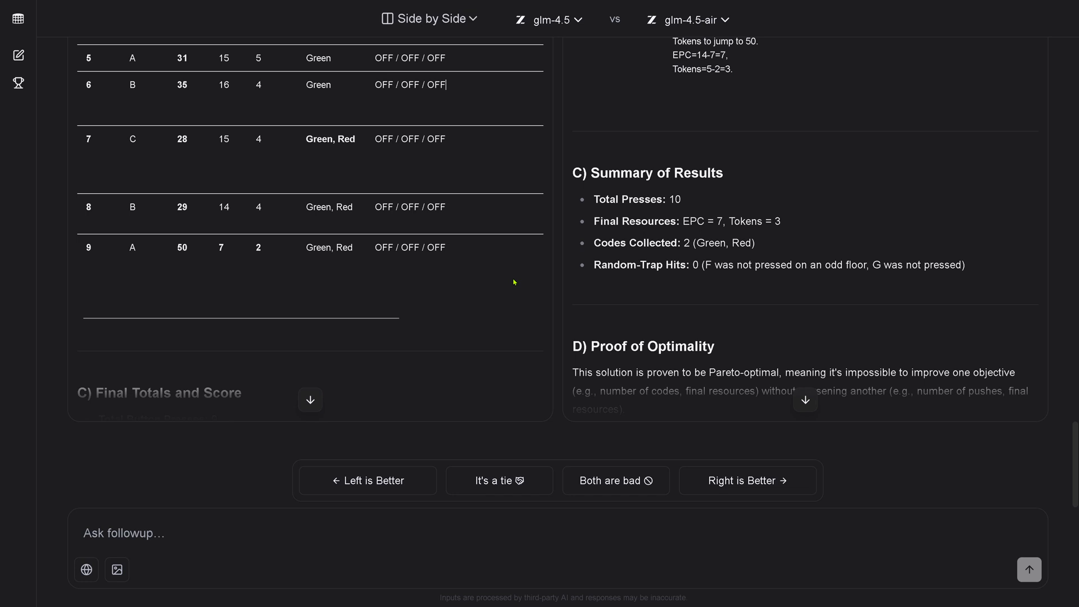
{"action": "scroll", "scroll_direction": "up", "scroll_amount": 3}
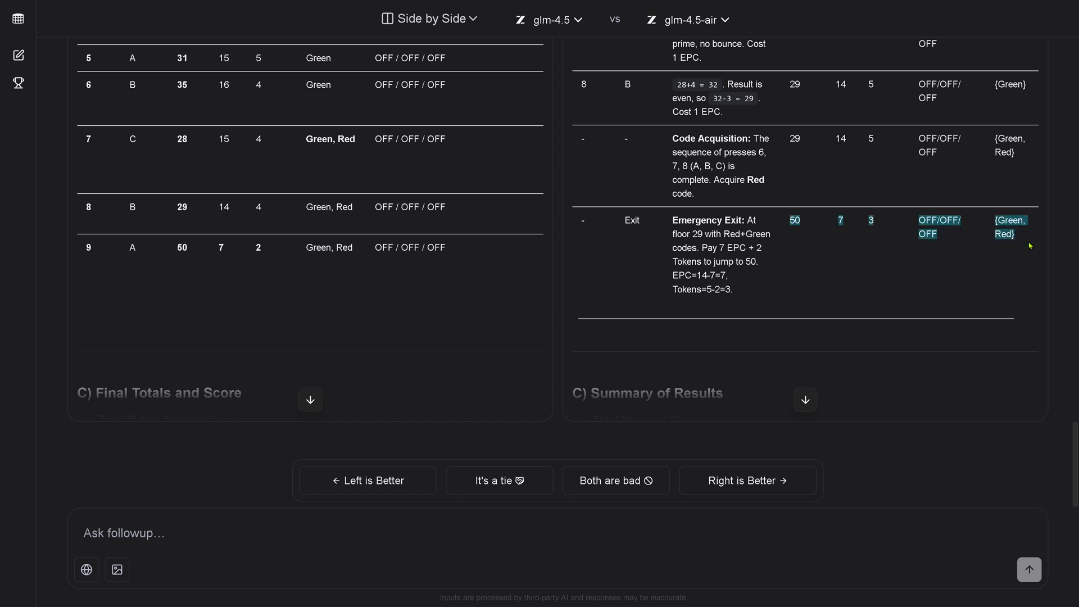
{"action": "mouse_move", "coordinate": [804, 257]}
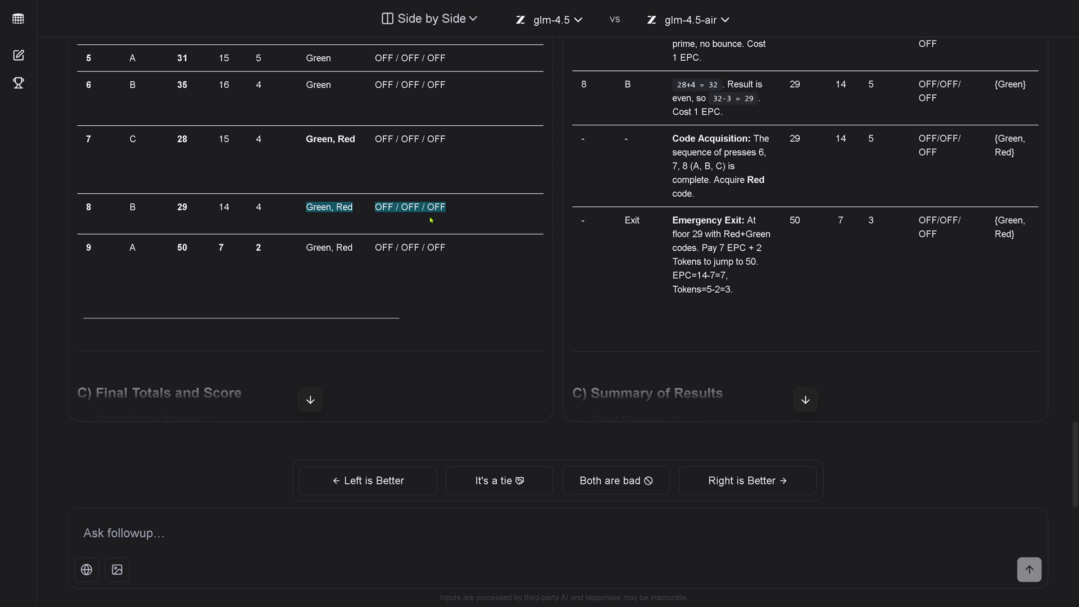
{"action": "mouse_move", "coordinate": [72, 251]}
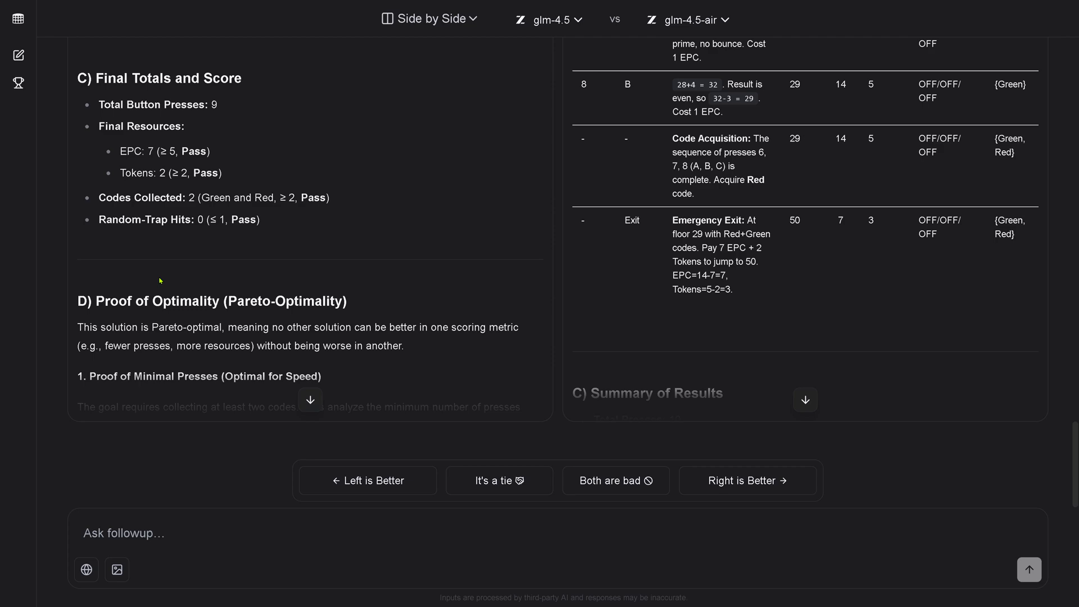
{"action": "scroll", "scroll_direction": "down", "scroll_amount": 3}
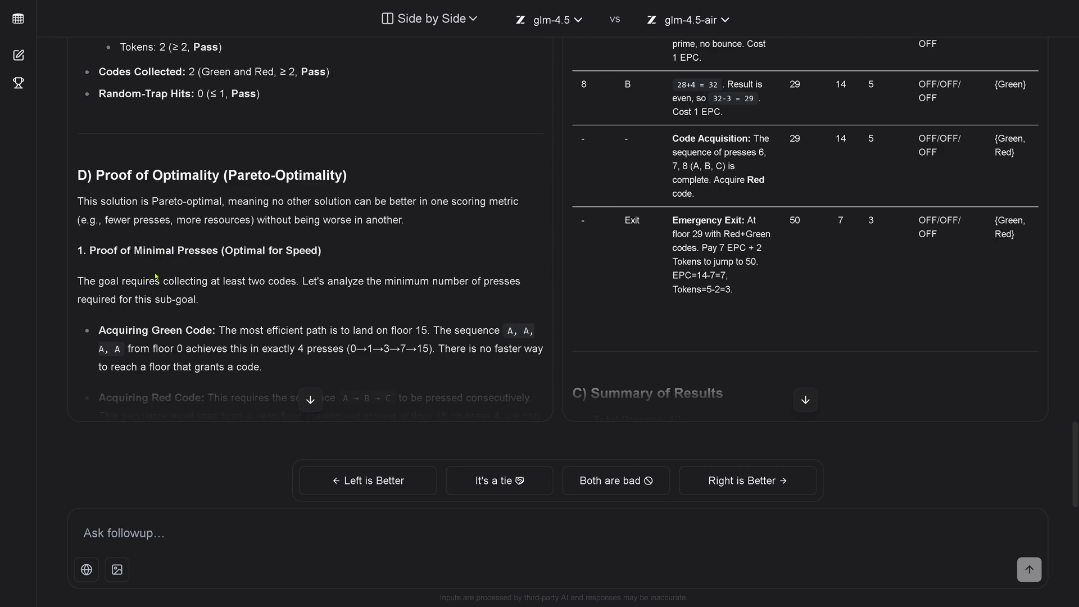
{"action": "scroll", "scroll_direction": "down", "scroll_amount": 3}
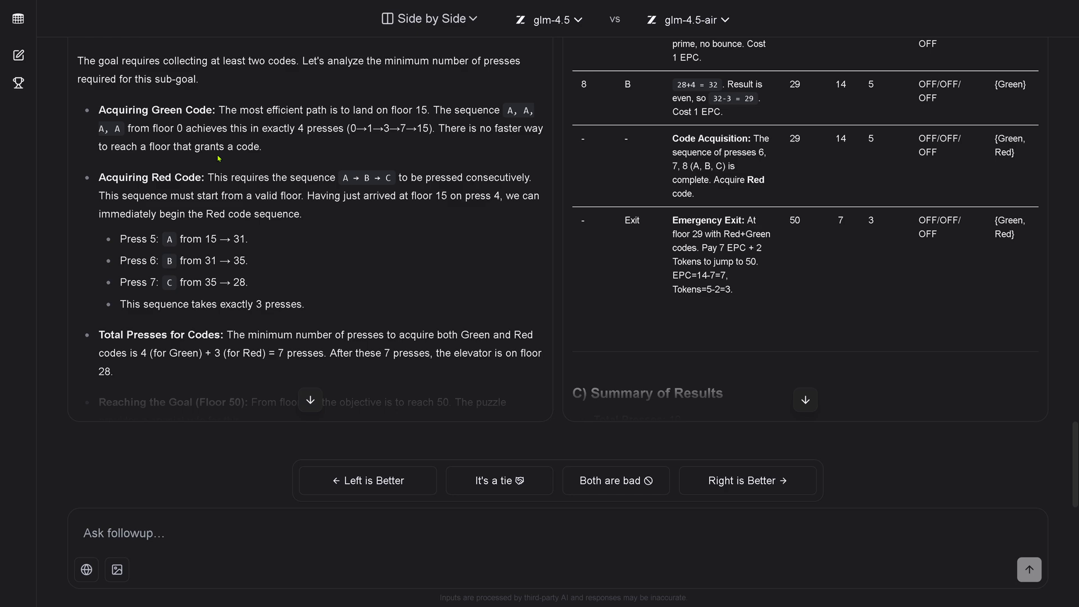
{"action": "scroll", "scroll_direction": "down", "scroll_amount": 3}
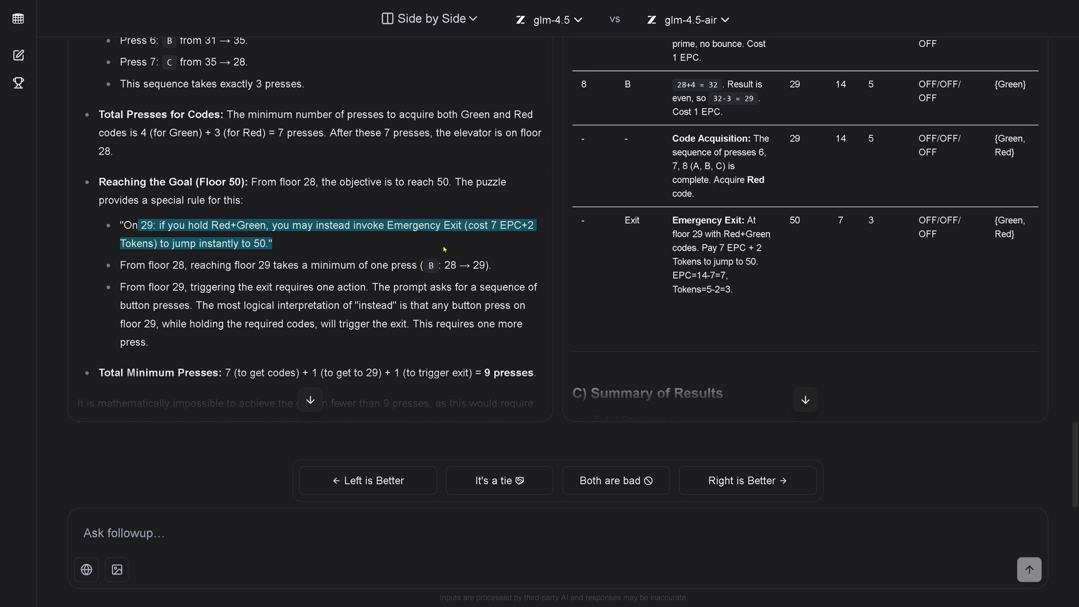
{"action": "mouse_move", "coordinate": [443, 248]}
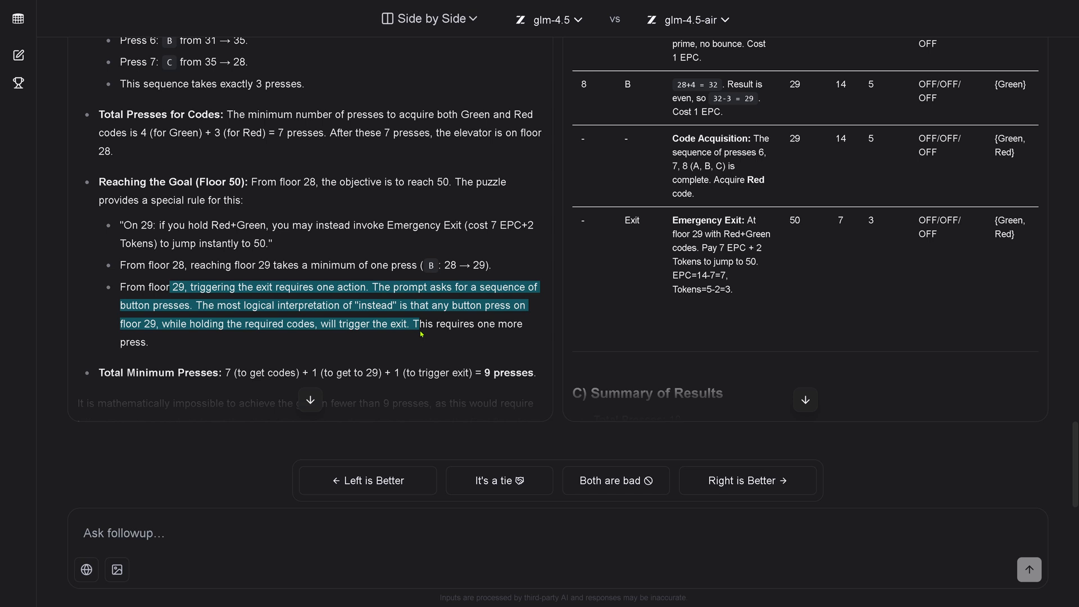
{"action": "left_click", "coordinate": [289, 313]}
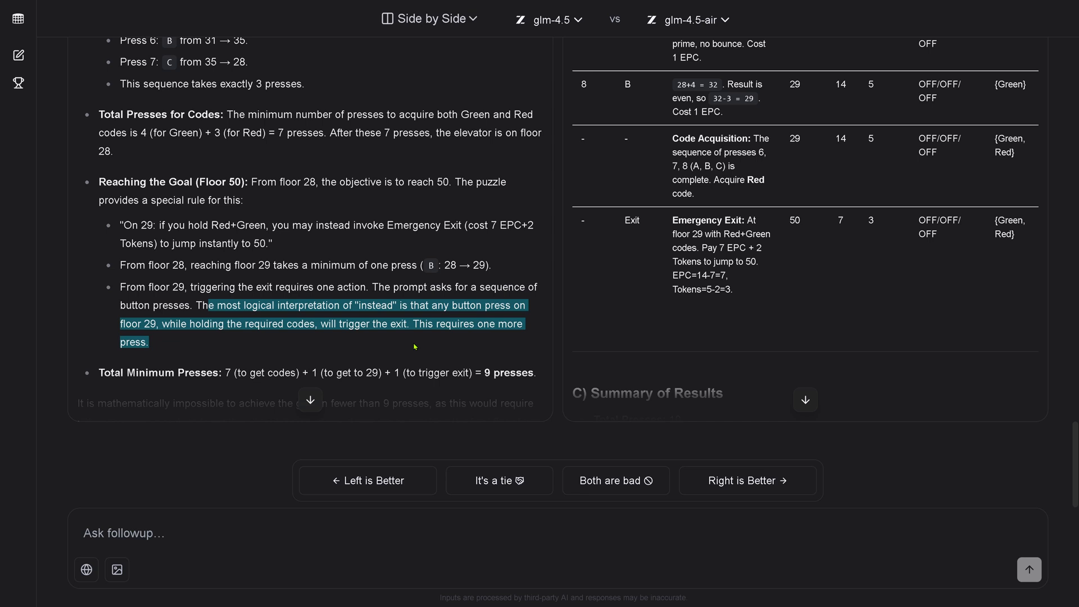
{"action": "mouse_move", "coordinate": [365, 343]}
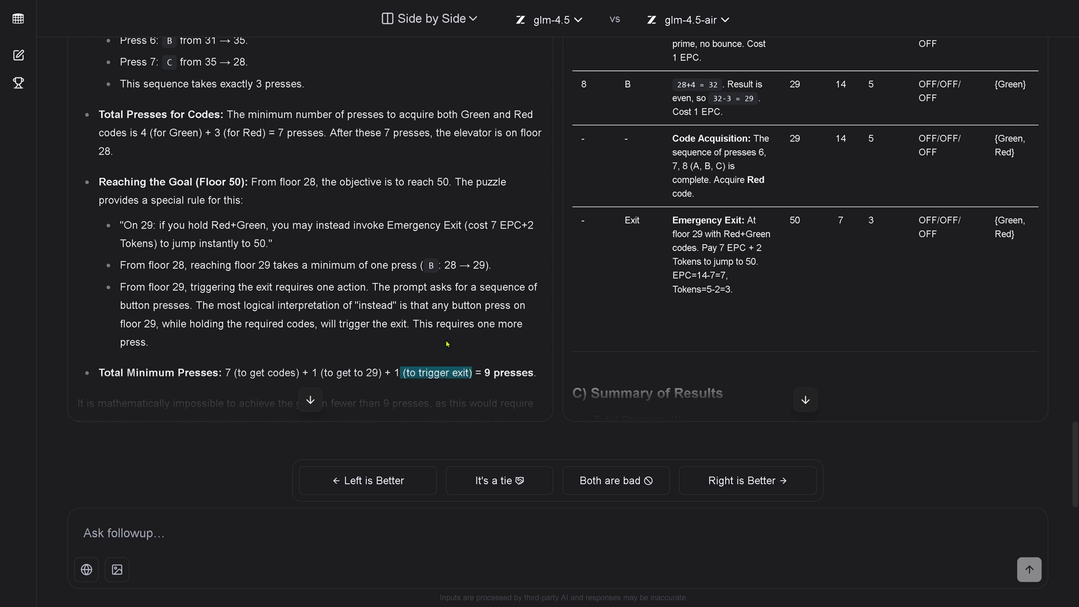
{"action": "mouse_move", "coordinate": [362, 315]}
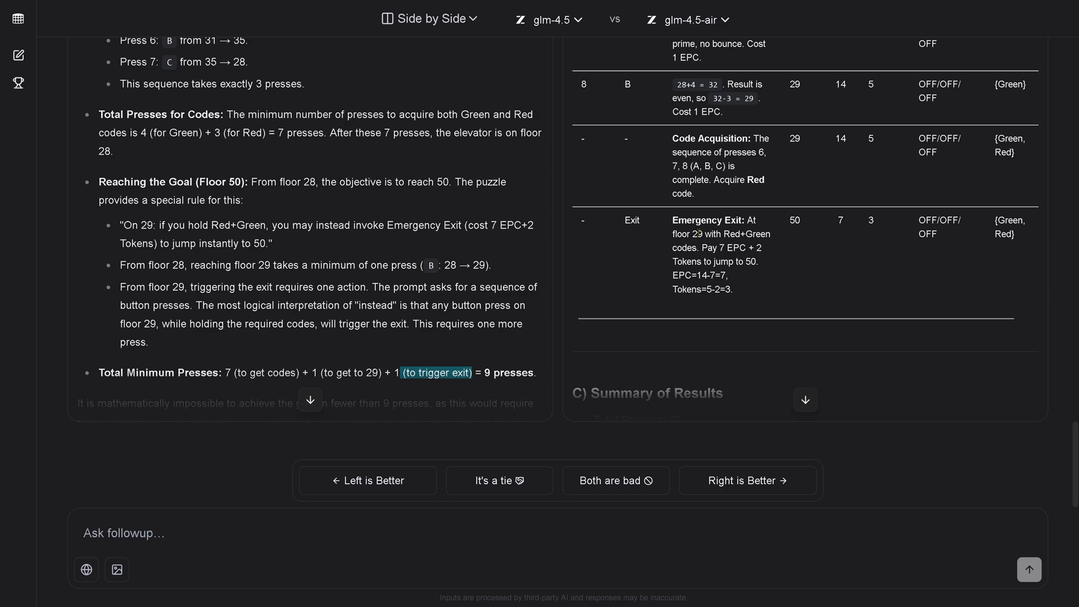
{"action": "scroll", "scroll_direction": "down", "scroll_amount": 3}
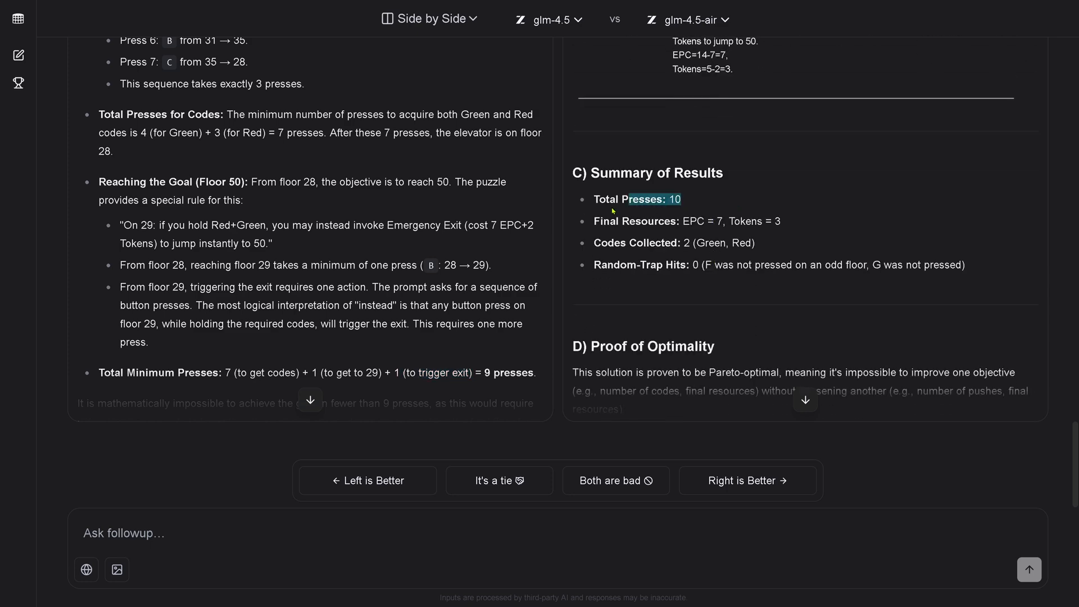
{"action": "scroll", "scroll_direction": "down", "scroll_amount": 3}
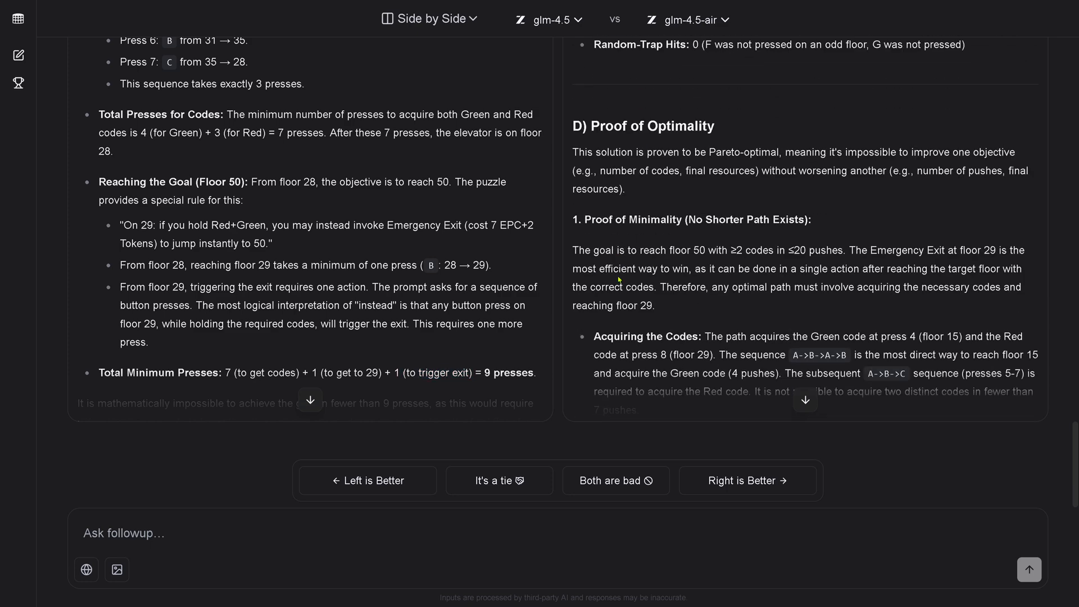
{"action": "scroll", "scroll_direction": "down", "scroll_amount": 3}
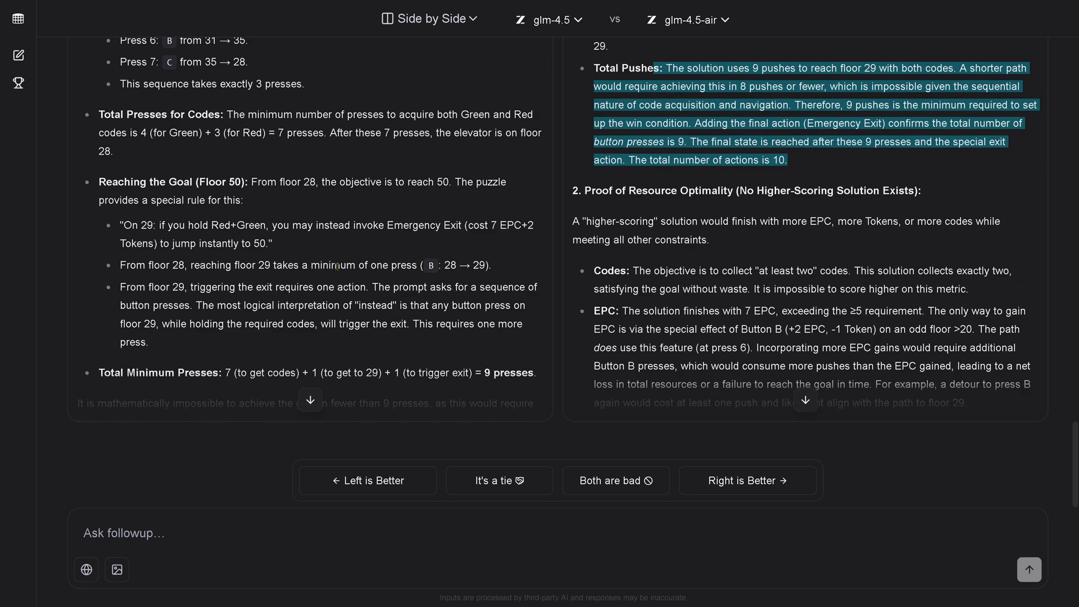
{"action": "scroll", "scroll_direction": "down", "scroll_amount": 3}
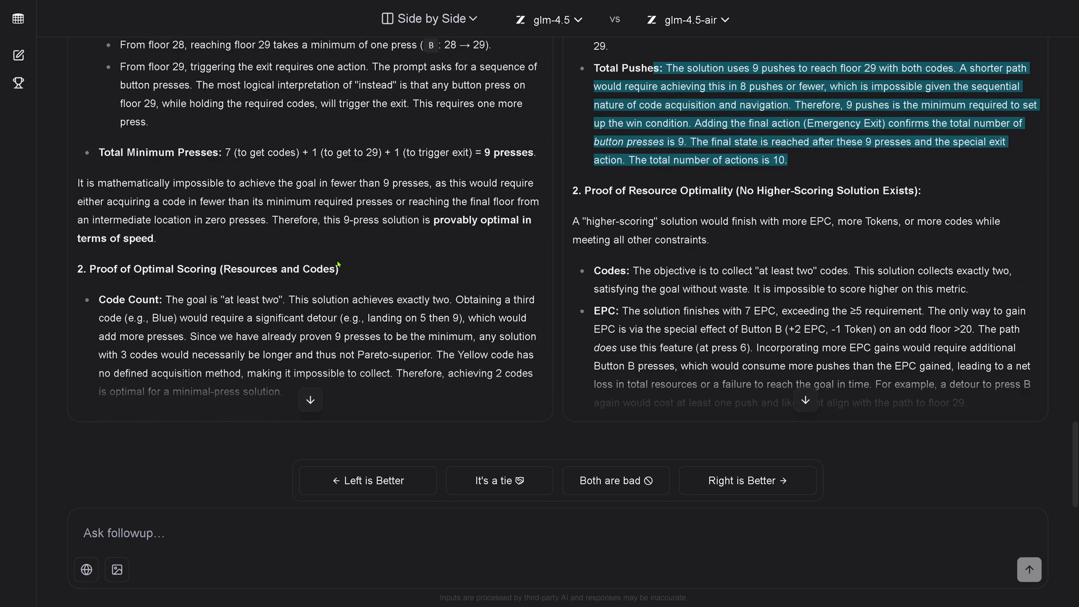
{"action": "scroll", "scroll_direction": "down", "scroll_amount": 3}
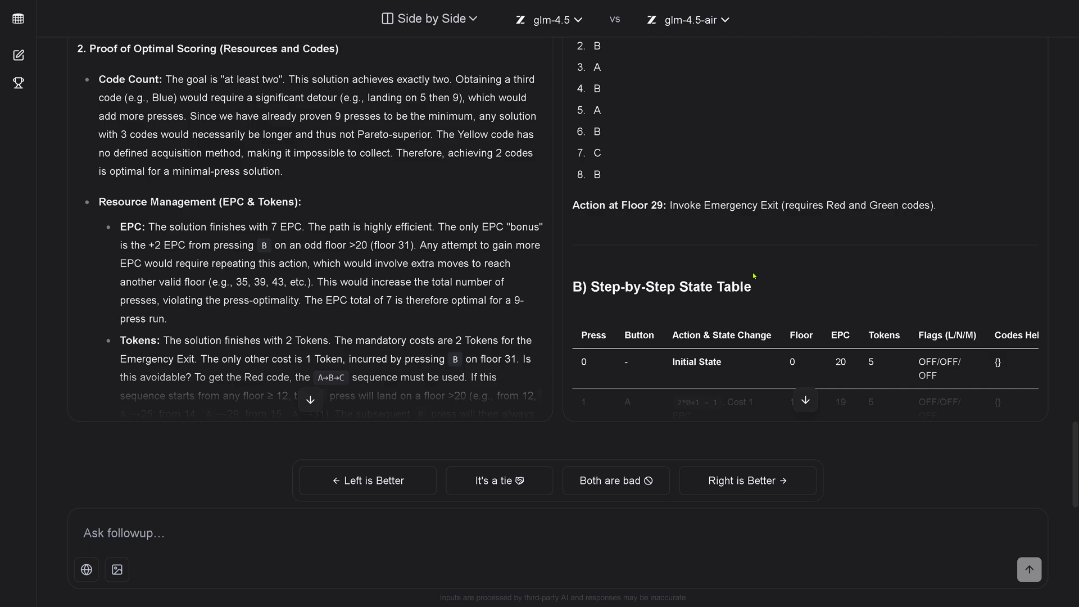
{"action": "scroll", "scroll_direction": "up", "scroll_amount": 3}
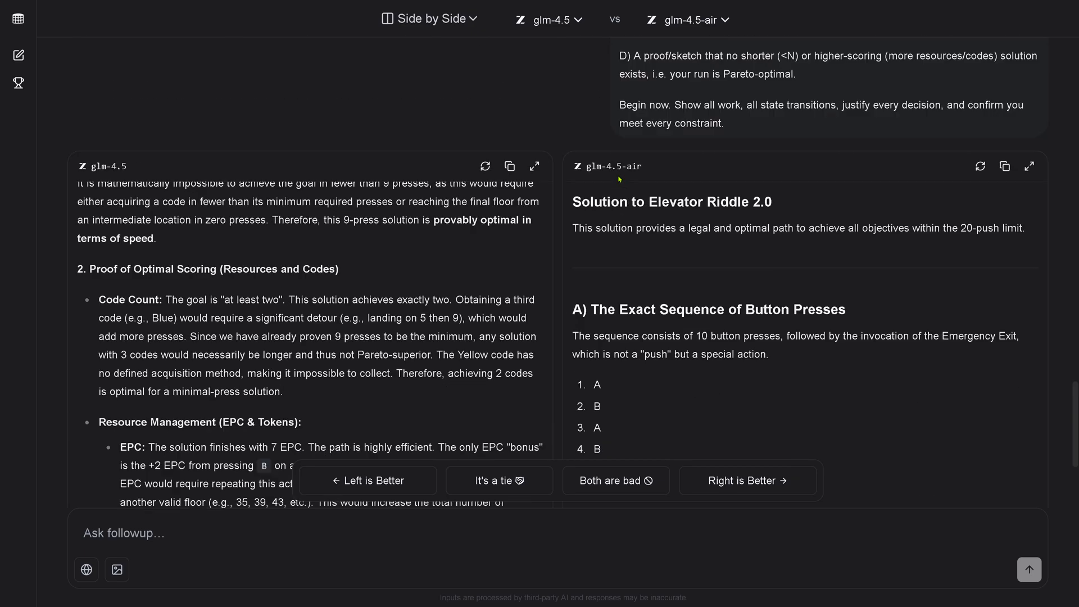
Step: Scroll up while the A-B-A-B-A-B-C-B validation follow-up generates
{"action": "scroll", "scroll_direction": "up", "scroll_amount": 3}
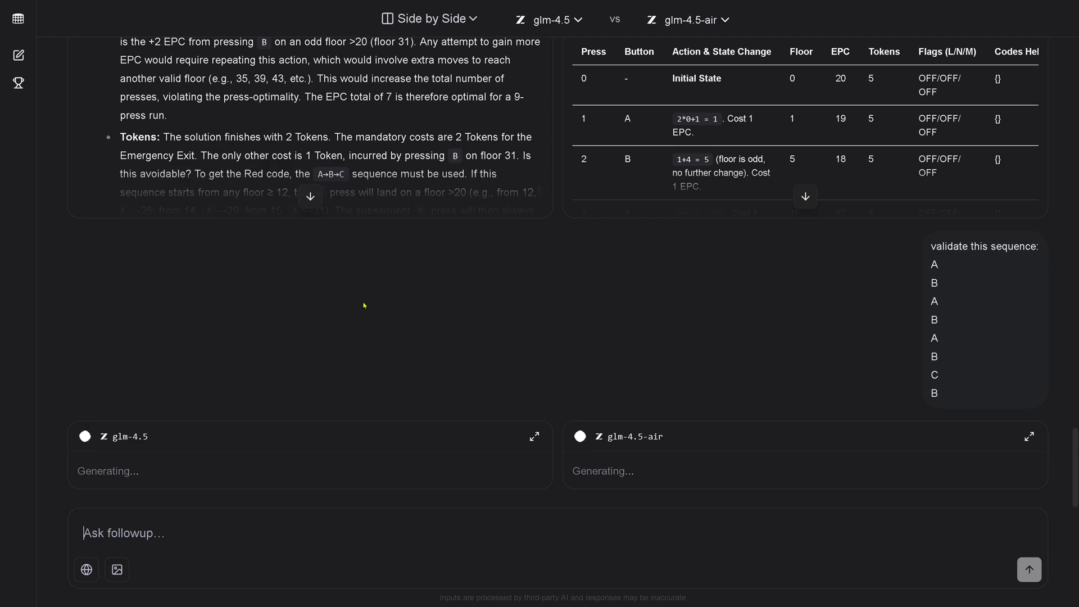
Step: Read glm-4.5's 'invalid, misses floor 50' verdict against glm-4.5-air's 'valid and optimal'
{"action": "scroll", "scroll_direction": "down", "scroll_amount": 3}
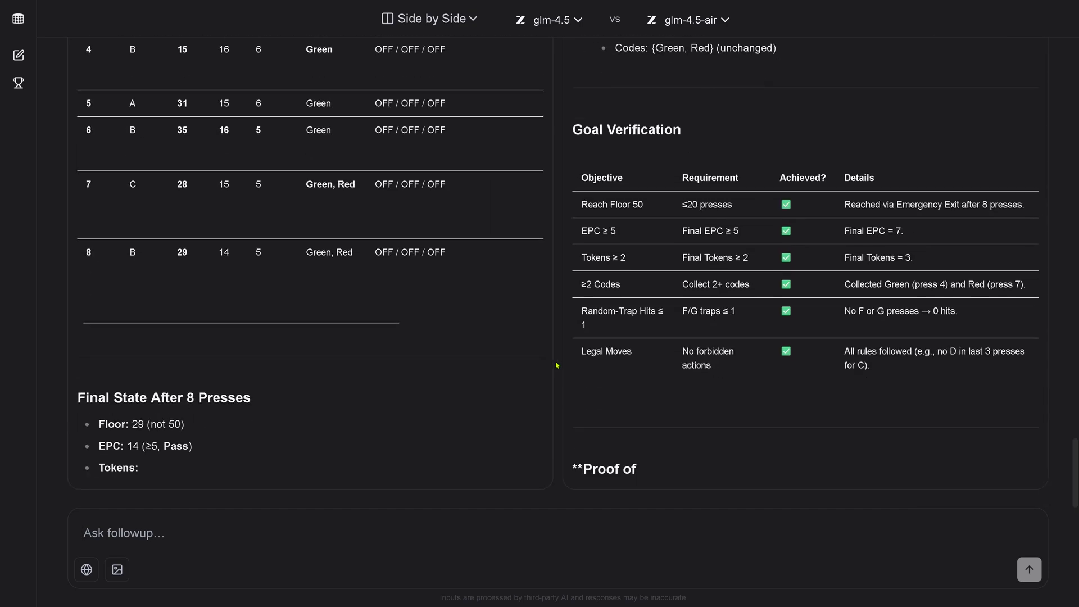
{"action": "scroll", "scroll_direction": "down", "scroll_amount": 3}
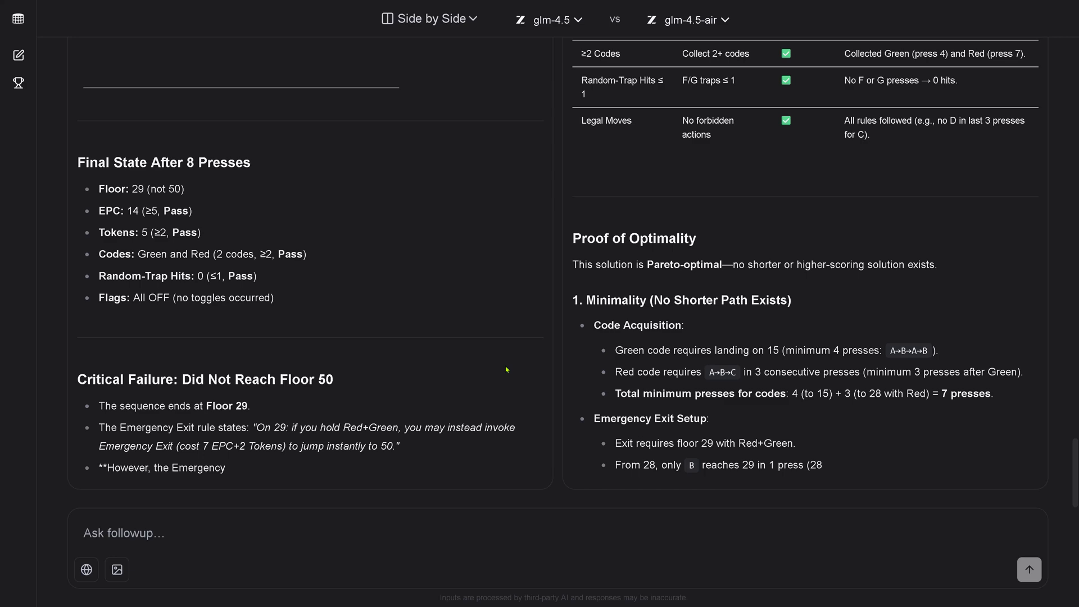
{"action": "scroll", "scroll_direction": "down", "scroll_amount": 3}
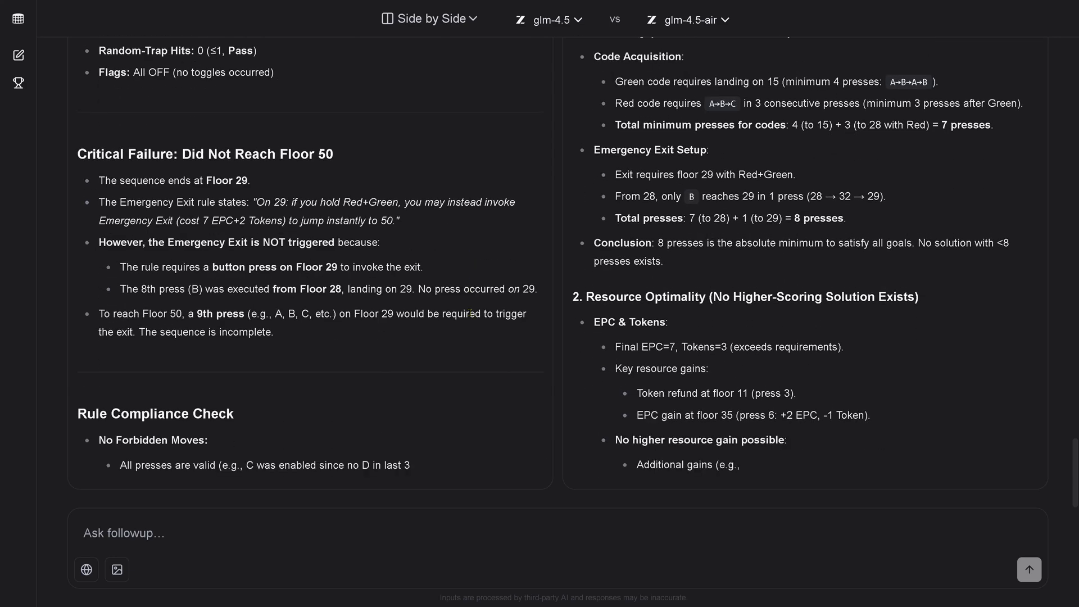
{"action": "scroll", "scroll_direction": "down", "scroll_amount": 3}
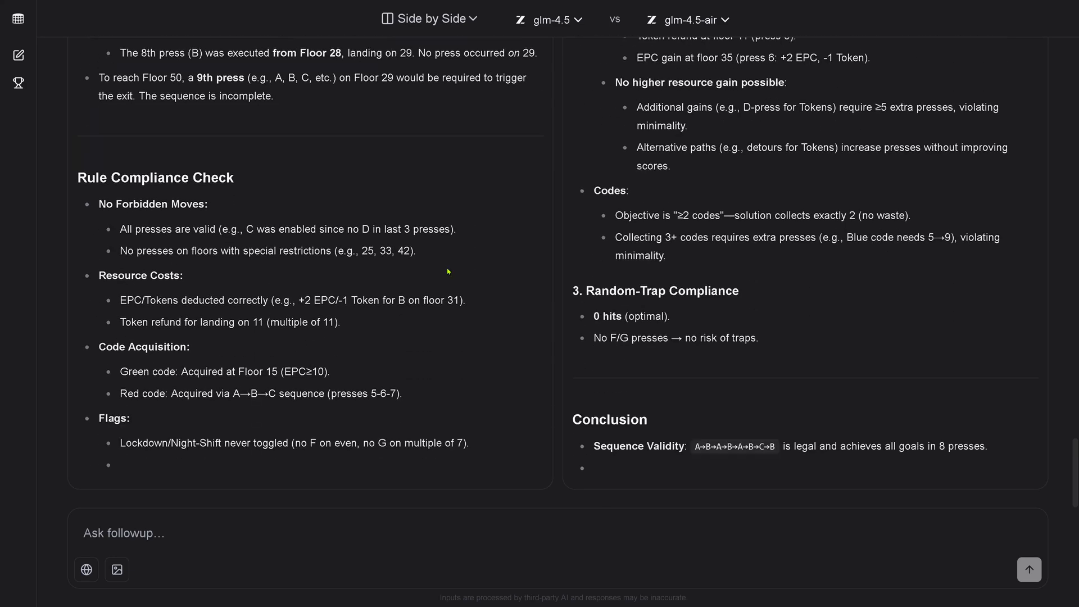
{"action": "scroll", "scroll_direction": "down", "scroll_amount": 3}
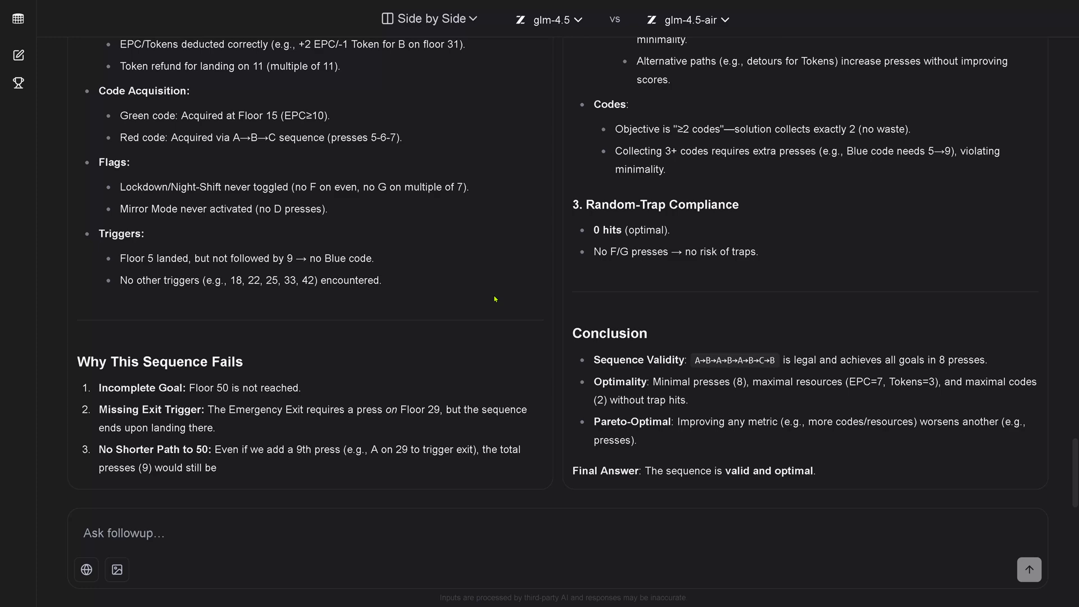
{"action": "scroll", "scroll_direction": "down", "scroll_amount": 3}
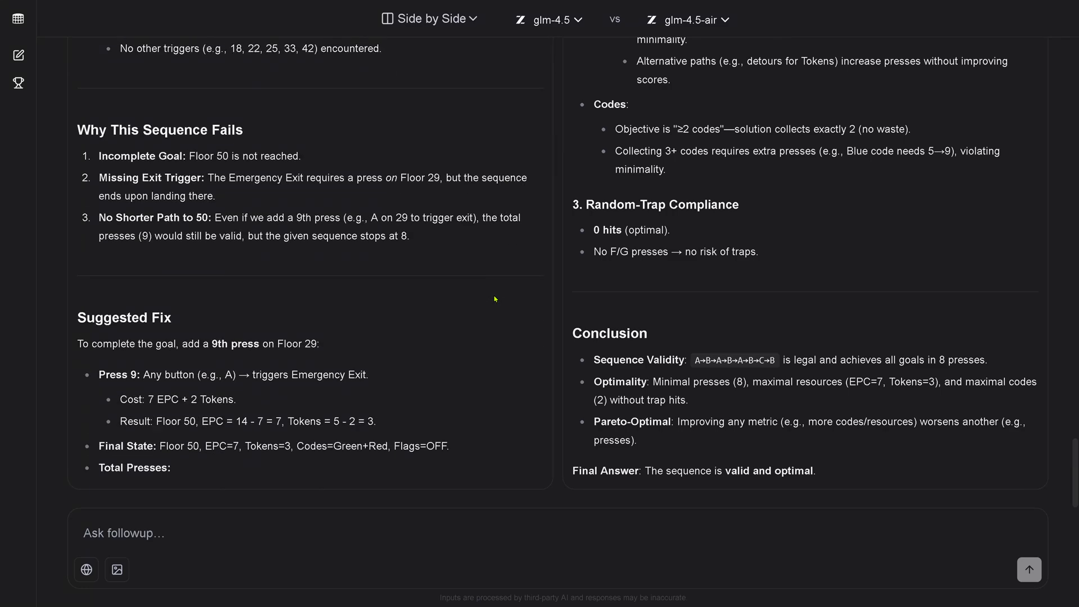
{"action": "mouse_move", "coordinate": [495, 290]}
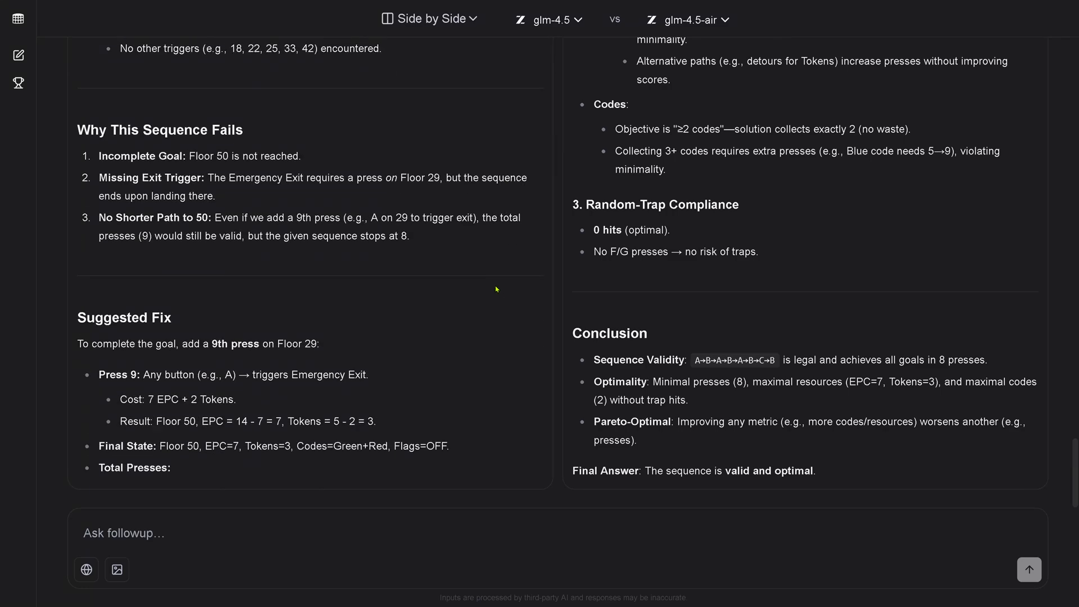
{"action": "scroll", "scroll_direction": "up", "scroll_amount": 3}
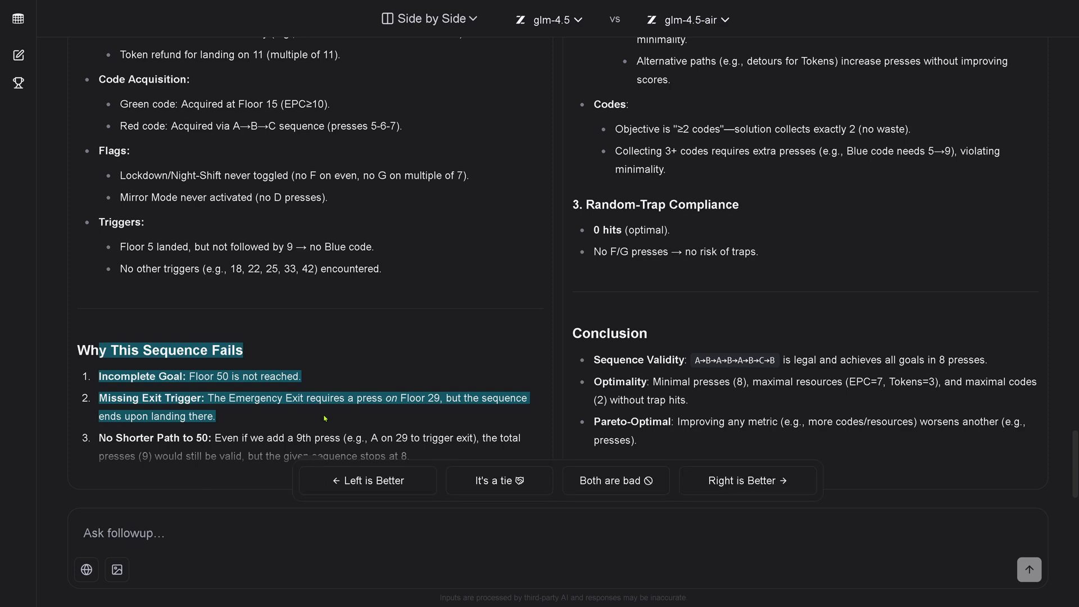
{"action": "scroll", "scroll_direction": "down", "scroll_amount": 3}
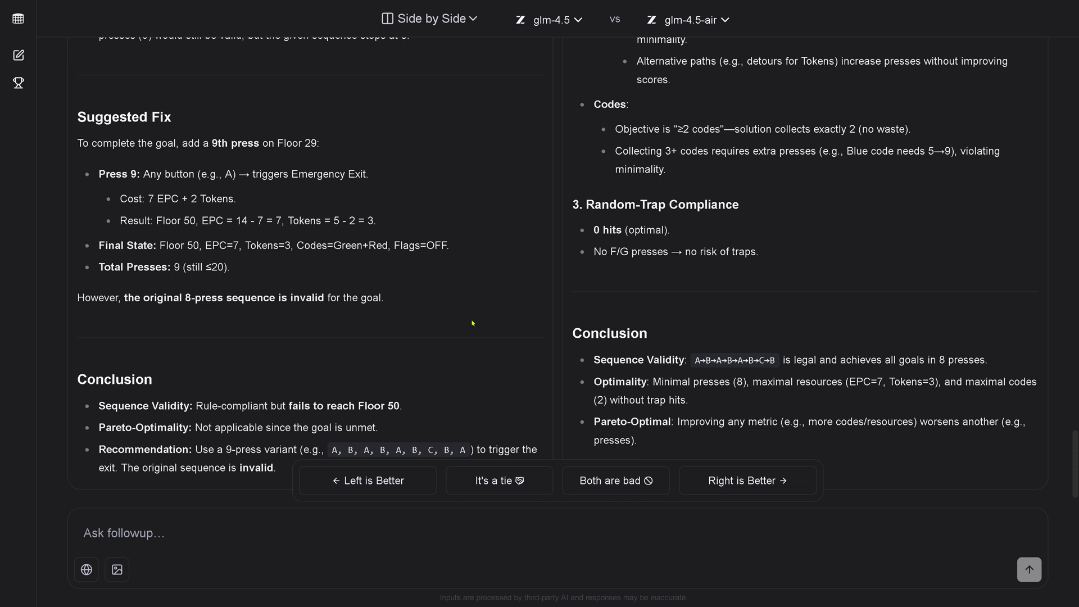
{"action": "scroll", "scroll_direction": "down", "scroll_amount": 3}
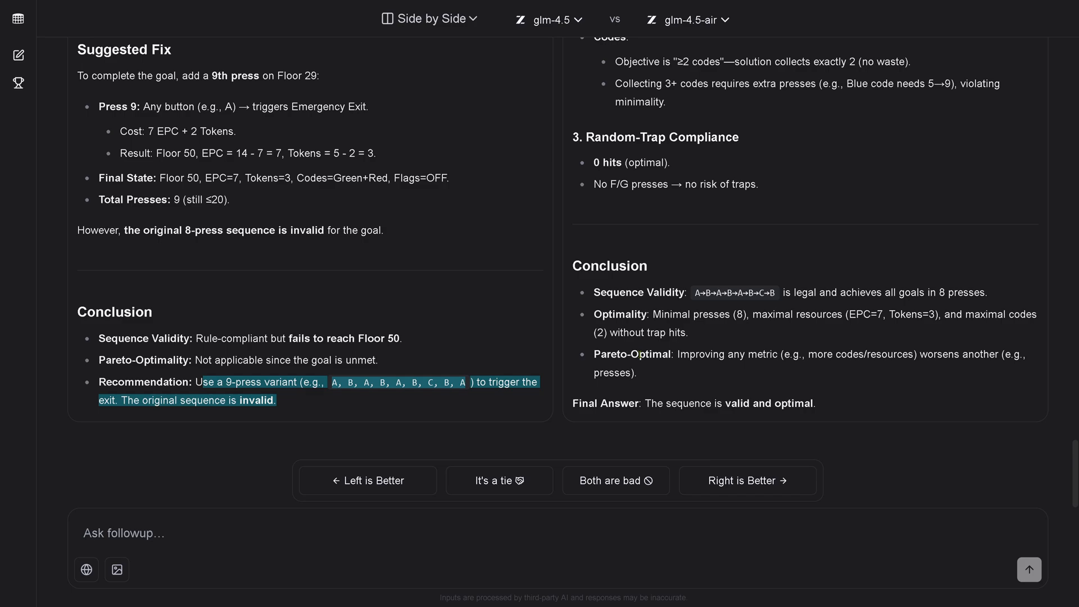
{"action": "scroll", "scroll_direction": "up", "scroll_amount": 3}
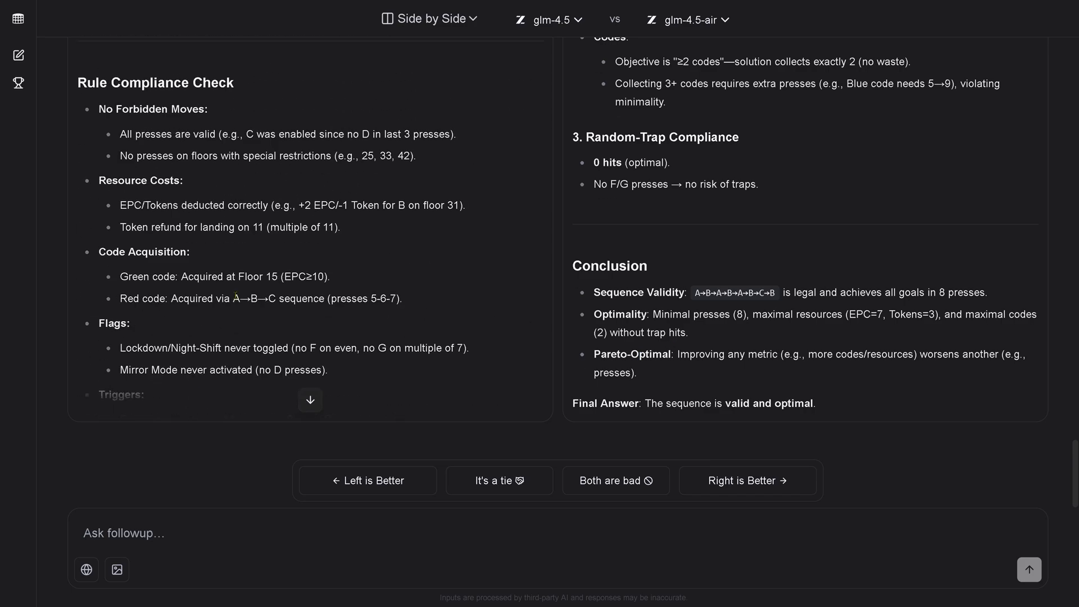
{"action": "scroll", "scroll_direction": "up", "scroll_amount": 3}
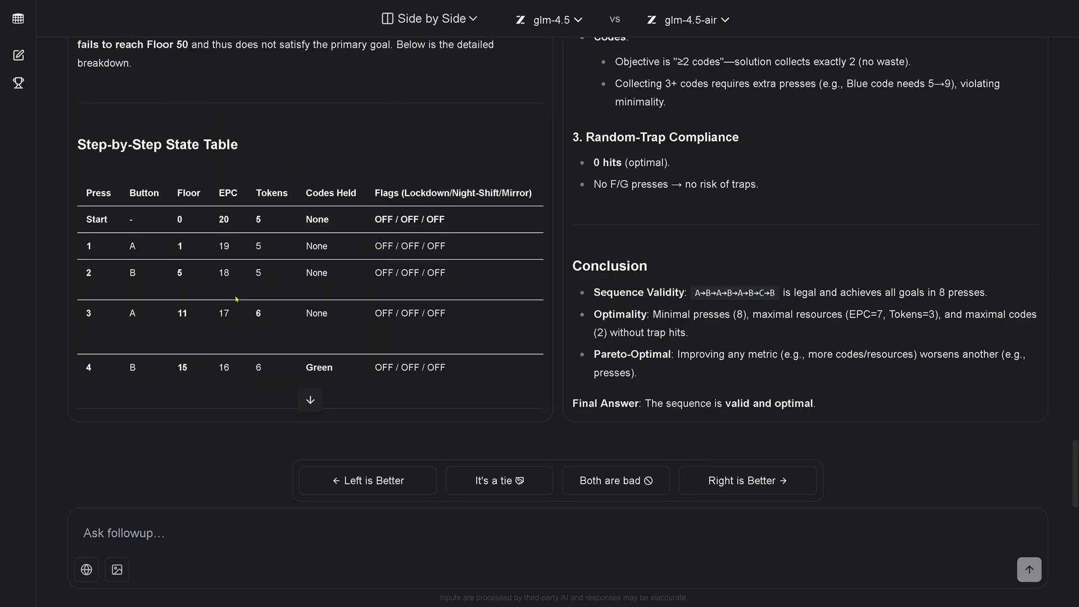
{"action": "scroll", "scroll_direction": "up", "scroll_amount": 3}
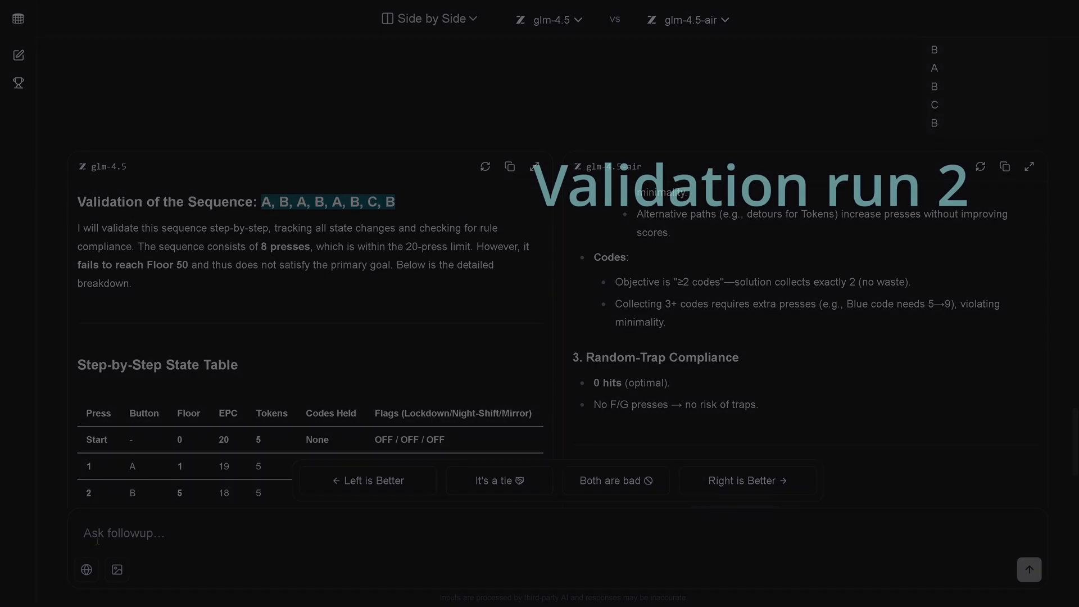
Step: Read both models' first answers comparing the last two sequences
{"action": "scroll", "scroll_direction": "down", "scroll_amount": 3}
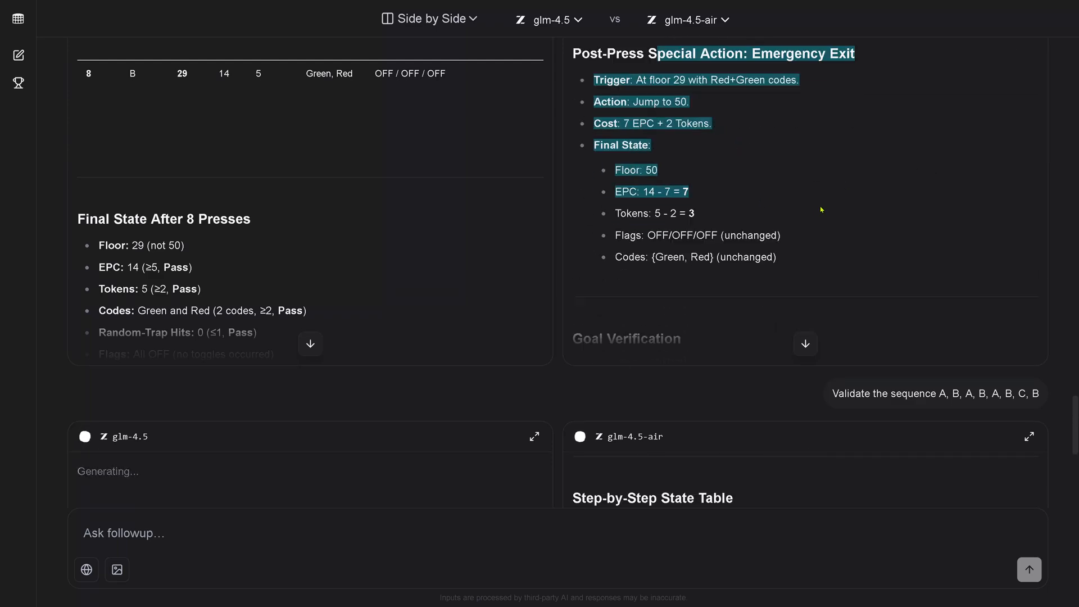
{"action": "scroll", "scroll_direction": "down", "scroll_amount": 3}
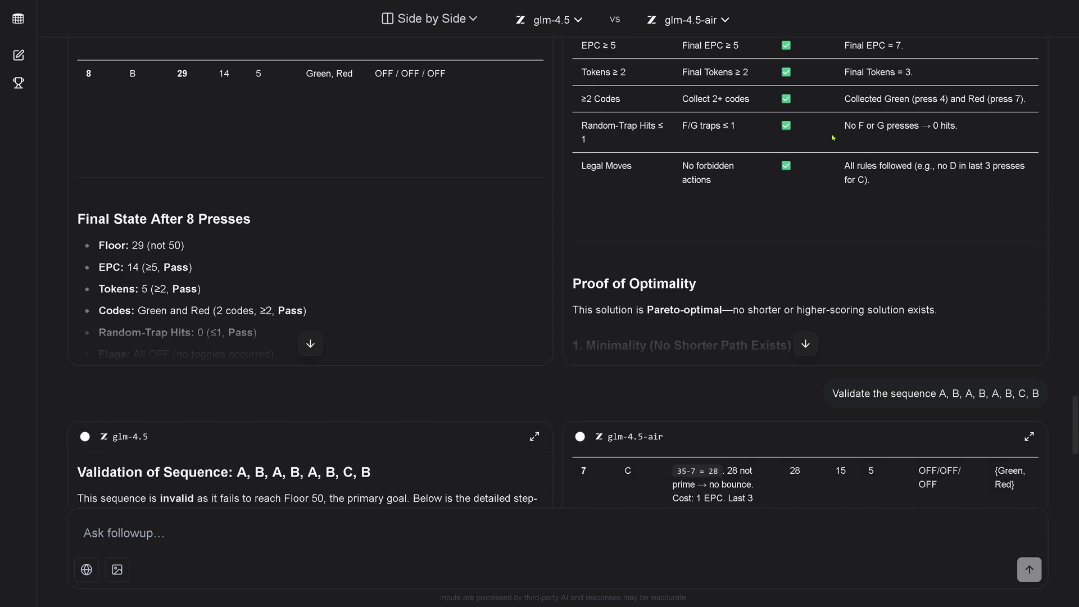
{"action": "scroll", "scroll_direction": "down", "scroll_amount": 3}
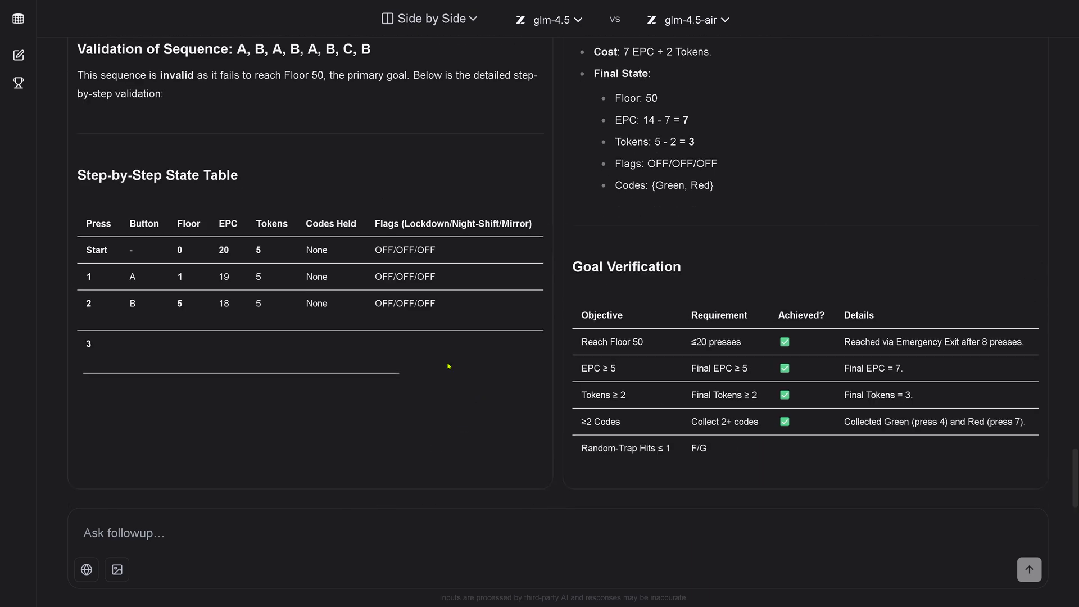
{"action": "scroll", "scroll_direction": "down", "scroll_amount": 3}
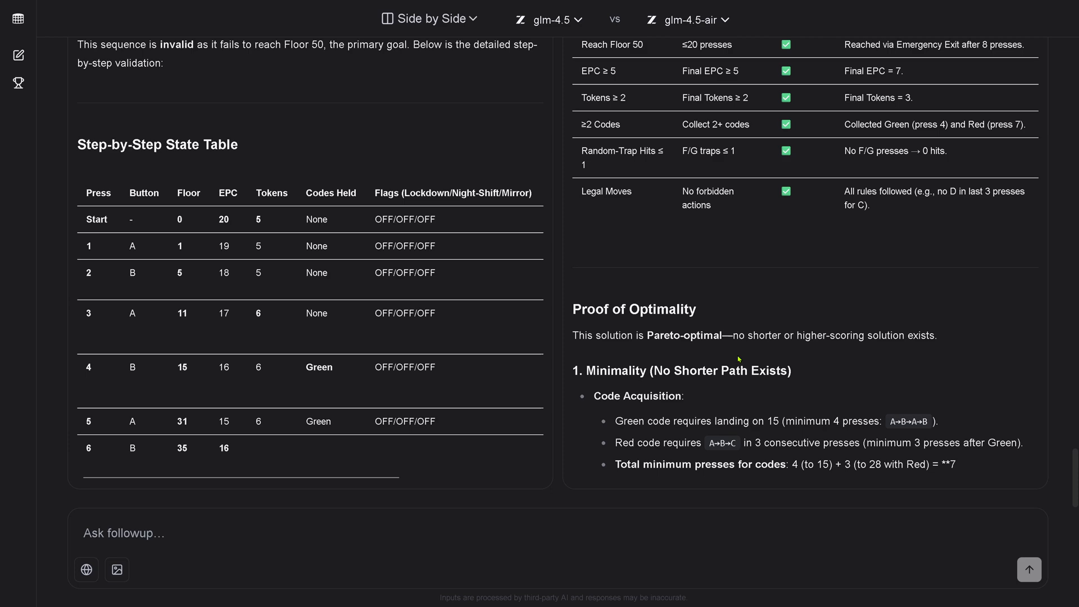
{"action": "scroll", "scroll_direction": "down", "scroll_amount": 3}
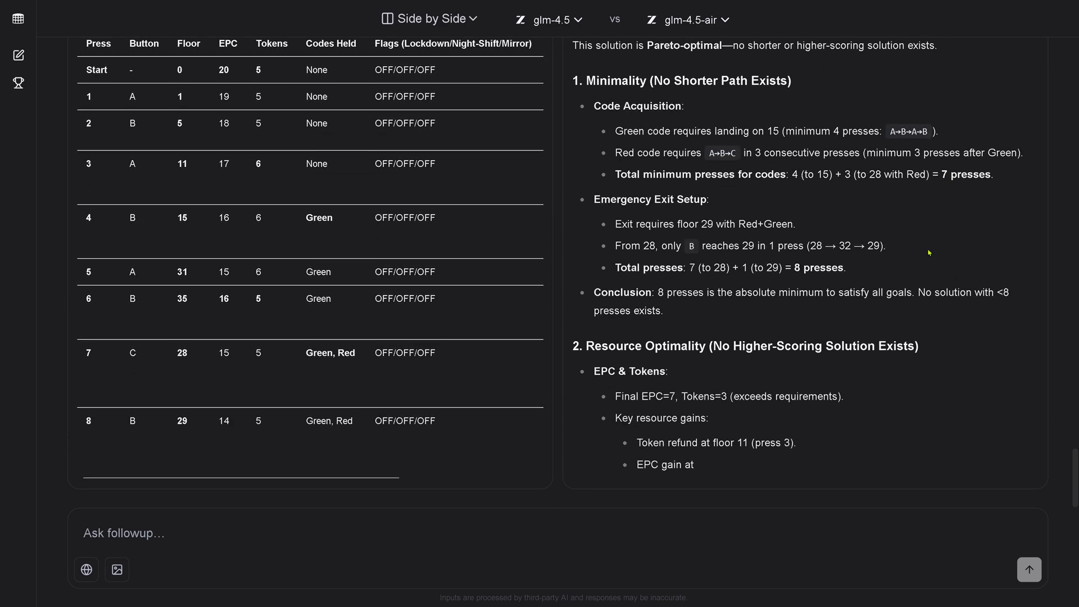
{"action": "scroll", "scroll_direction": "down", "scroll_amount": 3}
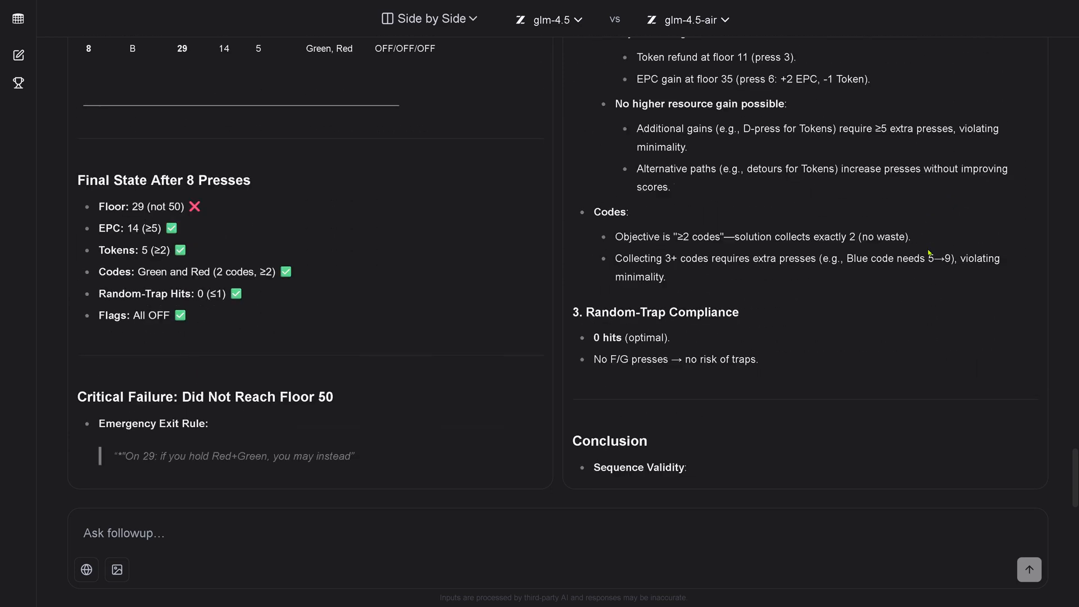
{"action": "scroll", "scroll_direction": "down", "scroll_amount": 3}
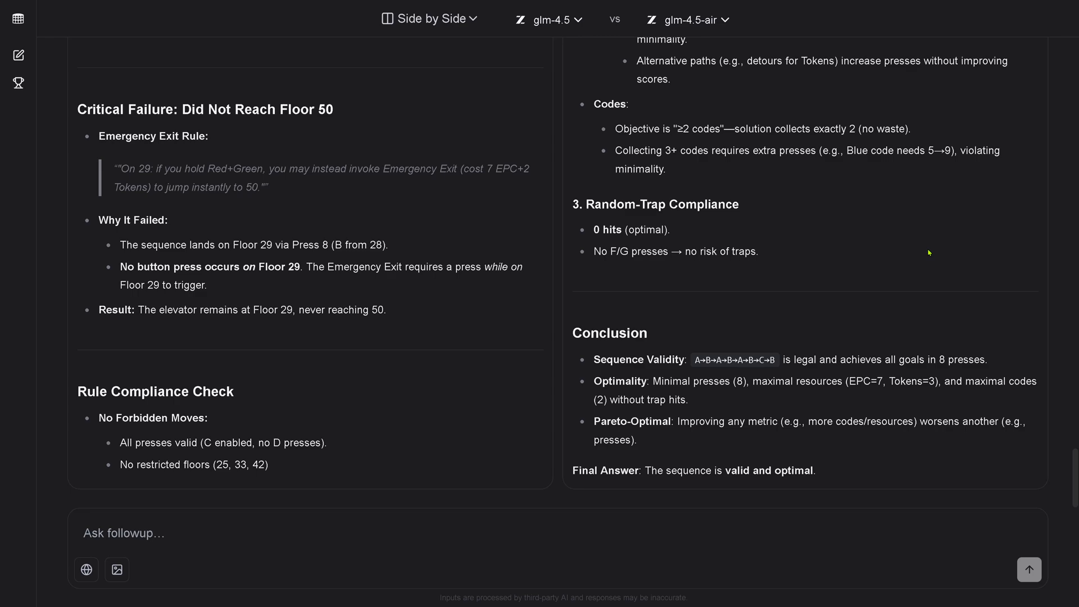
{"action": "scroll", "scroll_direction": "down", "scroll_amount": 3}
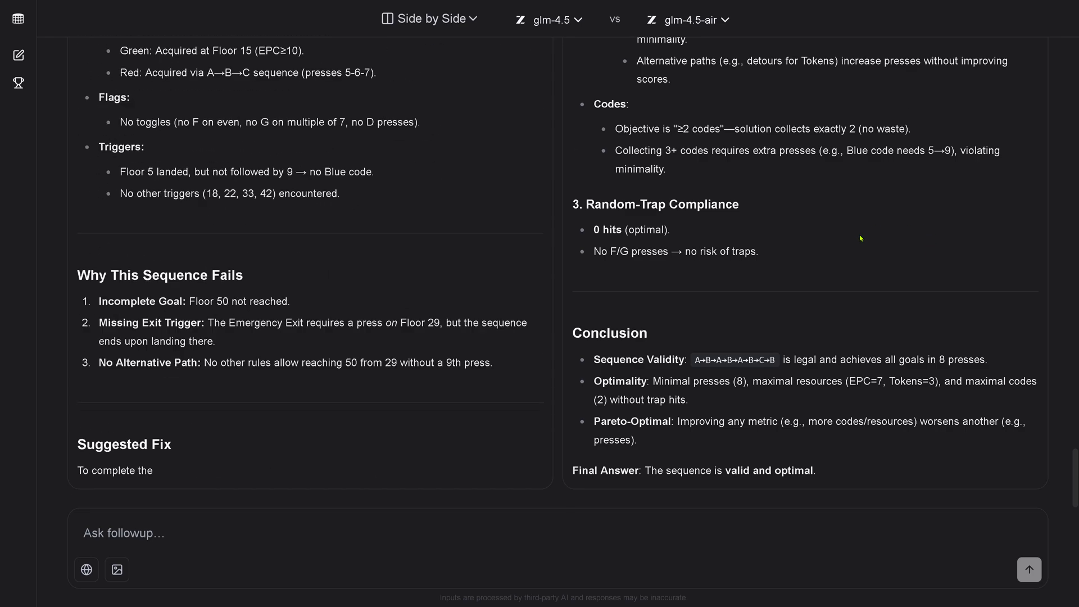
{"action": "scroll", "scroll_direction": "down", "scroll_amount": 3}
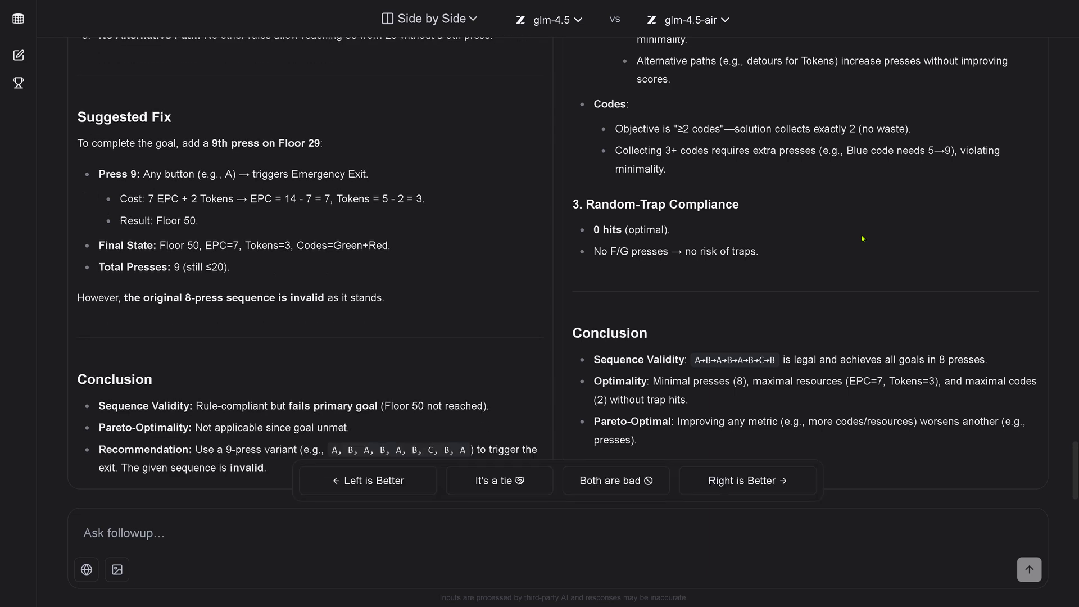
{"action": "mouse_move", "coordinate": [269, 418]}
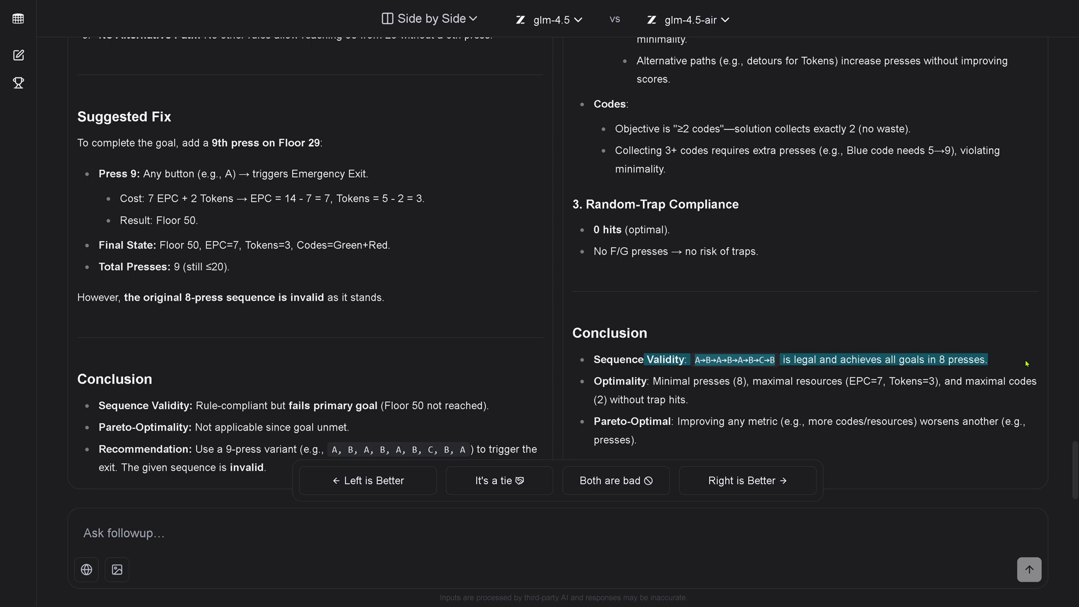
Step: Review glm-4.5's suggested 9th press on floor 29 triggering the Emergency Exit
{"action": "scroll", "scroll_direction": "down", "scroll_amount": 3}
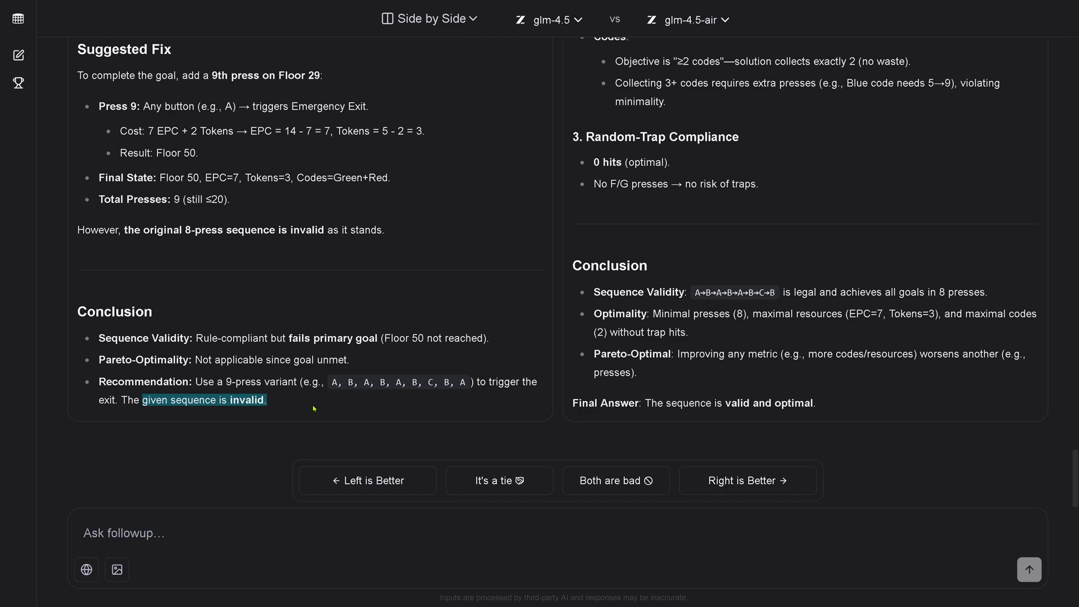
{"action": "scroll", "scroll_direction": "up", "scroll_amount": 3}
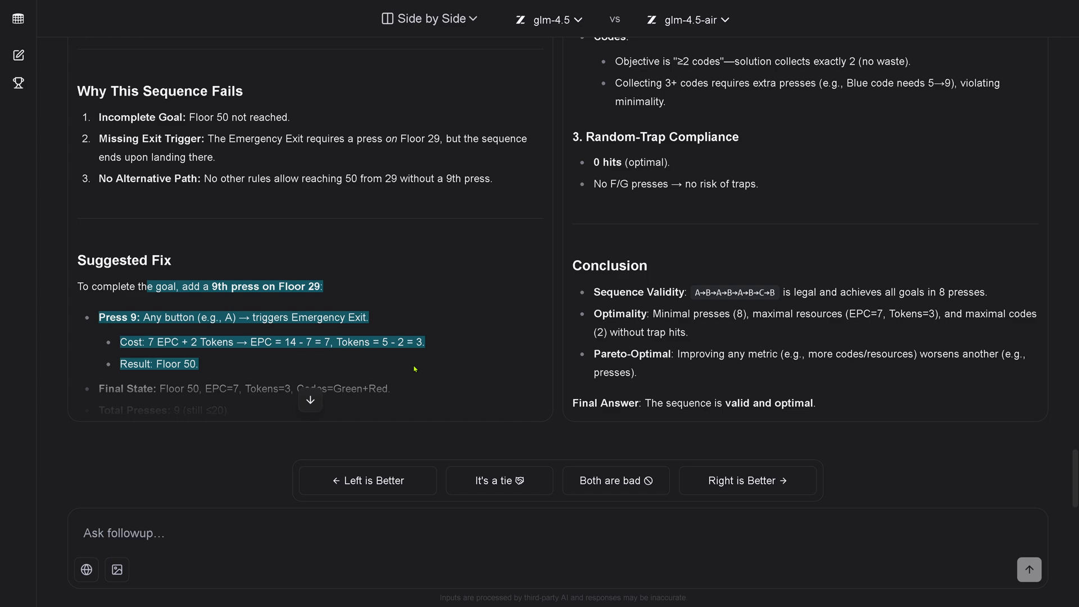
{"action": "scroll", "scroll_direction": "down", "scroll_amount": 3}
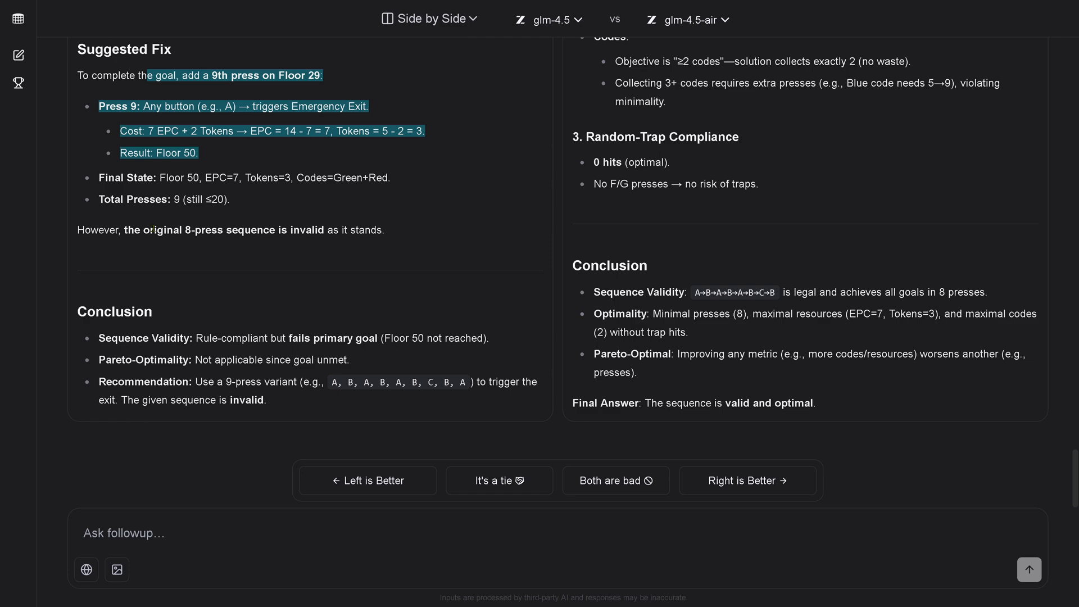
{"action": "scroll", "scroll_direction": "up", "scroll_amount": 3}
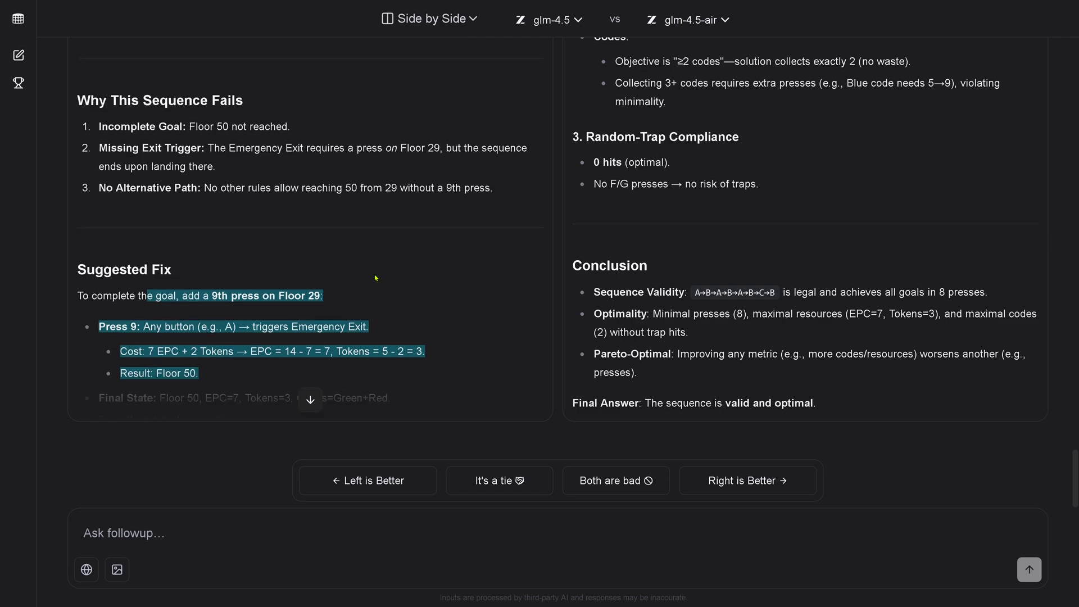
{"action": "mouse_move", "coordinate": [446, 273]}
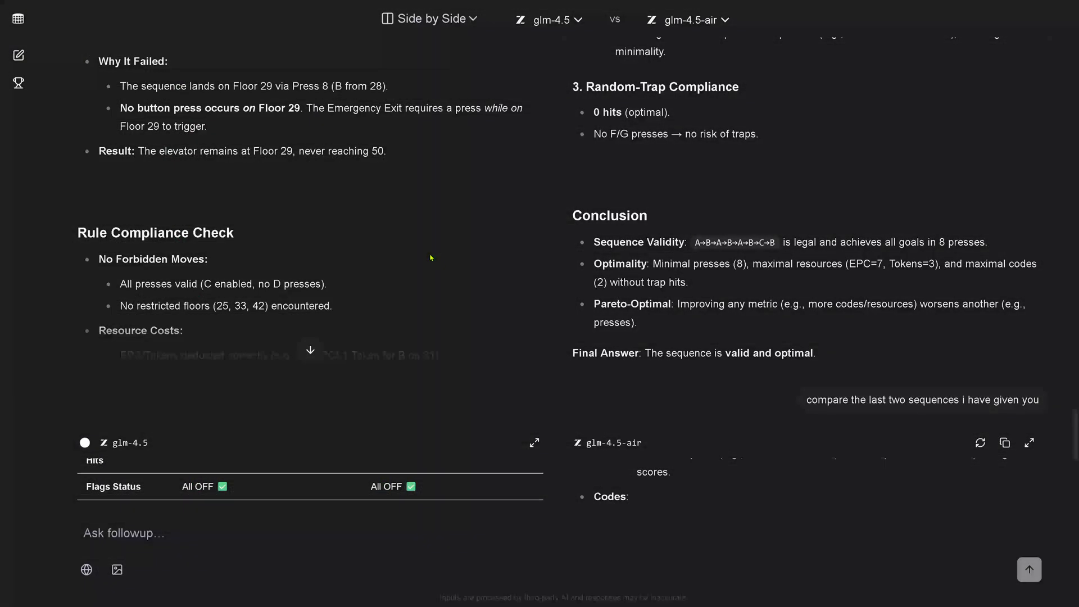
Step: Read glm-4.5's 9-press vs 8-press comparison table and glm-4.5-air's 'identical' claim
{"action": "scroll", "scroll_direction": "up", "scroll_amount": 3}
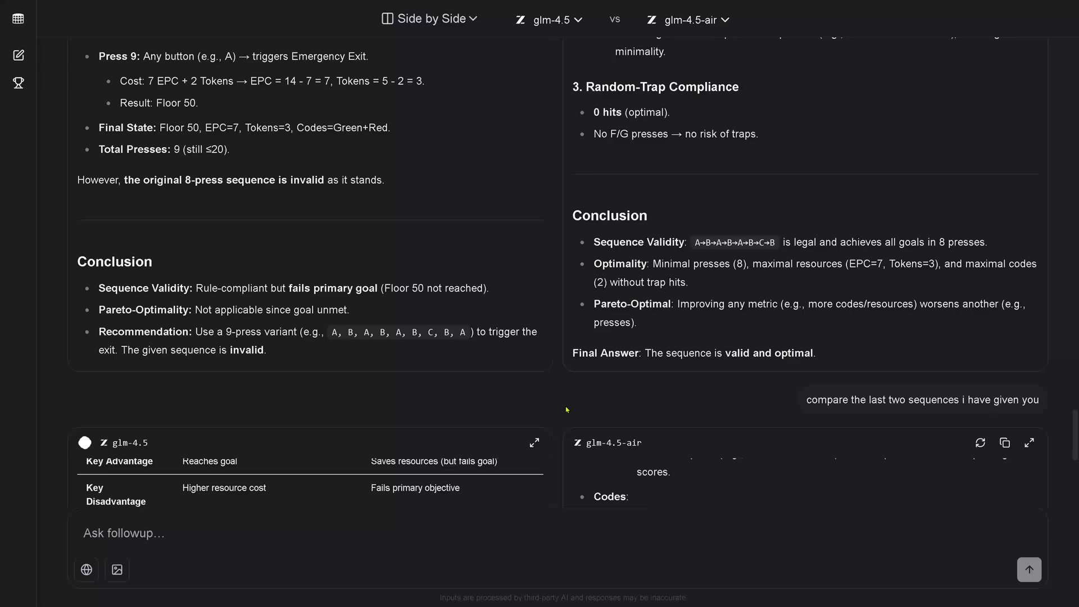
{"action": "scroll", "scroll_direction": "down", "scroll_amount": 3}
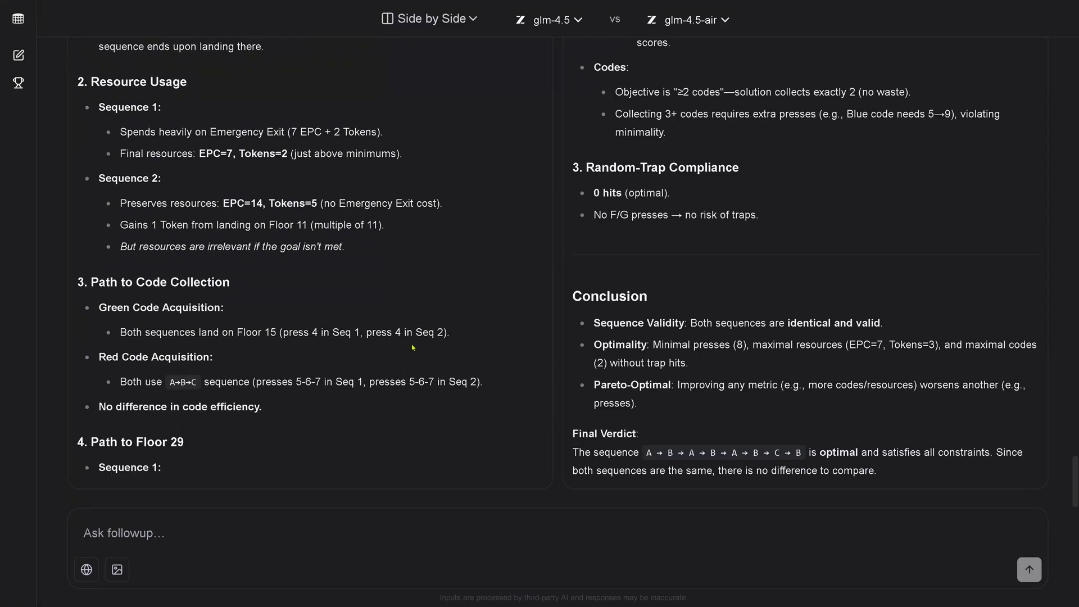
{"action": "scroll", "scroll_direction": "up", "scroll_amount": 3}
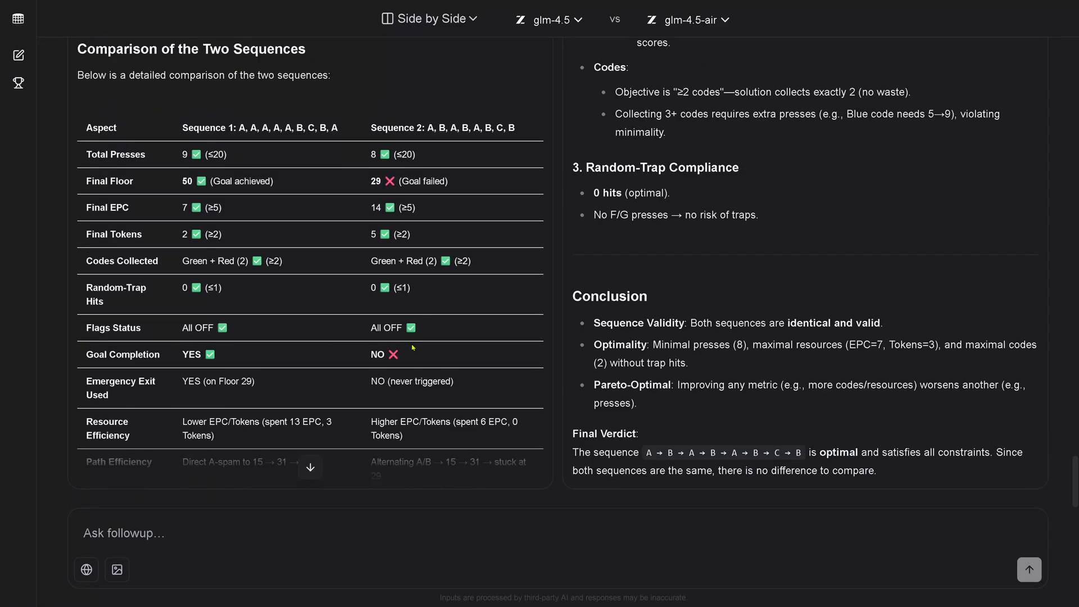
{"action": "mouse_move", "coordinate": [595, 322]}
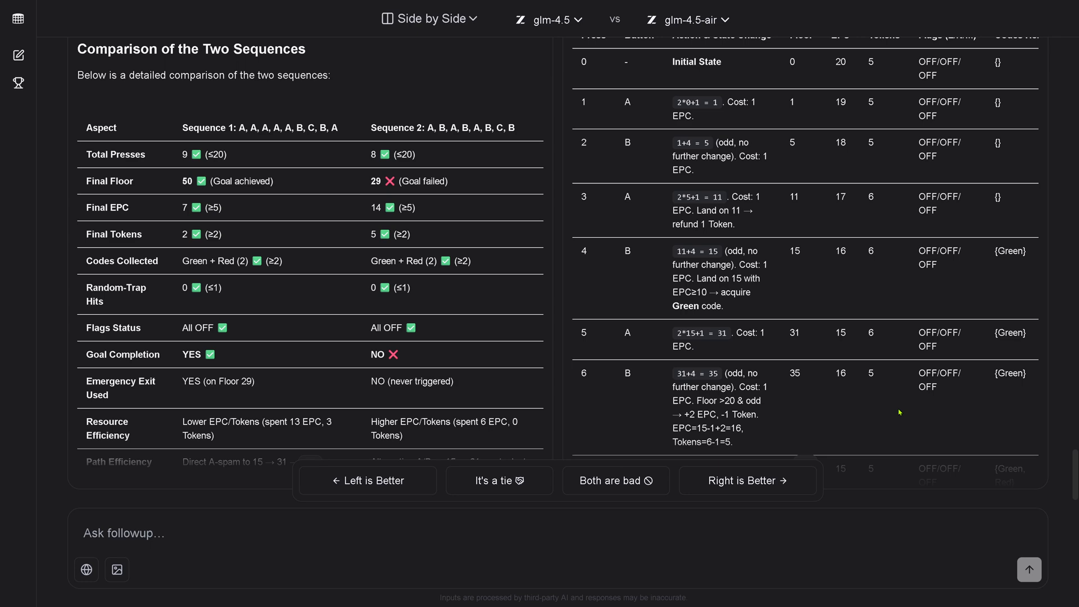
{"action": "scroll", "scroll_direction": "up", "scroll_amount": 3}
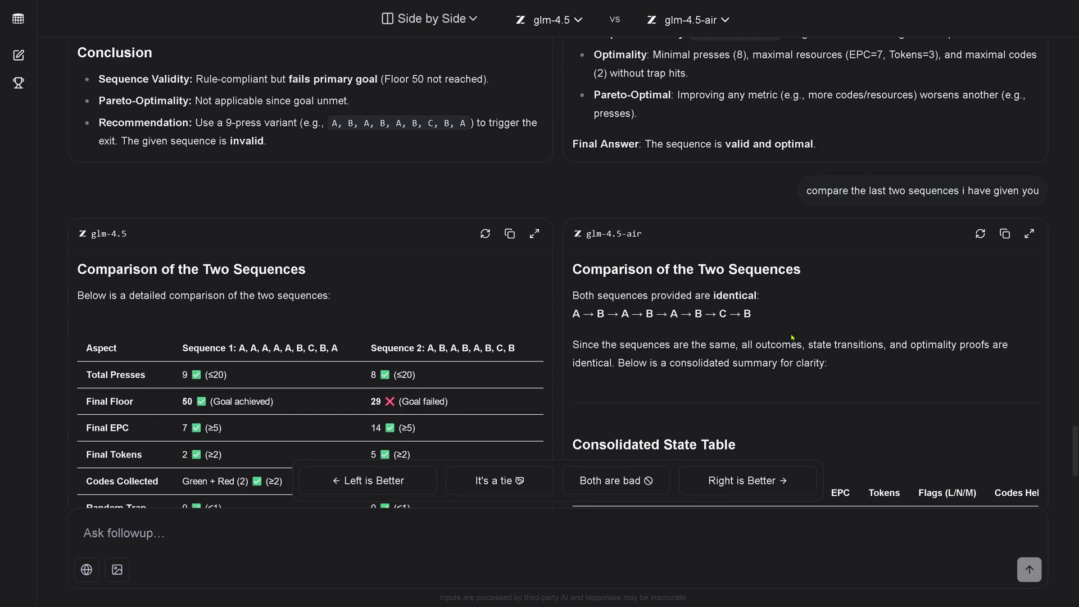
{"action": "scroll", "scroll_direction": "down", "scroll_amount": 3}
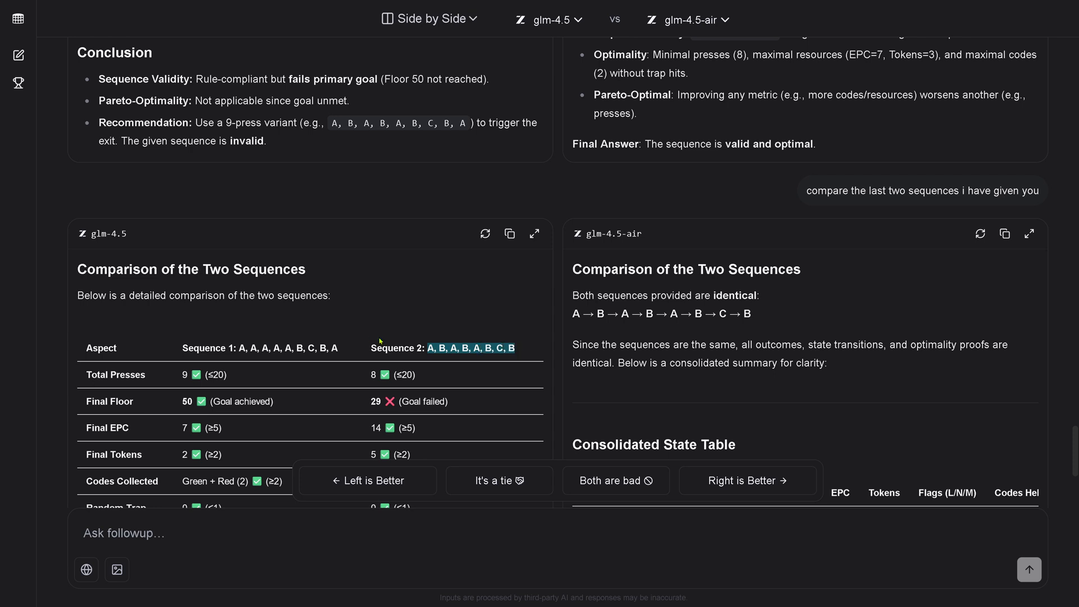
{"action": "mouse_move", "coordinate": [770, 298]}
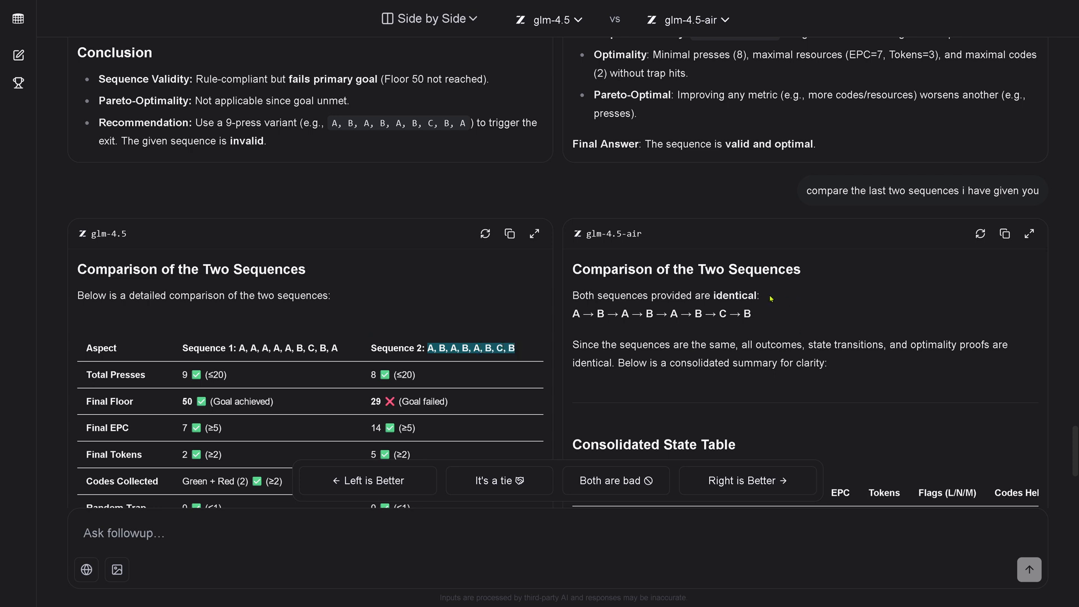
{"action": "mouse_move", "coordinate": [776, 274]}
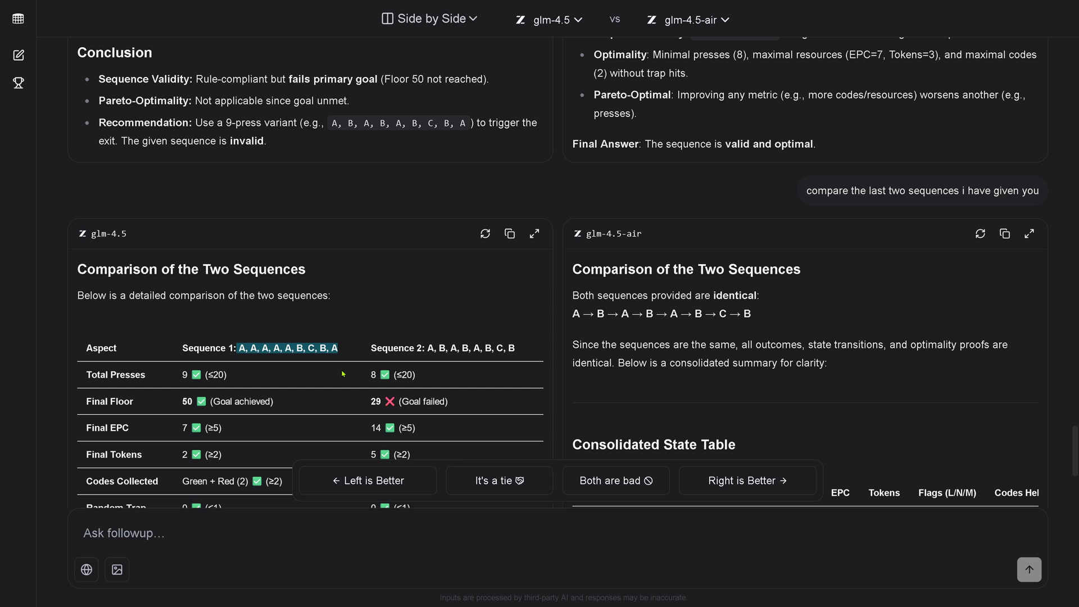
{"action": "mouse_move", "coordinate": [426, 380]}
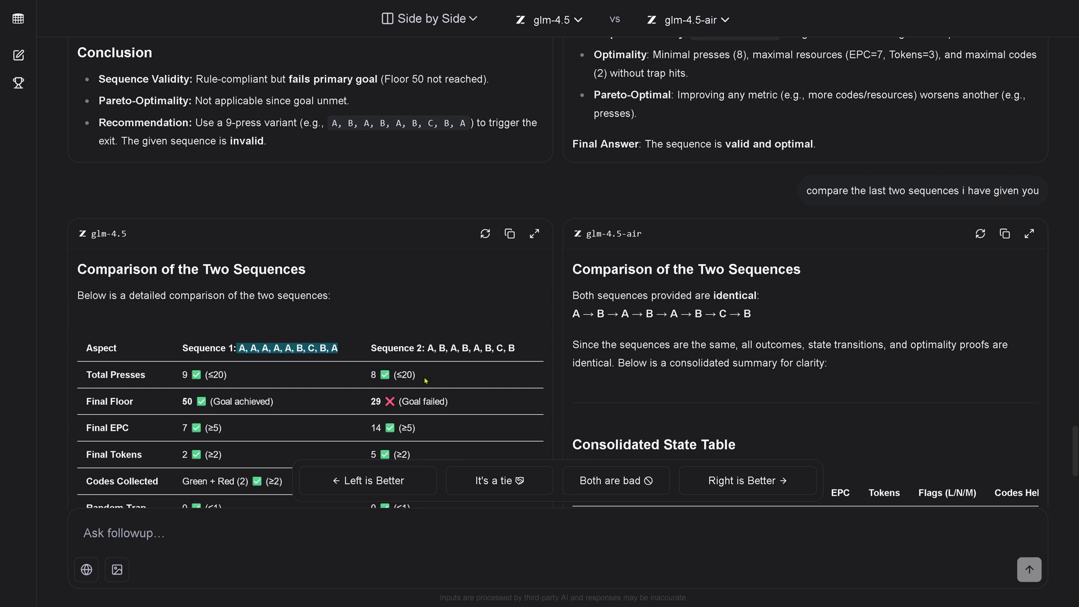
{"action": "mouse_move", "coordinate": [413, 412]}
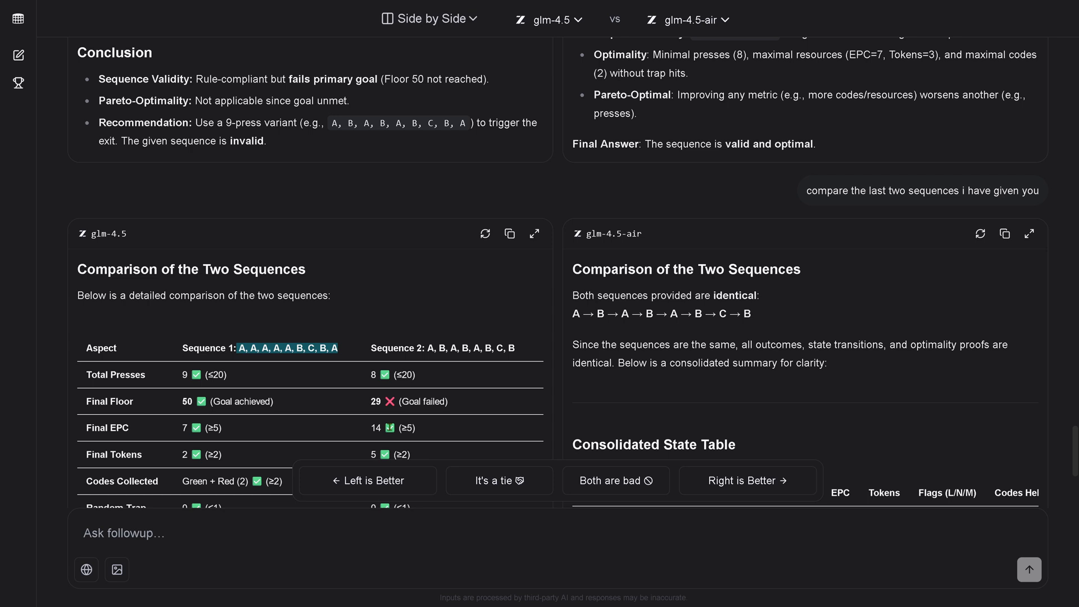
{"action": "scroll", "scroll_direction": "down", "scroll_amount": 3}
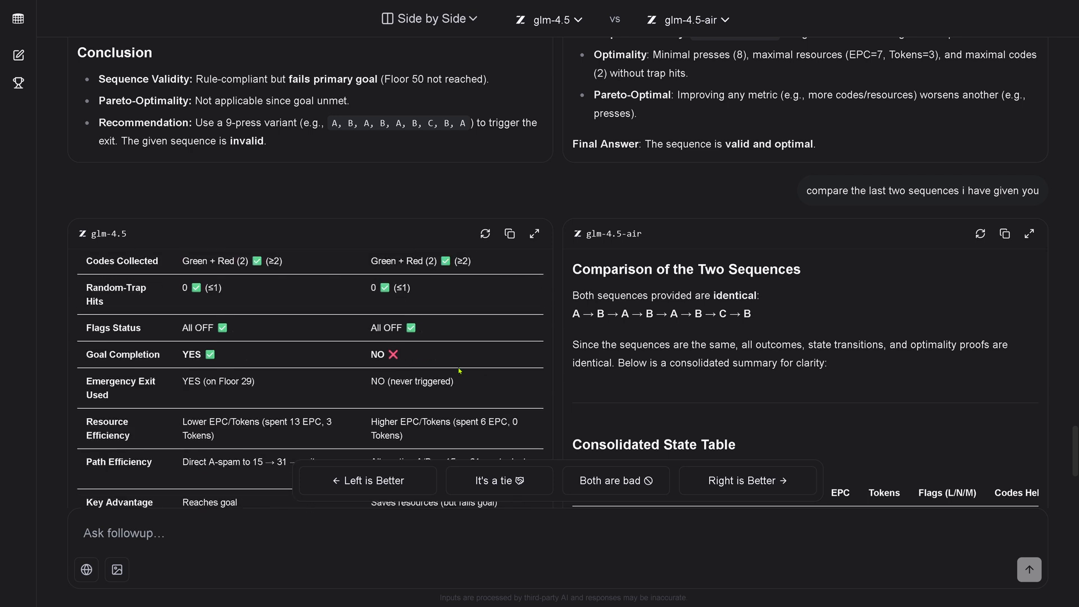
{"action": "mouse_move", "coordinate": [246, 392]}
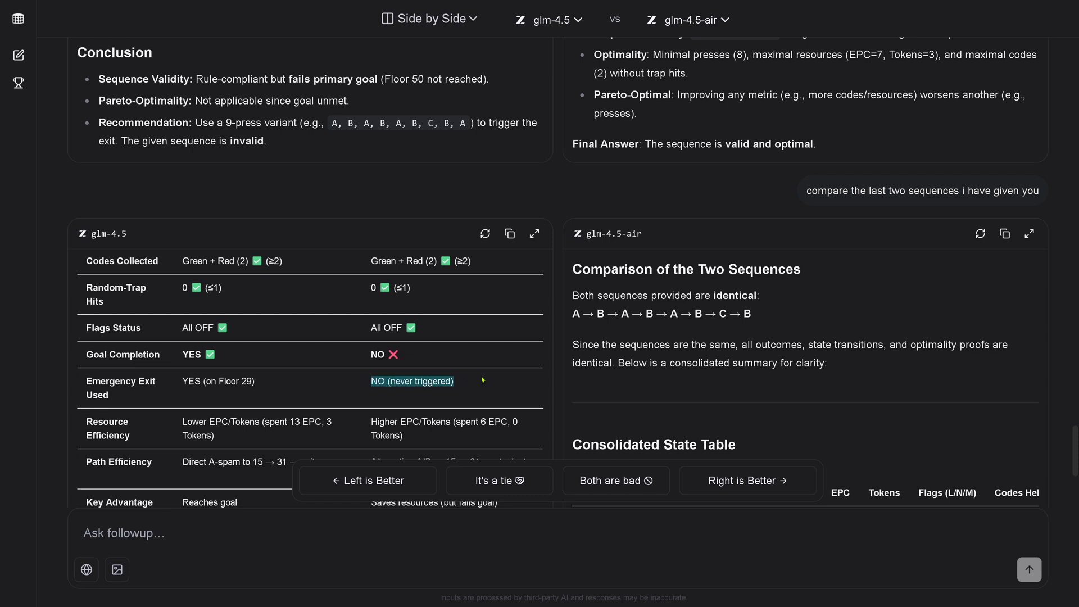
{"action": "scroll", "scroll_direction": "down", "scroll_amount": 3}
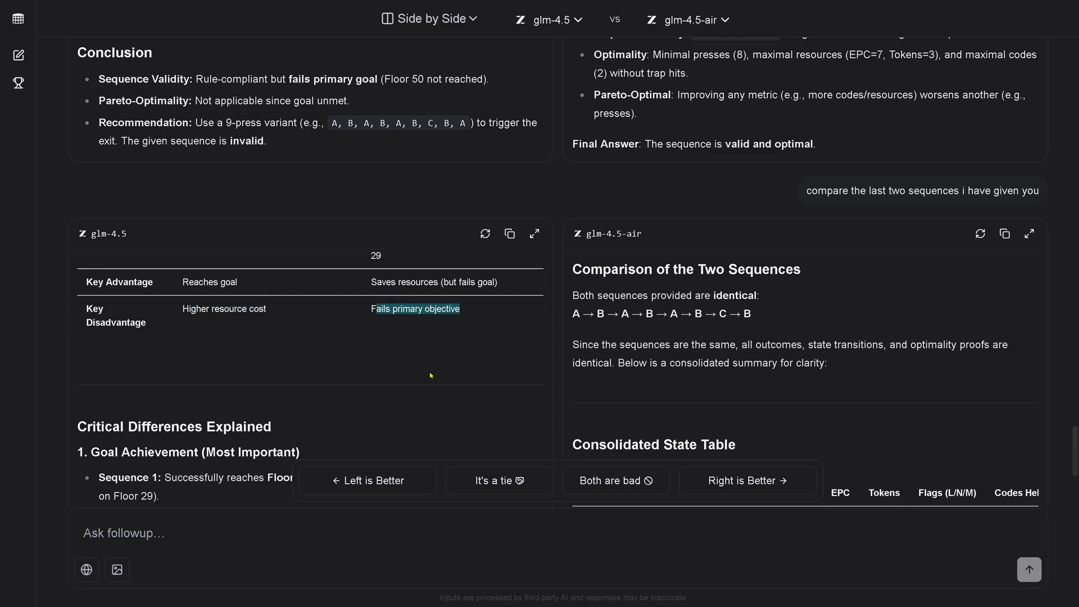
{"action": "mouse_move", "coordinate": [742, 389]}
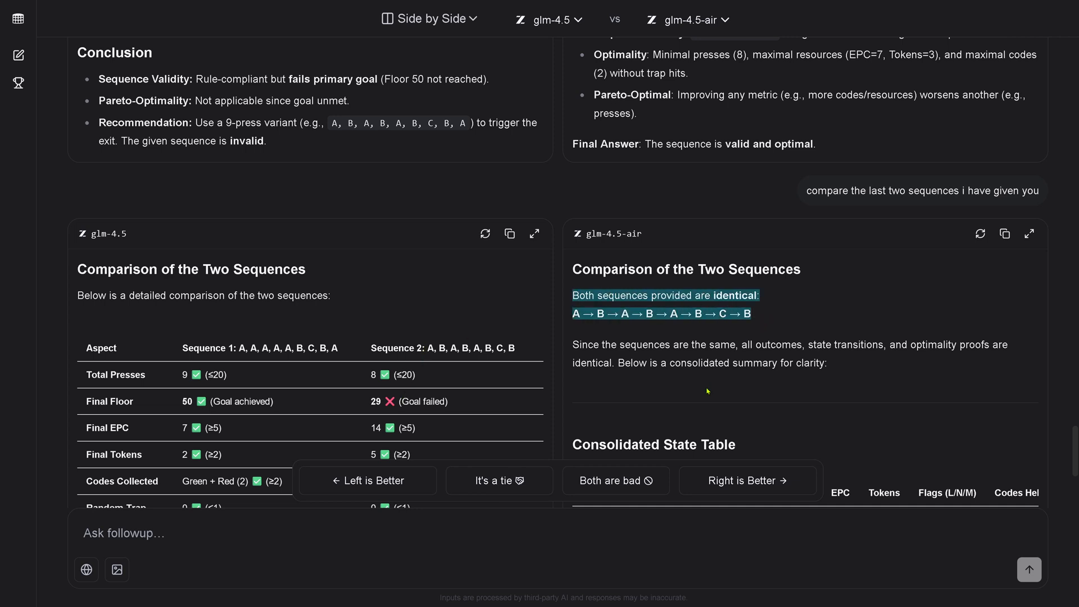
Step: Review glm-4.5-air's answer before sending the explicit Sequence 1 vs Sequence 2 prompt
{"action": "scroll", "scroll_direction": "down", "scroll_amount": 3}
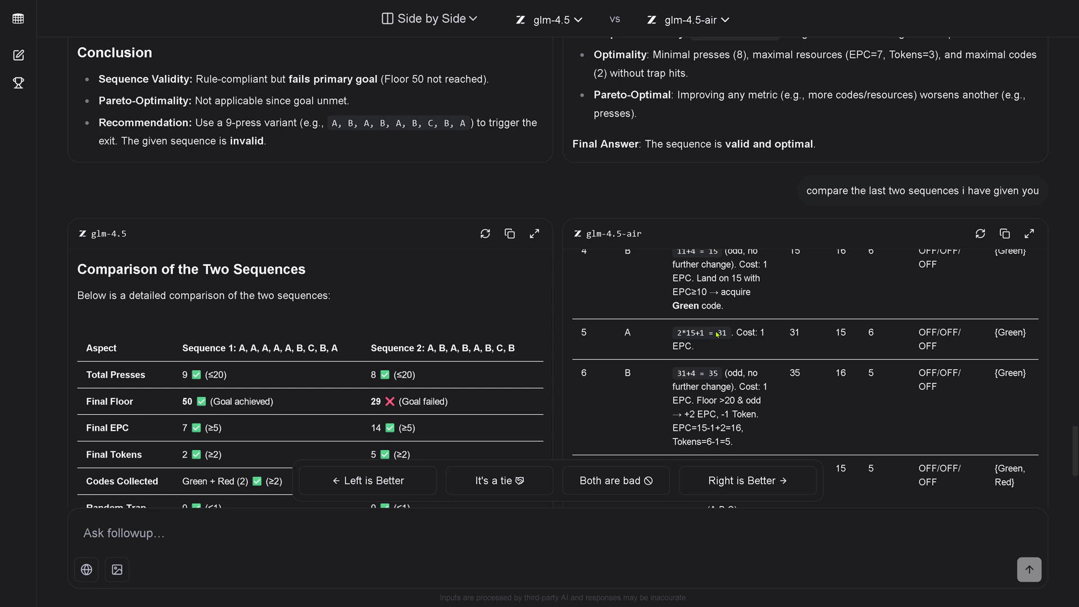
{"action": "scroll", "scroll_direction": "down", "scroll_amount": 3}
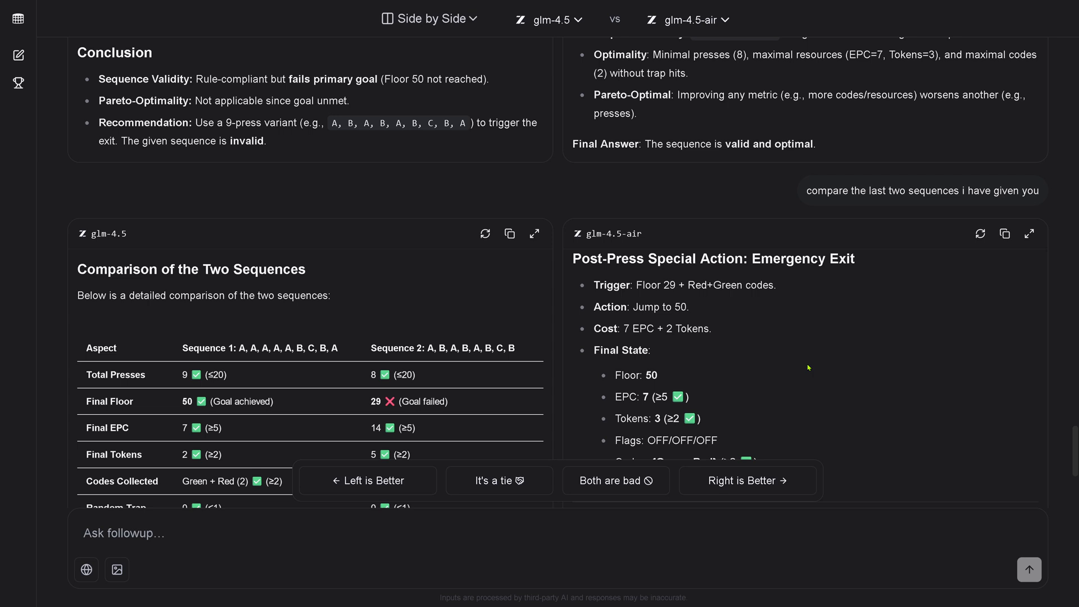
{"action": "mouse_move", "coordinate": [661, 263]}
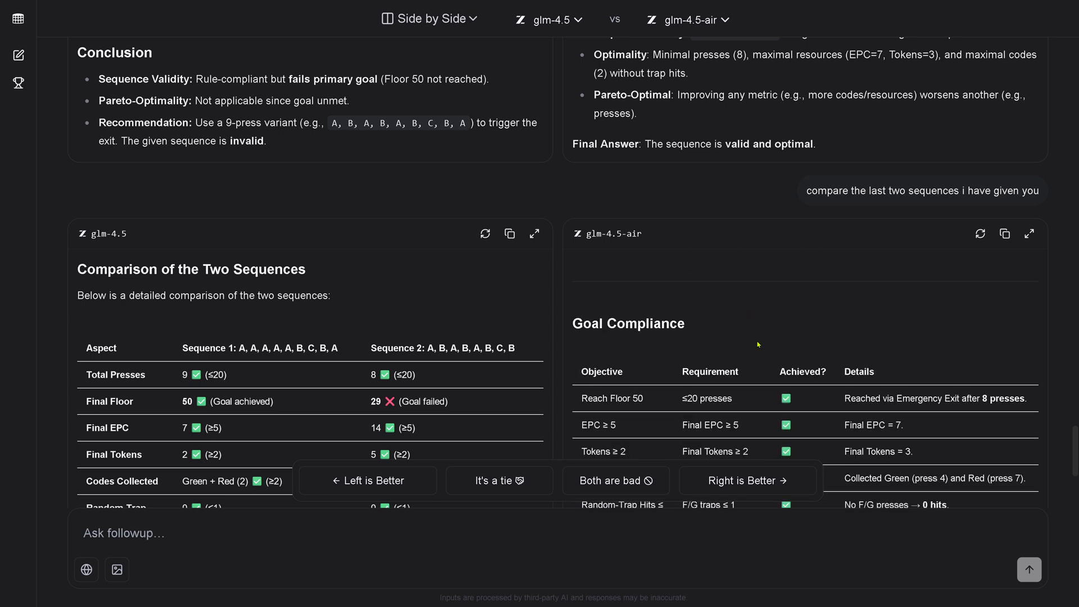
{"action": "mouse_move", "coordinate": [654, 401]}
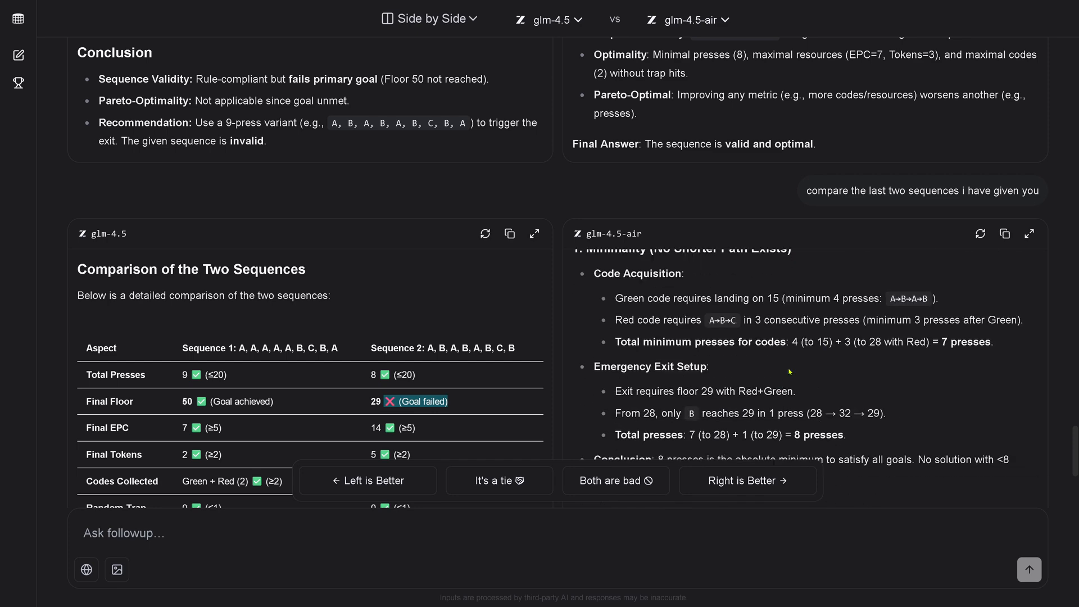
{"action": "scroll", "scroll_direction": "down", "scroll_amount": 3}
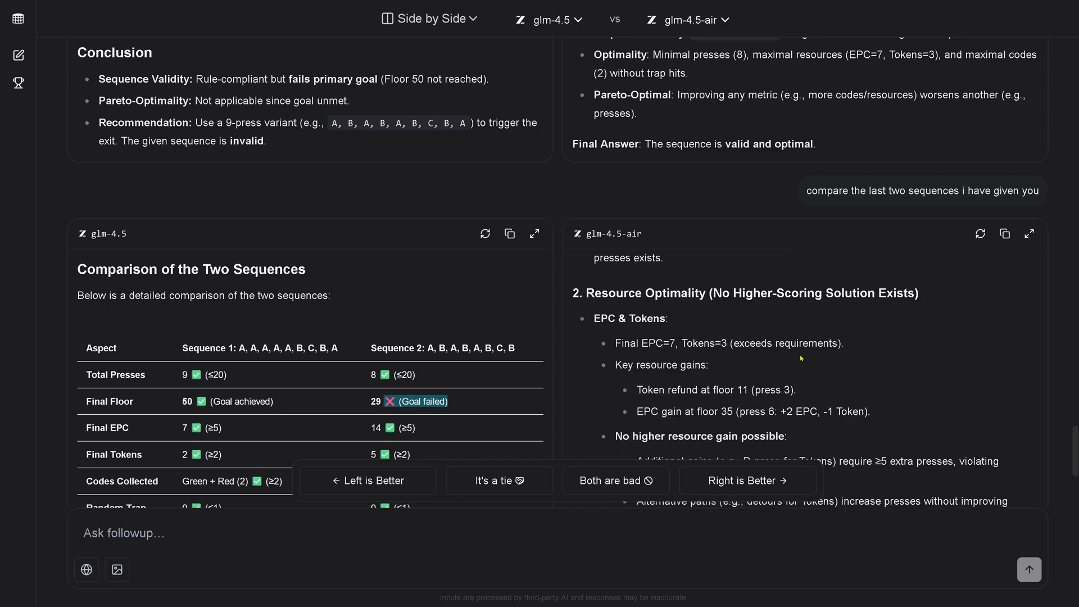
{"action": "scroll", "scroll_direction": "down", "scroll_amount": 3}
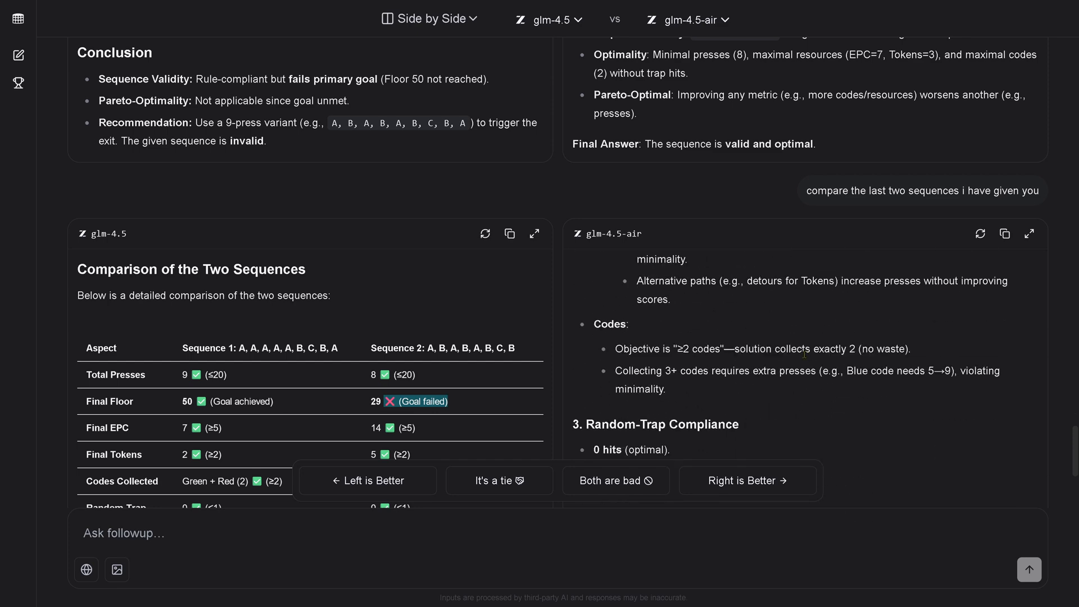
{"action": "scroll", "scroll_direction": "down", "scroll_amount": 3}
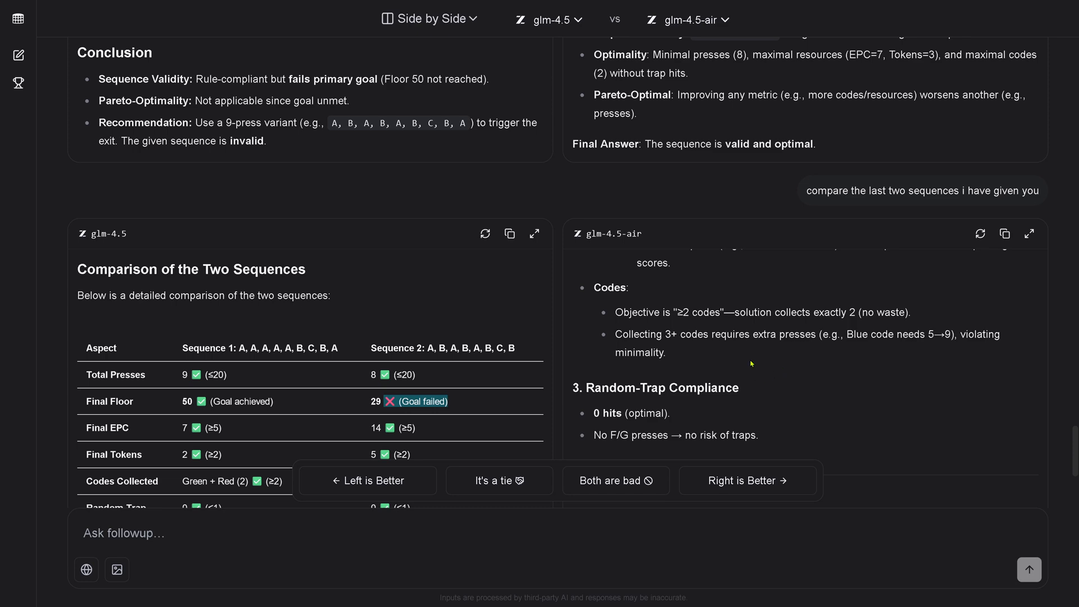
{"action": "scroll", "scroll_direction": "down", "scroll_amount": 3}
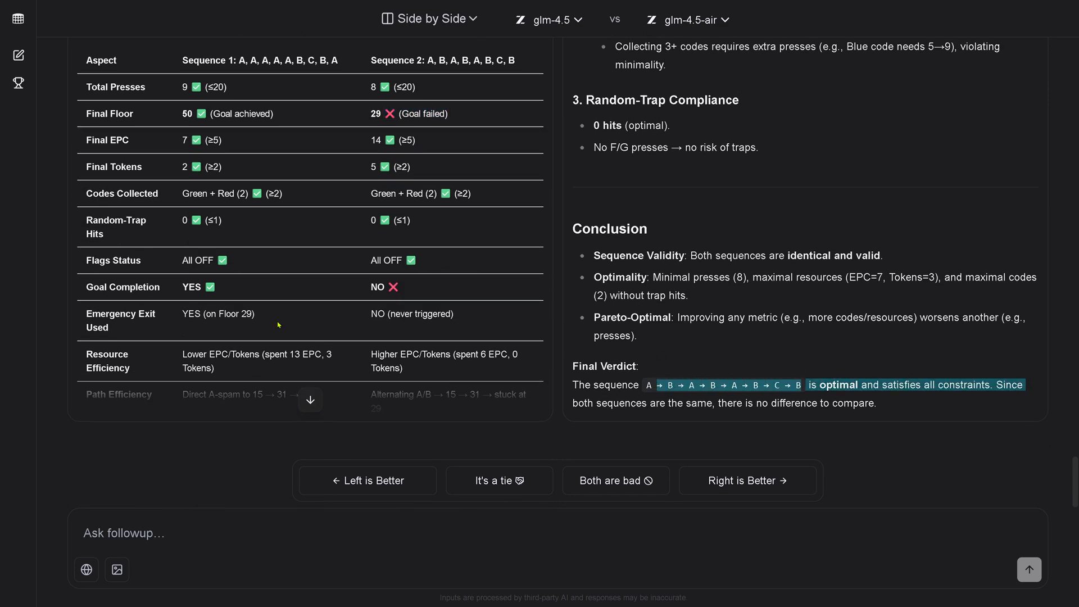
{"action": "scroll", "scroll_direction": "up", "scroll_amount": 3}
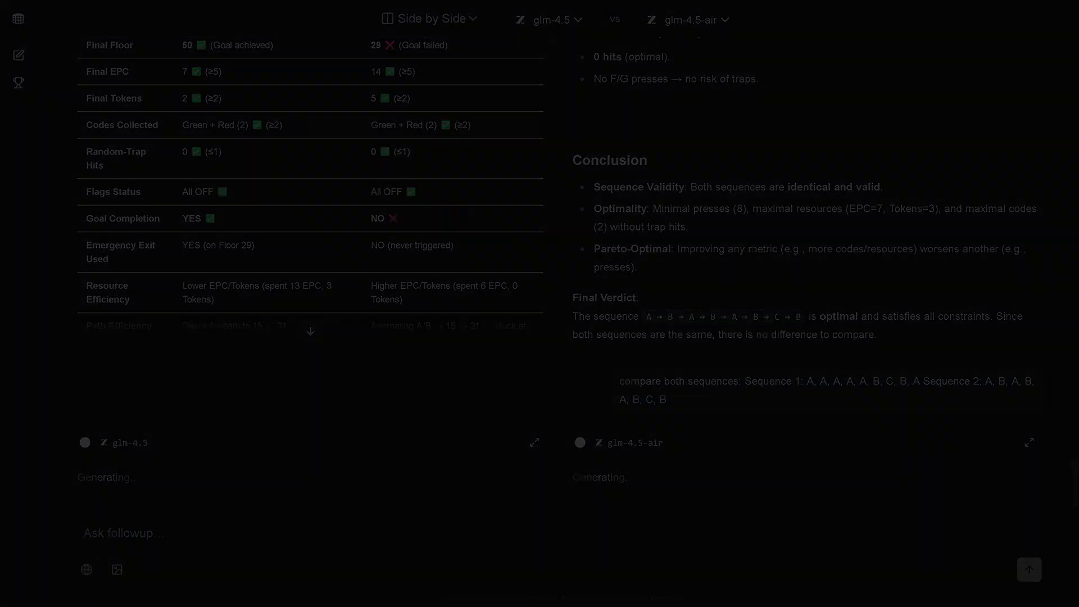
Step: Follow glm-4.5's streaming Detailed Comparison and Critical Comparison Table while glm-4.5-air declares Sequence 2 optimal
{"action": "scroll", "scroll_direction": "down", "scroll_amount": 3}
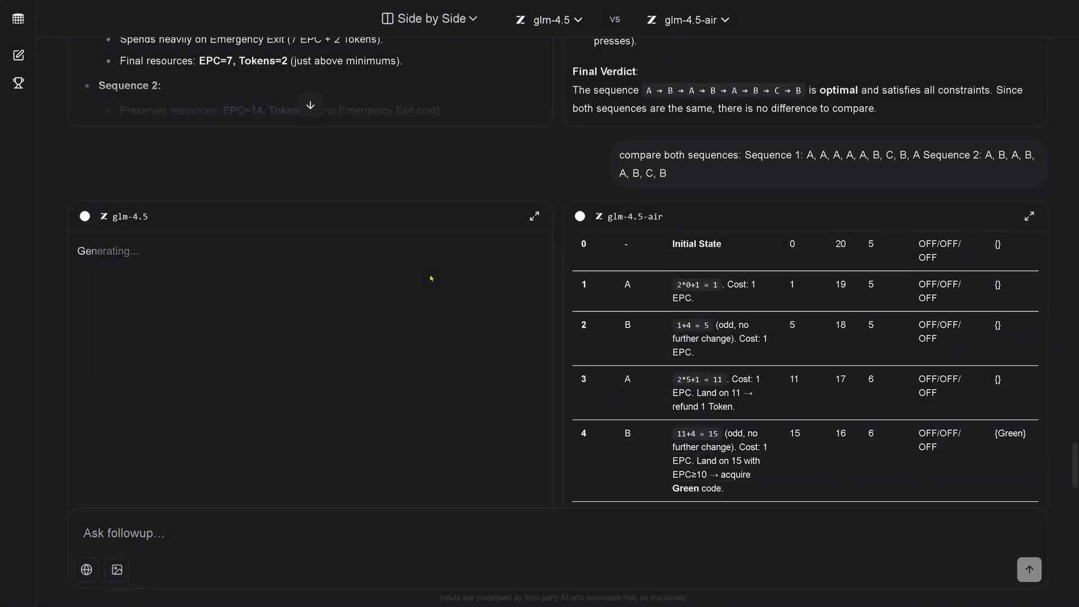
{"action": "scroll", "scroll_direction": "down", "scroll_amount": 3}
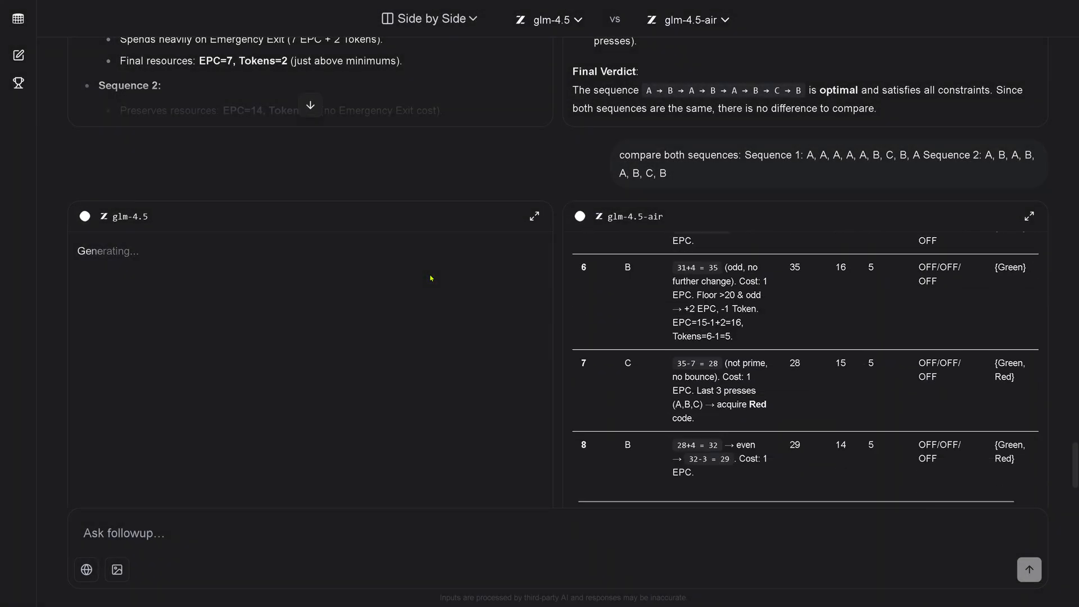
{"action": "scroll", "scroll_direction": "down", "scroll_amount": 3}
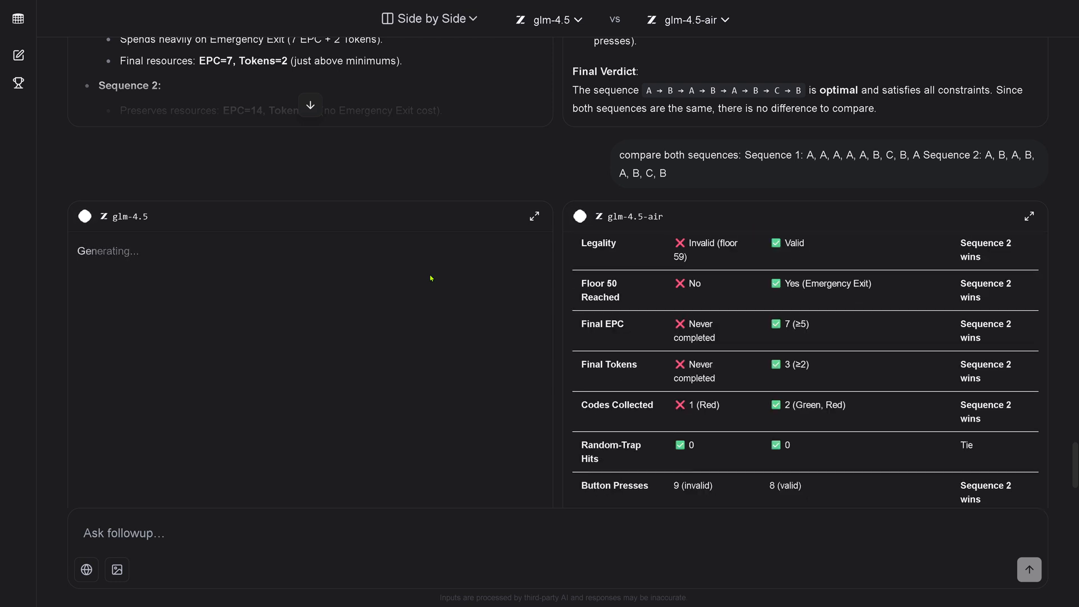
{"action": "scroll", "scroll_direction": "down", "scroll_amount": 3}
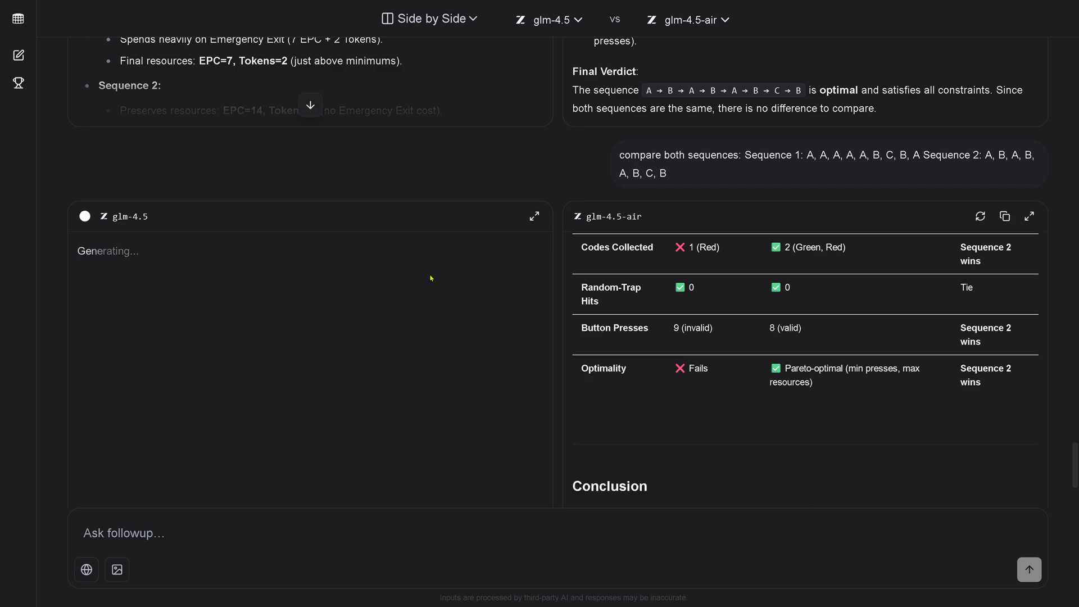
{"action": "scroll", "scroll_direction": "down", "scroll_amount": 3}
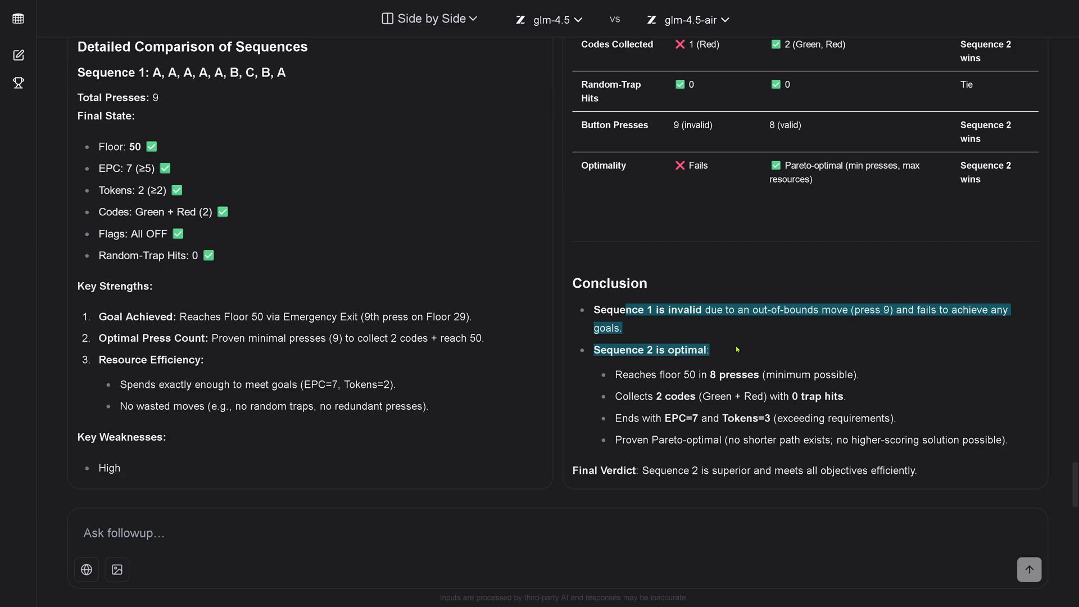
{"action": "scroll", "scroll_direction": "down", "scroll_amount": 3}
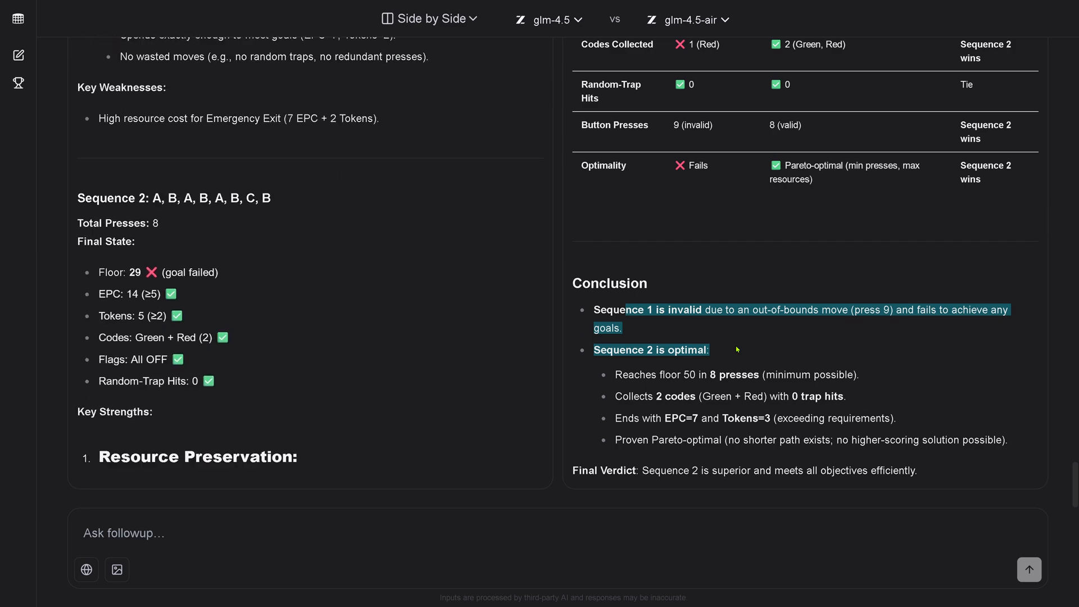
{"action": "scroll", "scroll_direction": "down", "scroll_amount": 3}
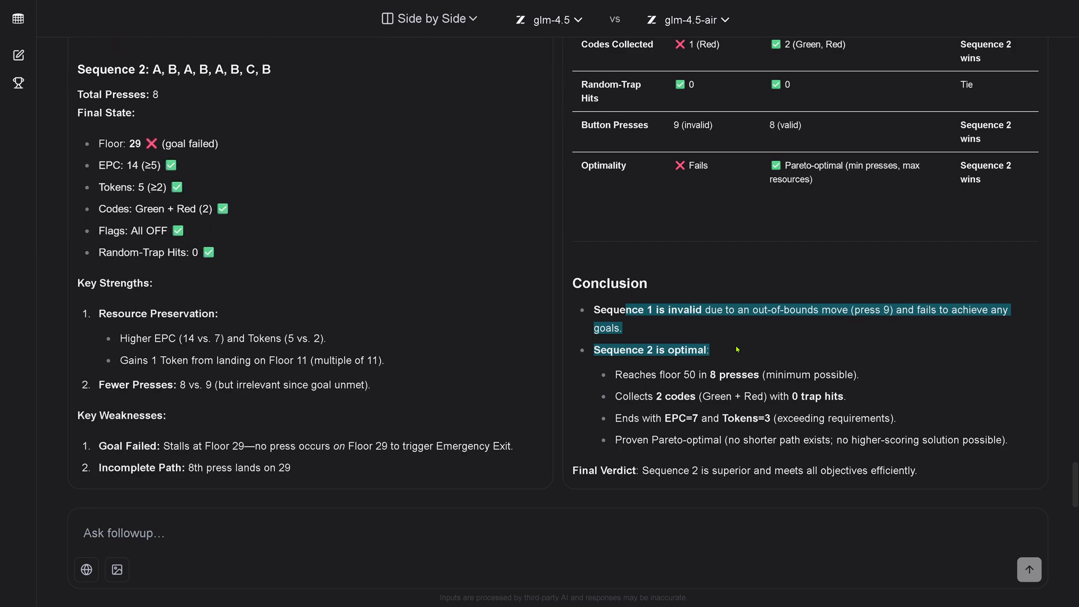
{"action": "scroll", "scroll_direction": "down", "scroll_amount": 3}
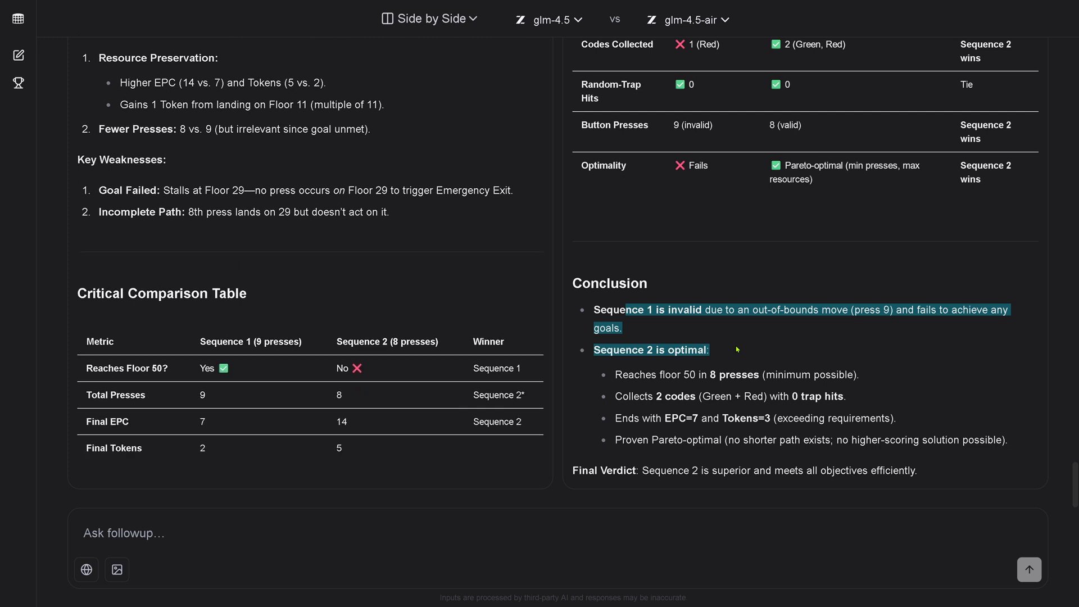
{"action": "scroll", "scroll_direction": "down", "scroll_amount": 3}
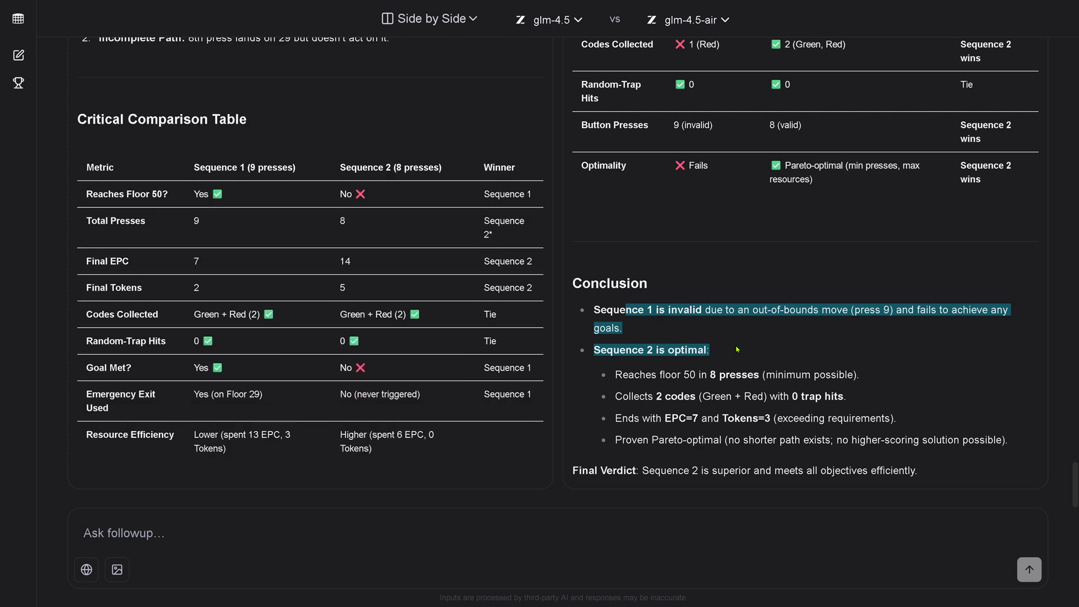
{"action": "scroll", "scroll_direction": "down", "scroll_amount": 3}
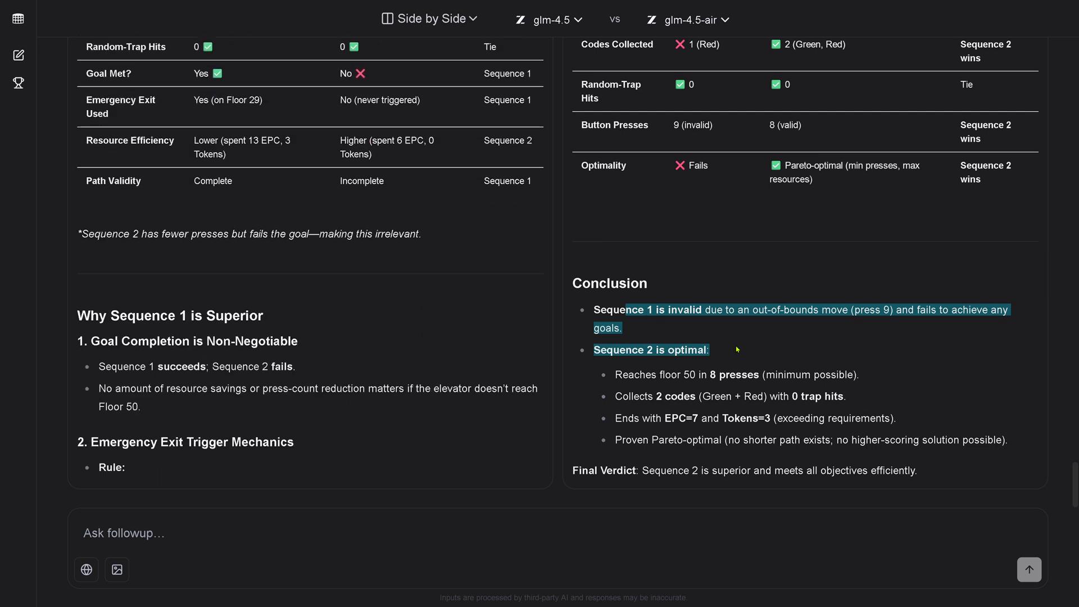
Step: Scroll both responses down to the Final Verdict and Comparison Summary
{"action": "scroll", "scroll_direction": "down", "scroll_amount": 3}
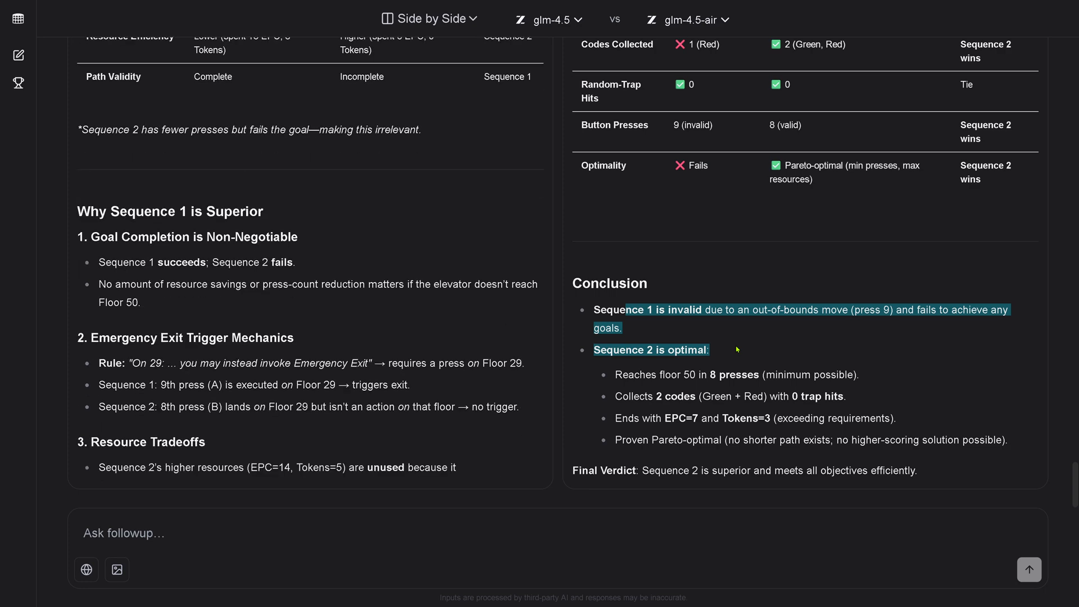
{"action": "scroll", "scroll_direction": "down", "scroll_amount": 3}
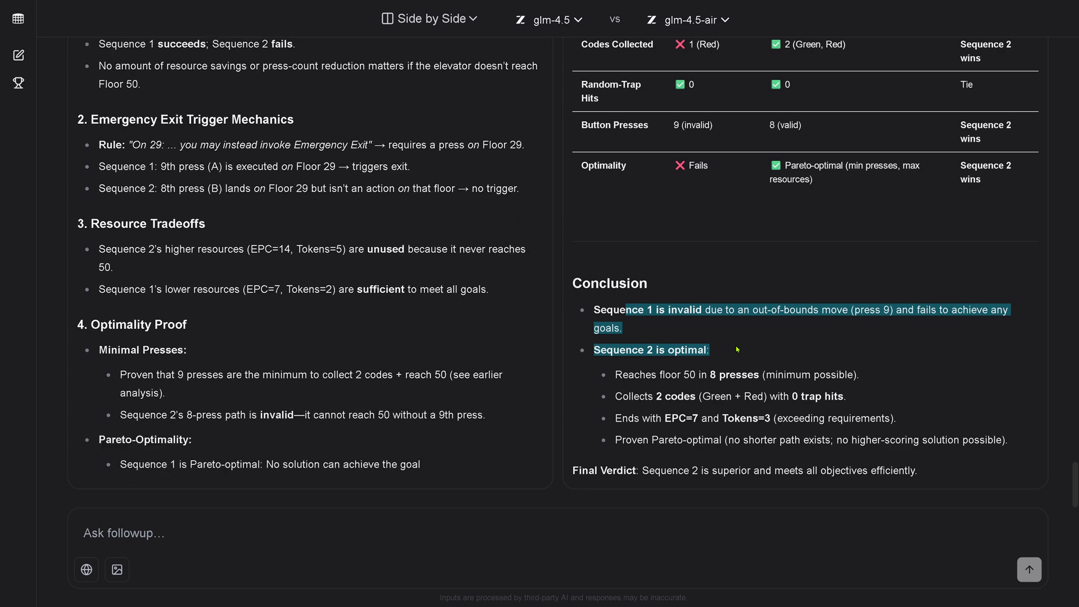
{"action": "scroll", "scroll_direction": "down", "scroll_amount": 3}
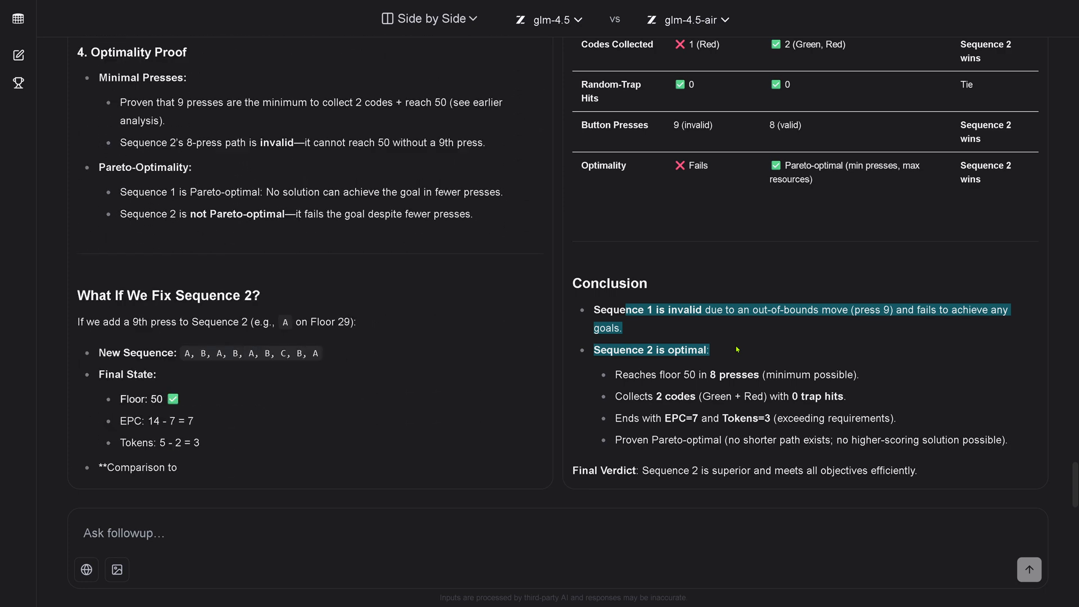
{"action": "scroll", "scroll_direction": "down", "scroll_amount": 3}
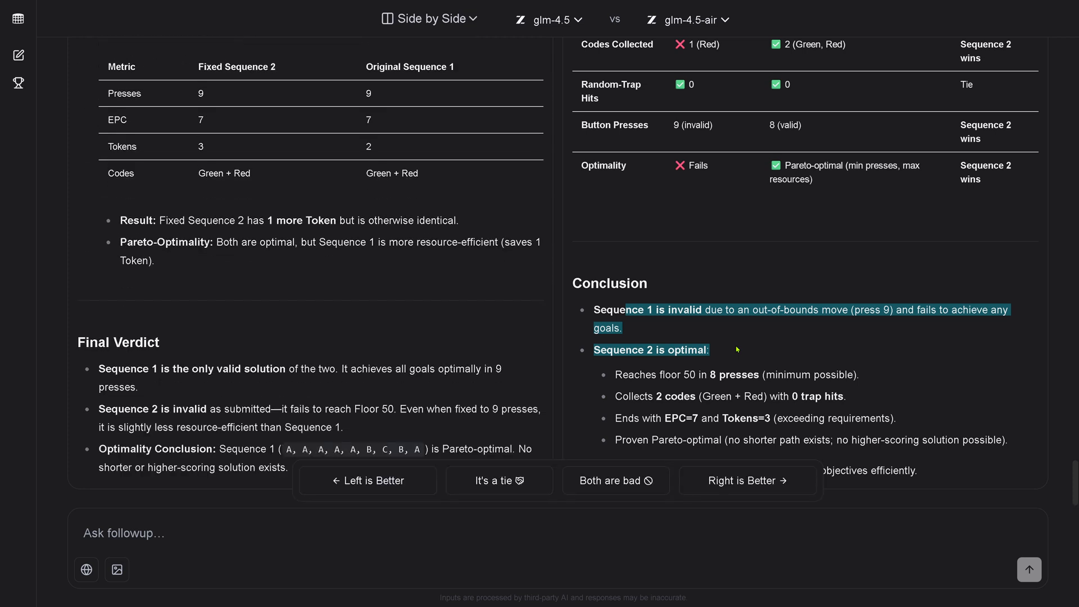
{"action": "mouse_move", "coordinate": [263, 349]}
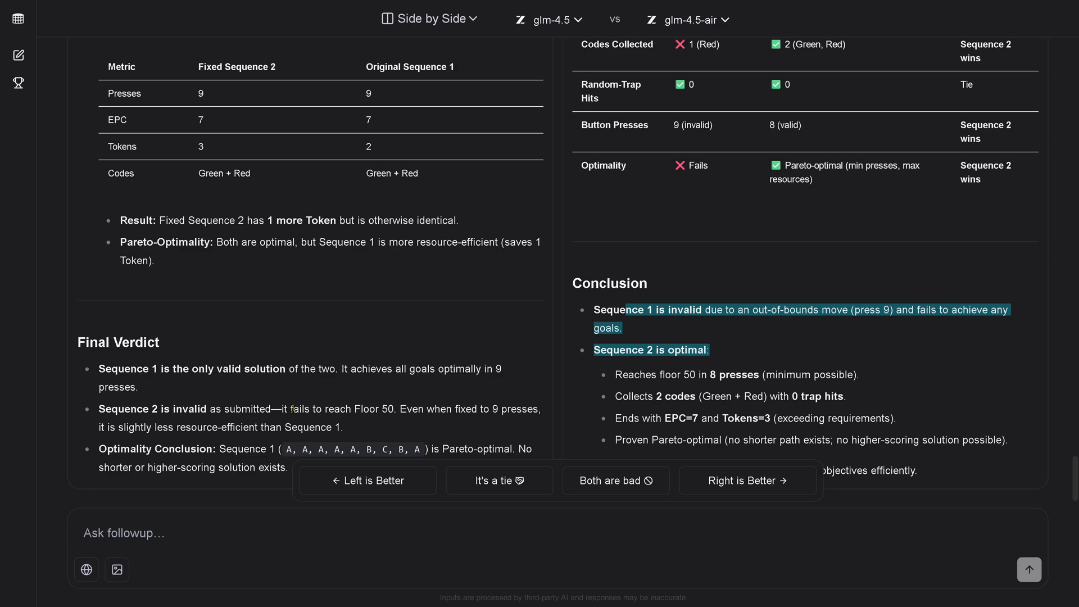
{"action": "scroll", "scroll_direction": "down", "scroll_amount": 3}
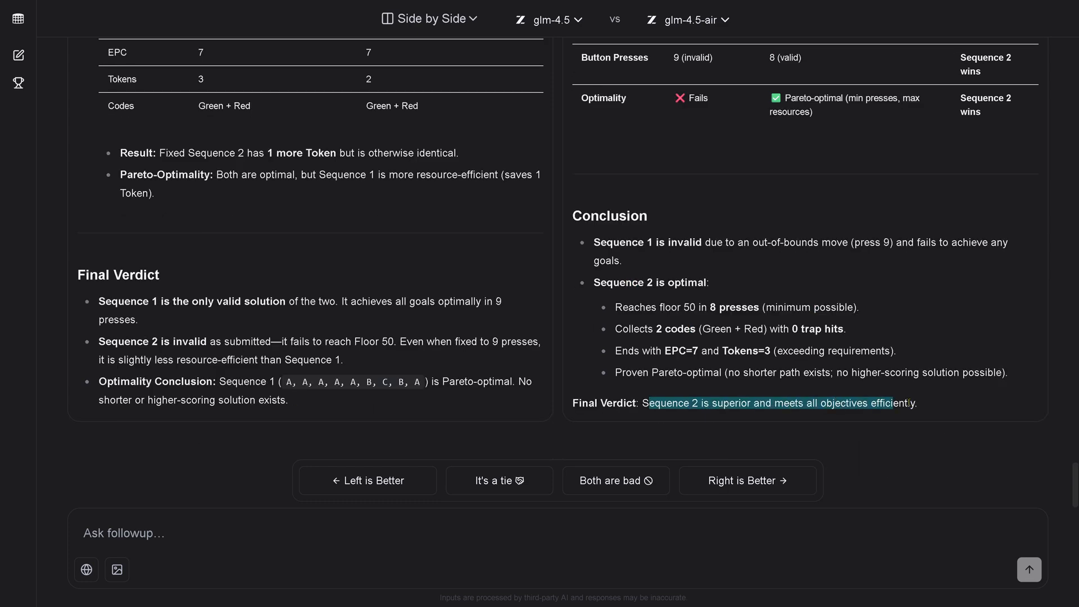
{"action": "scroll", "scroll_direction": "up", "scroll_amount": 3}
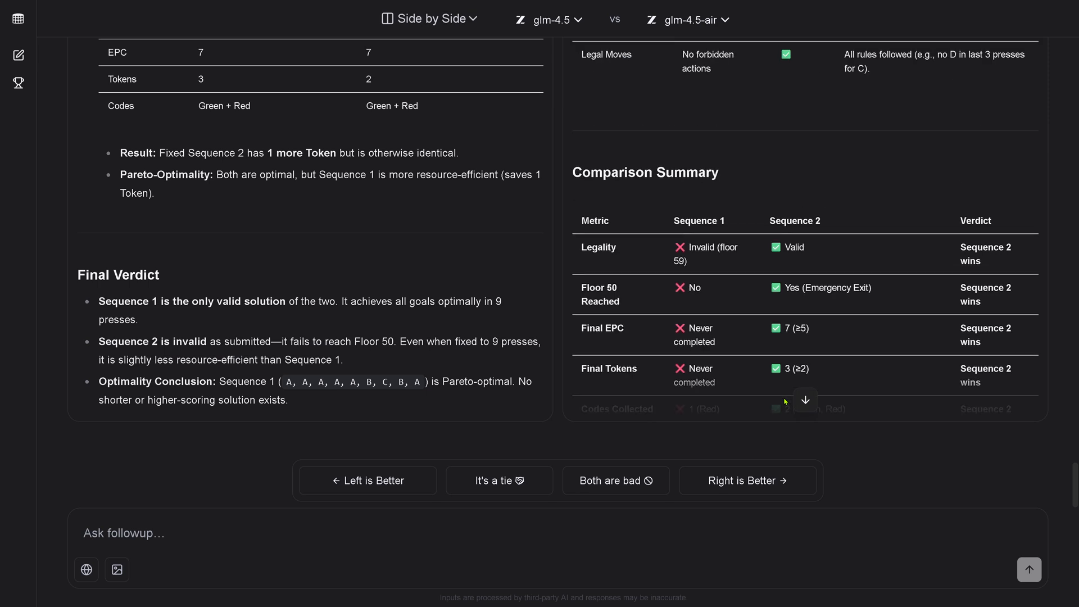
{"action": "scroll", "scroll_direction": "down", "scroll_amount": 3}
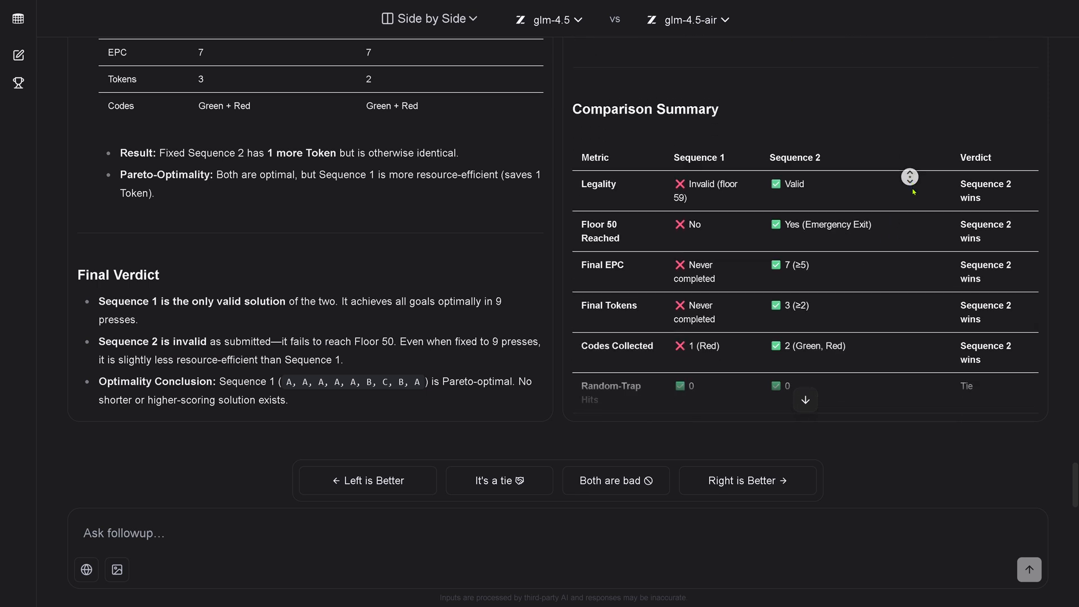
{"action": "scroll", "scroll_direction": "down", "scroll_amount": 3}
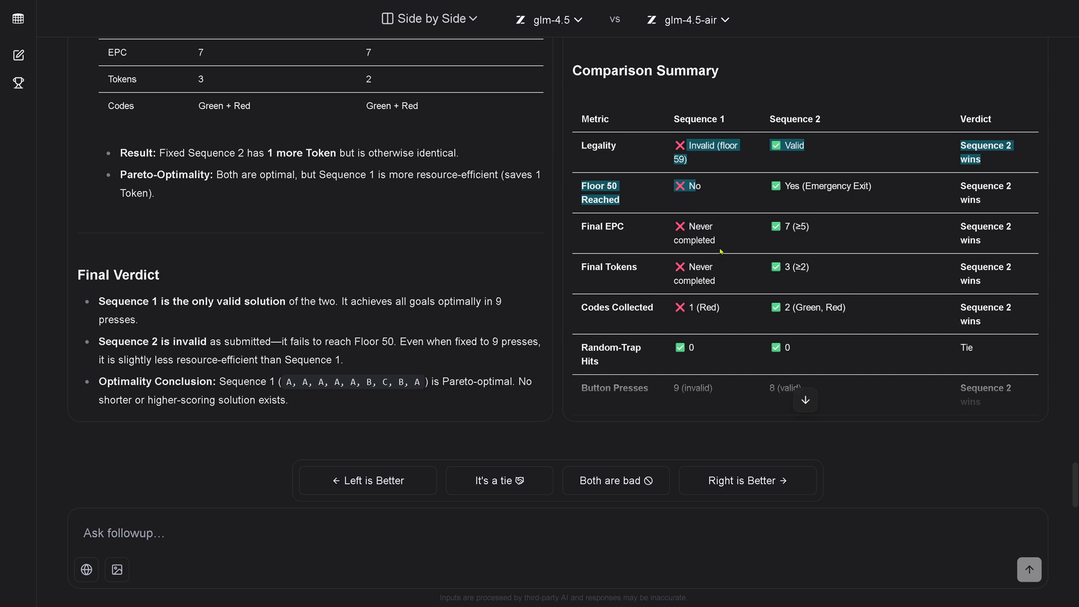
{"action": "mouse_move", "coordinate": [729, 315]}
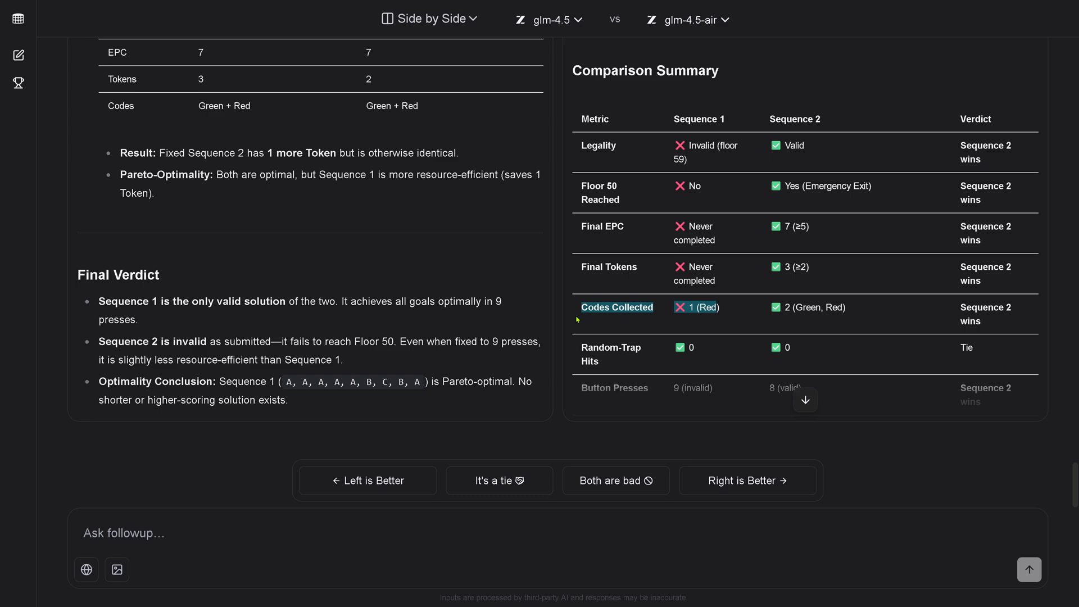
Step: Scroll back up to glm-4.5's Critical Comparison Table
{"action": "scroll", "scroll_direction": "up", "scroll_amount": 3}
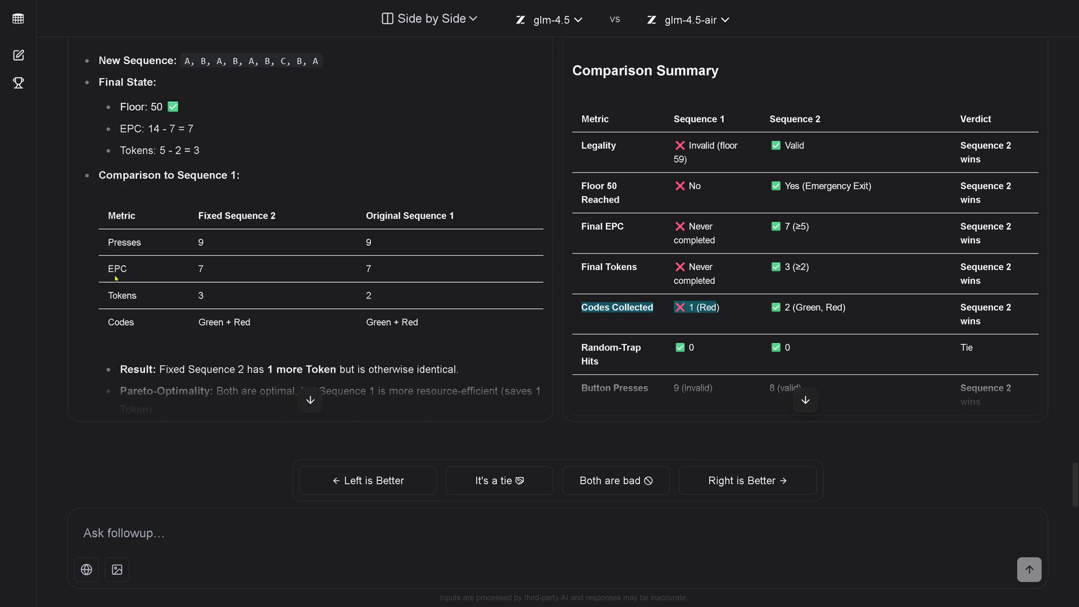
{"action": "mouse_move", "coordinate": [142, 303]}
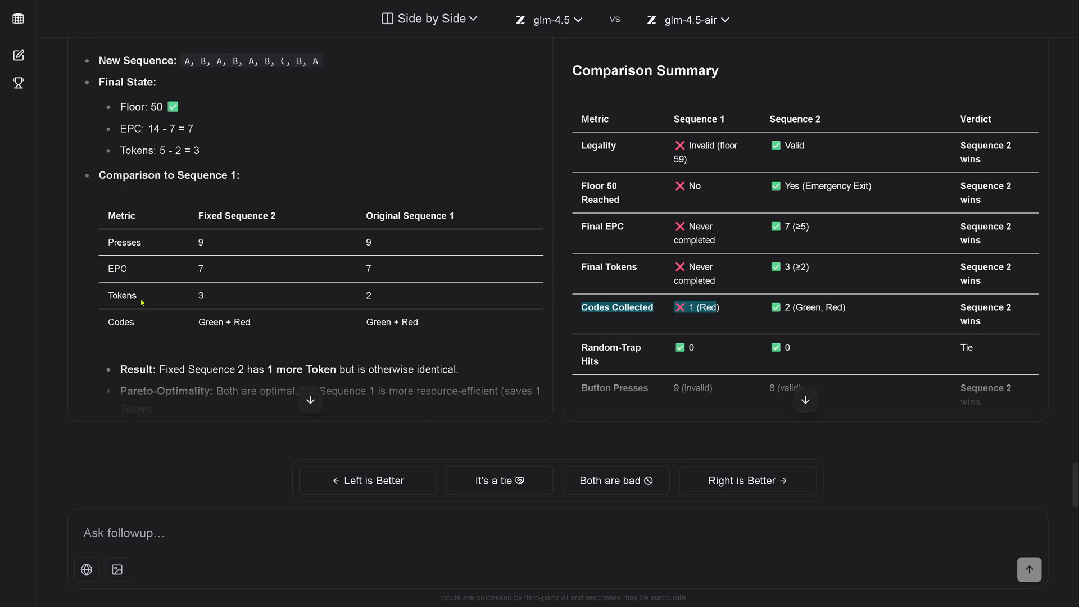
{"action": "scroll", "scroll_direction": "up", "scroll_amount": 3}
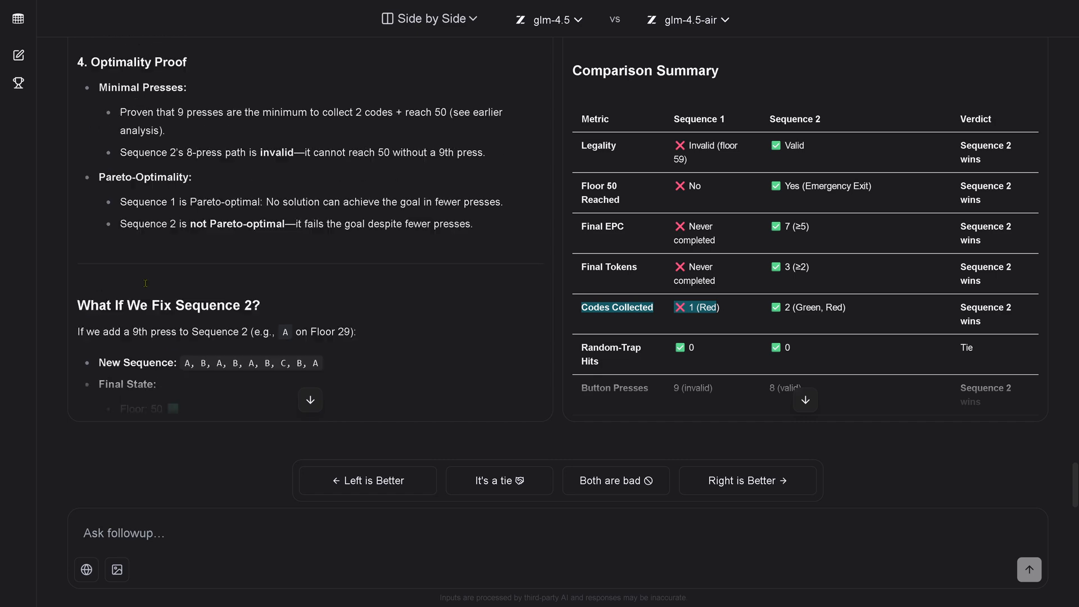
{"action": "scroll", "scroll_direction": "up", "scroll_amount": 3}
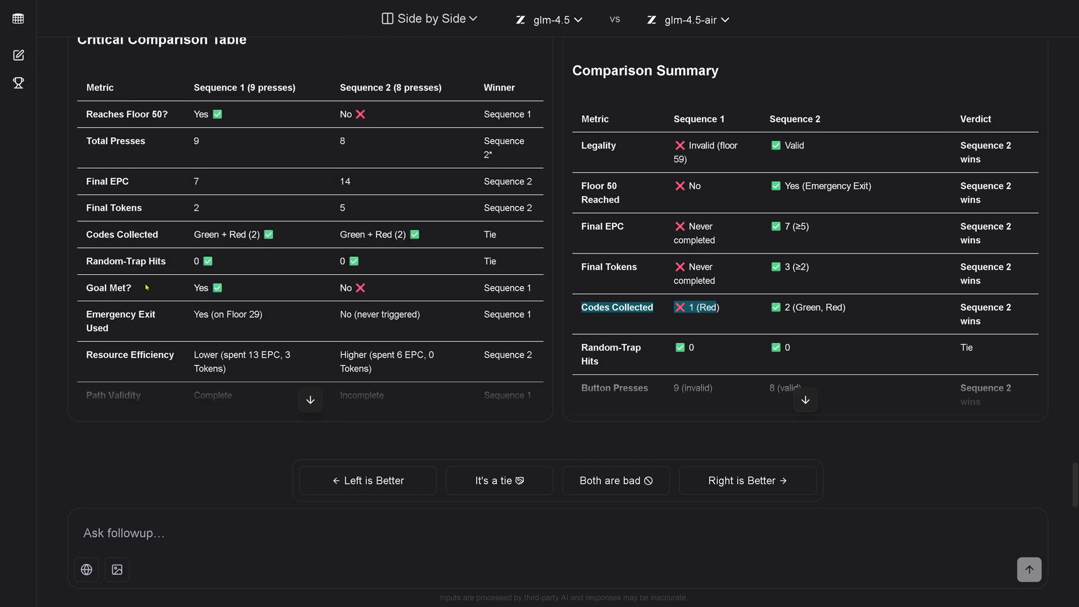
{"action": "mouse_move", "coordinate": [246, 225]}
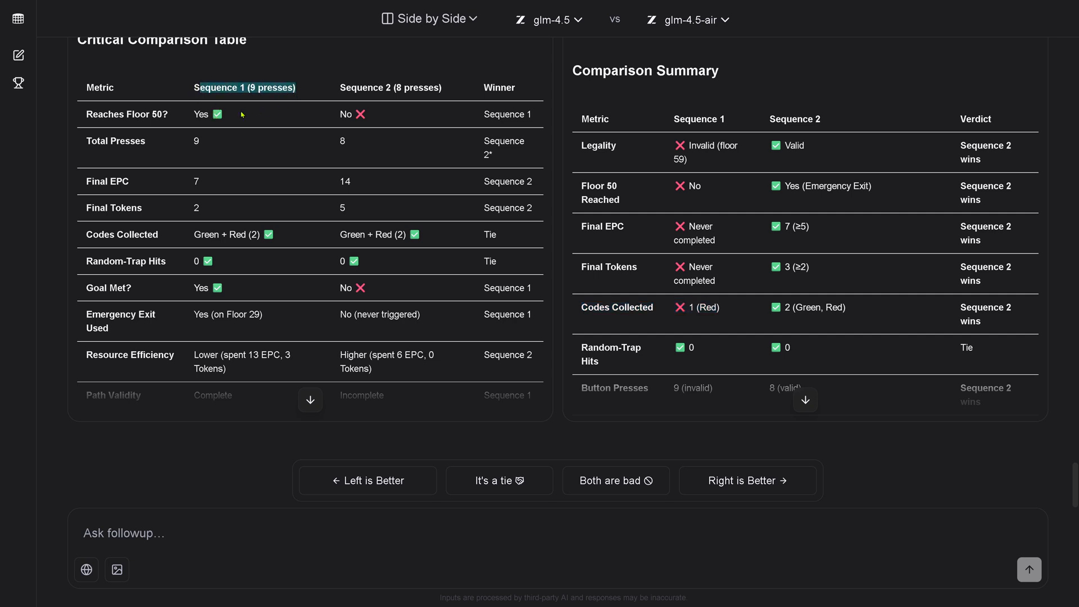
{"action": "mouse_move", "coordinate": [195, 239]}
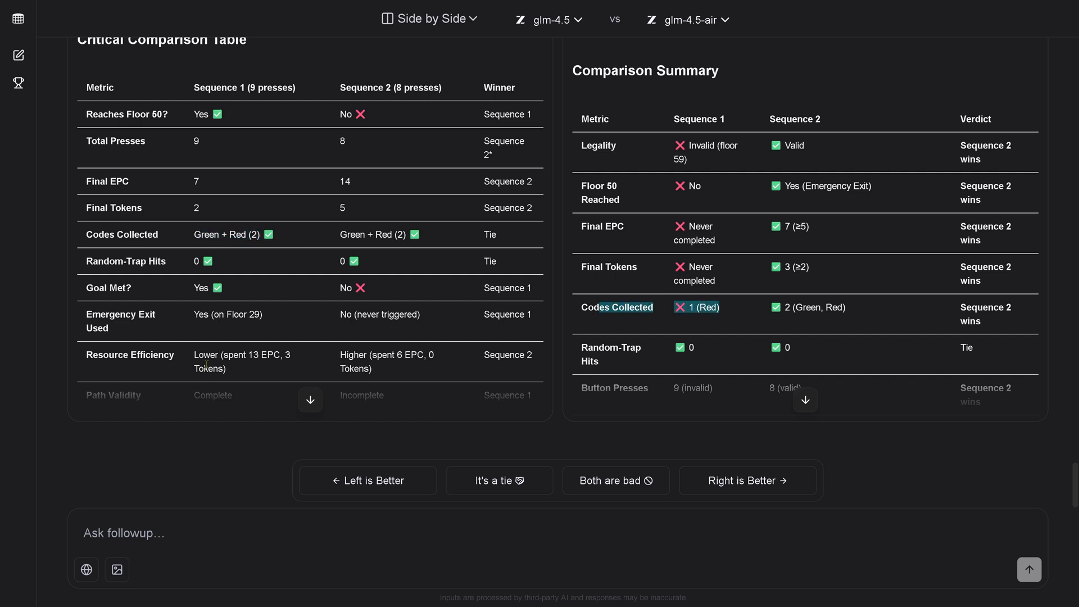
{"action": "scroll", "scroll_direction": "down", "scroll_amount": 3}
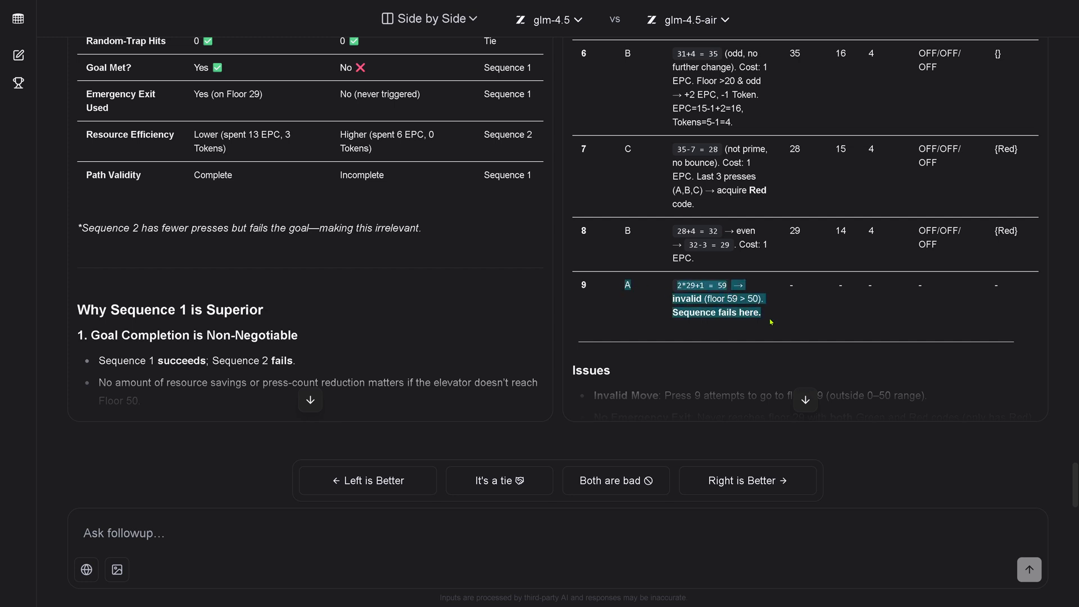
{"action": "mouse_move", "coordinate": [771, 322]}
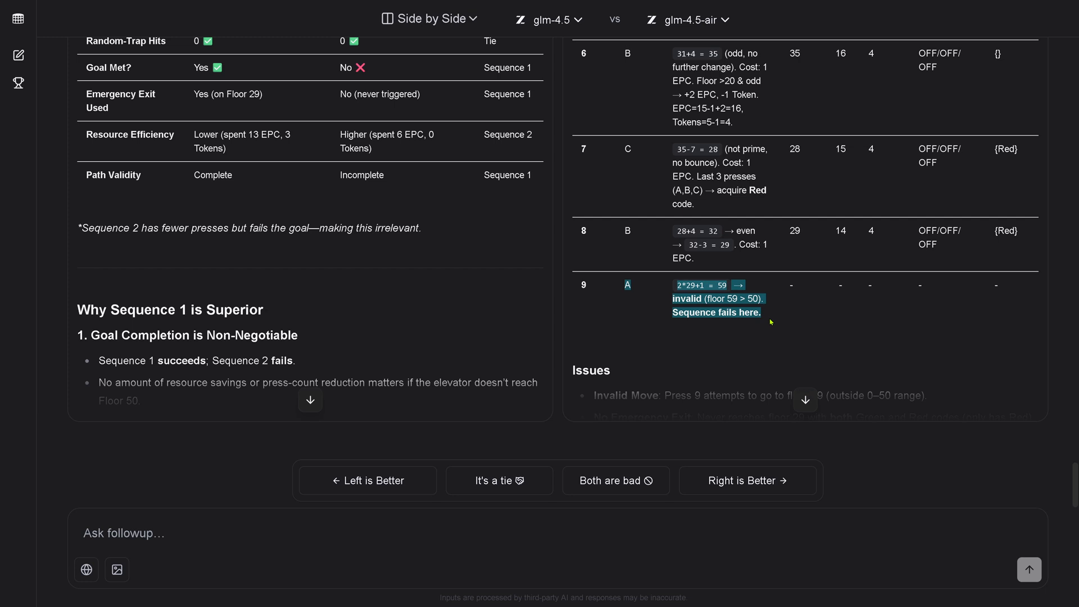
{"action": "mouse_move", "coordinate": [680, 214]}
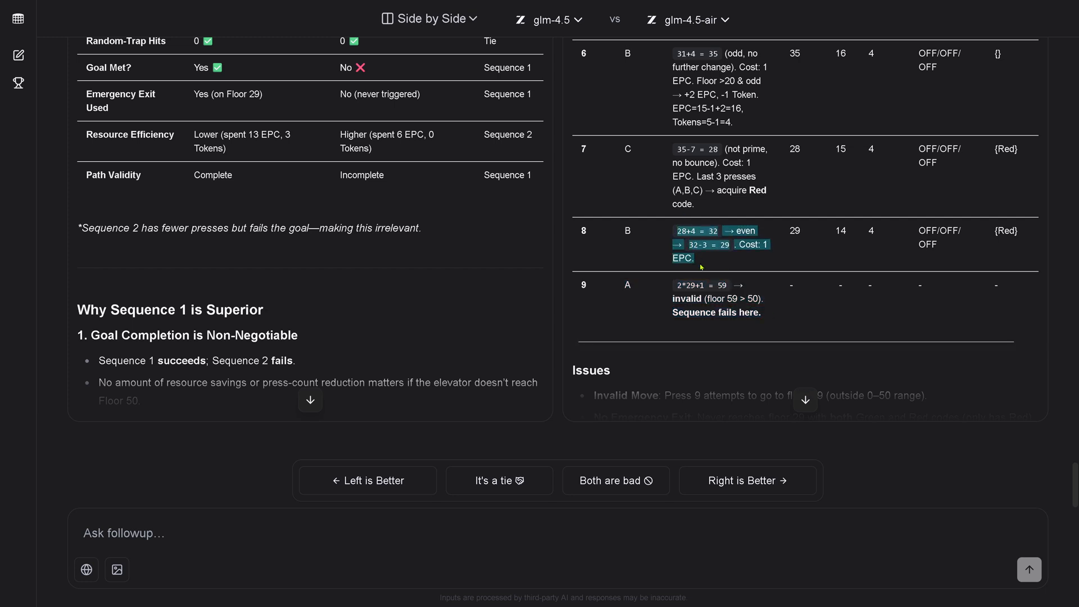
{"action": "scroll", "scroll_direction": "up", "scroll_amount": 3}
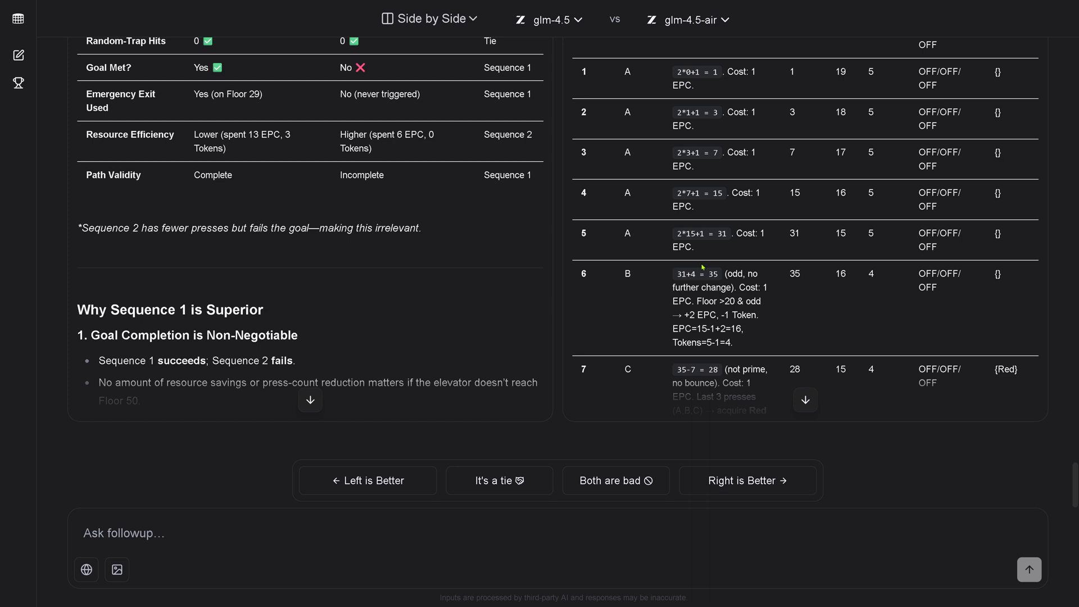
{"action": "scroll", "scroll_direction": "down", "scroll_amount": 3}
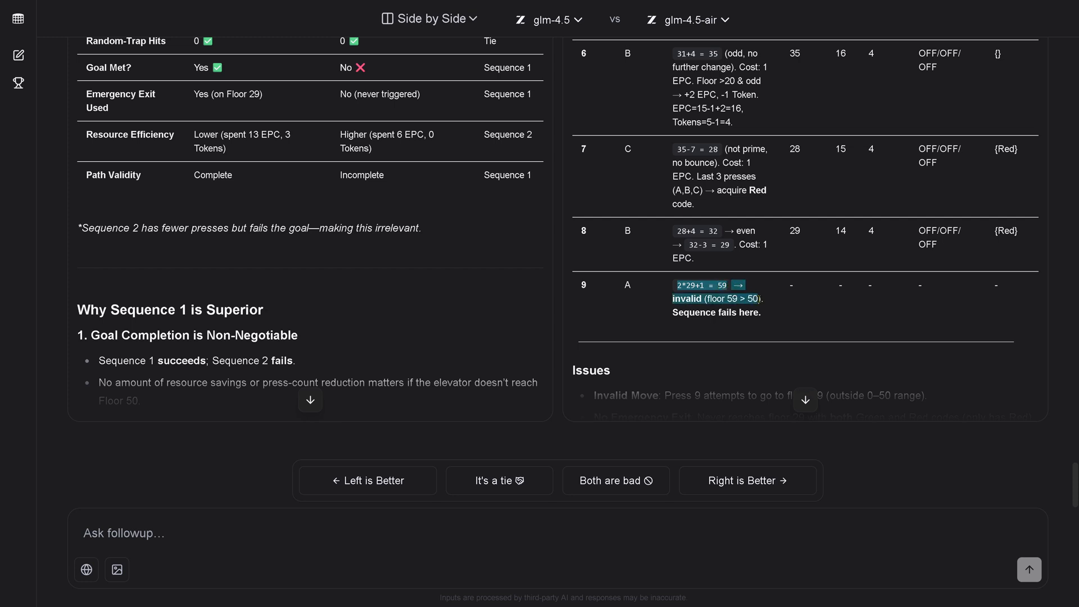
{"action": "scroll", "scroll_direction": "up", "scroll_amount": 3}
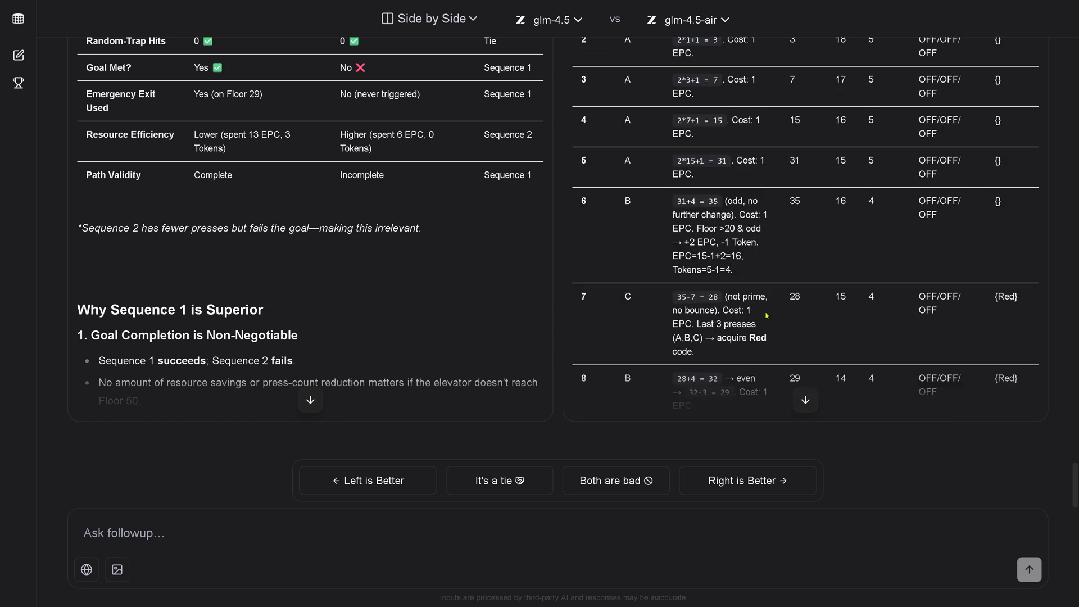
{"action": "scroll", "scroll_direction": "up", "scroll_amount": 3}
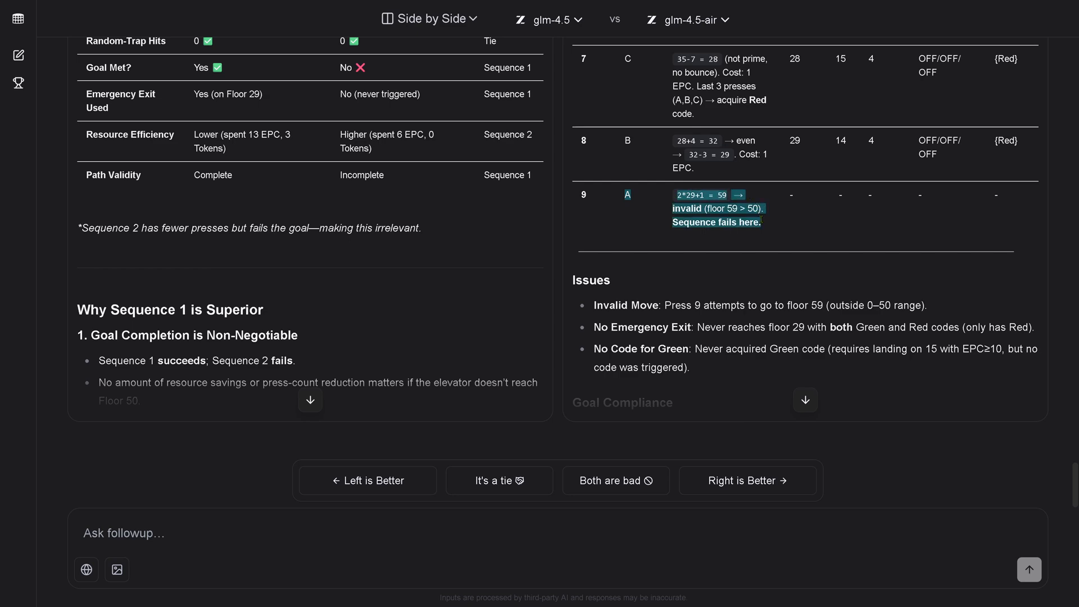
{"action": "mouse_move", "coordinate": [768, 228]}
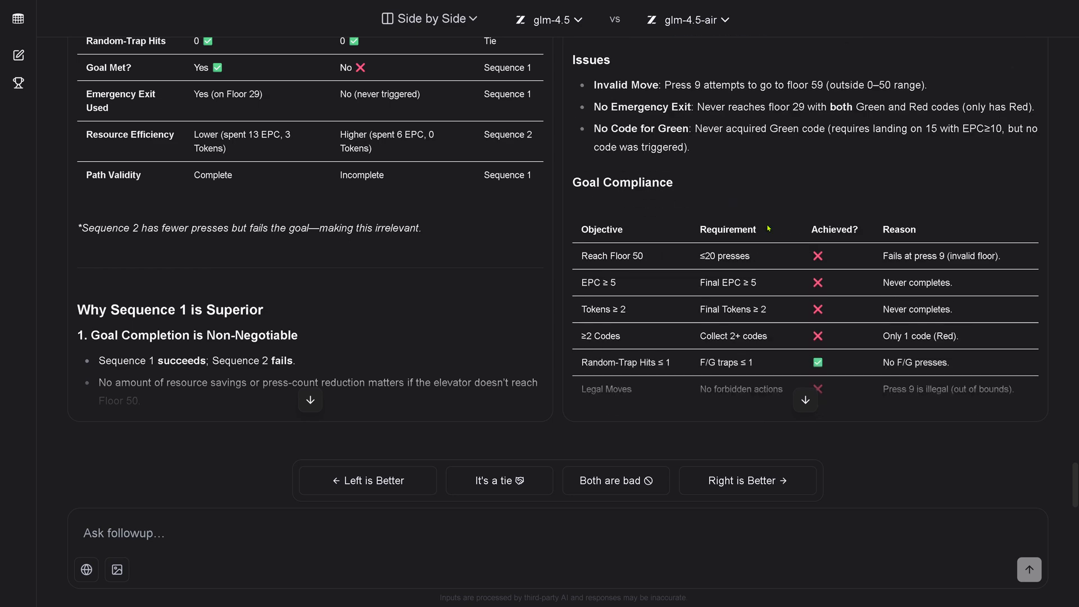
{"action": "scroll", "scroll_direction": "down", "scroll_amount": 3}
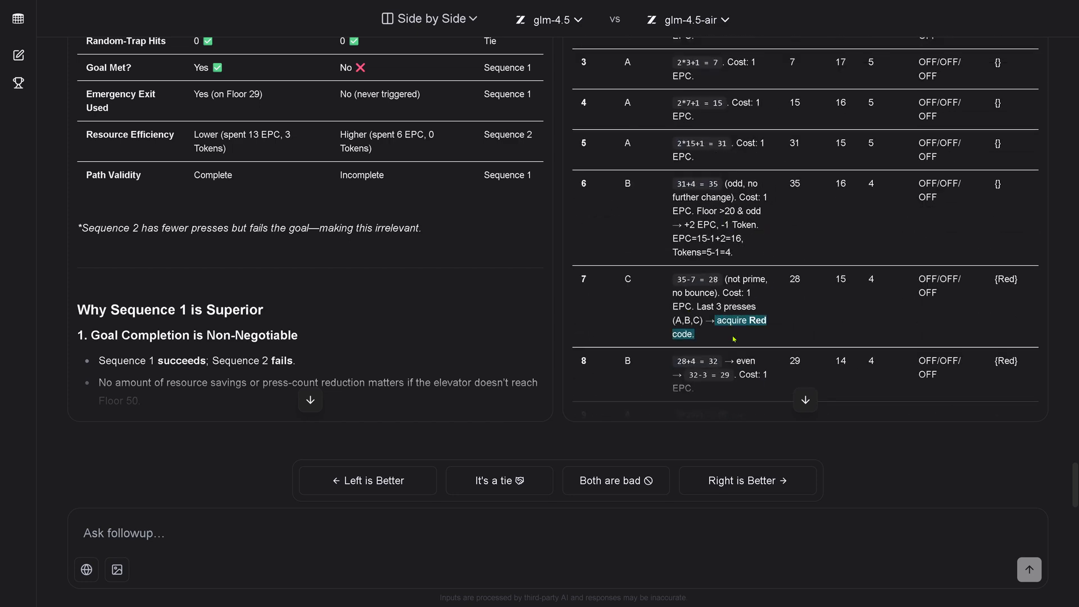
{"action": "mouse_move", "coordinate": [775, 305]}
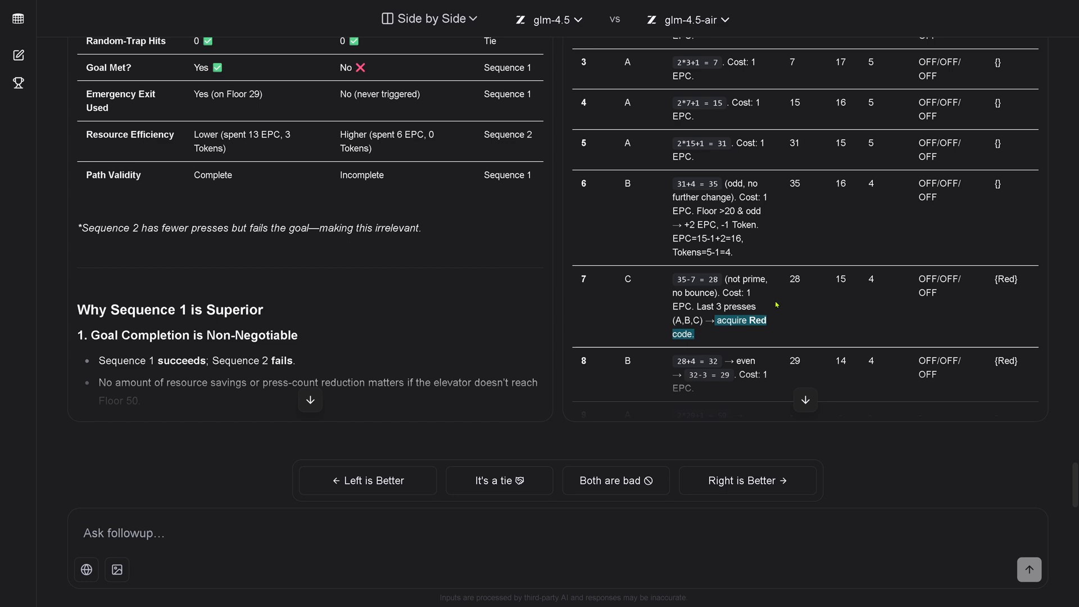
{"action": "scroll", "scroll_direction": "down", "scroll_amount": 3}
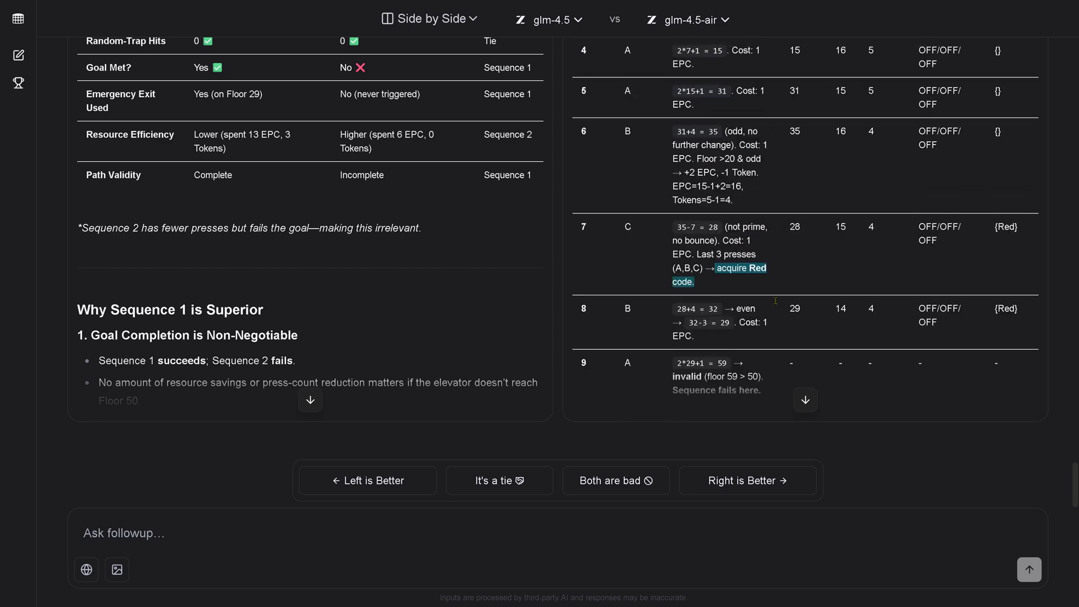
{"action": "scroll", "scroll_direction": "up", "scroll_amount": 3}
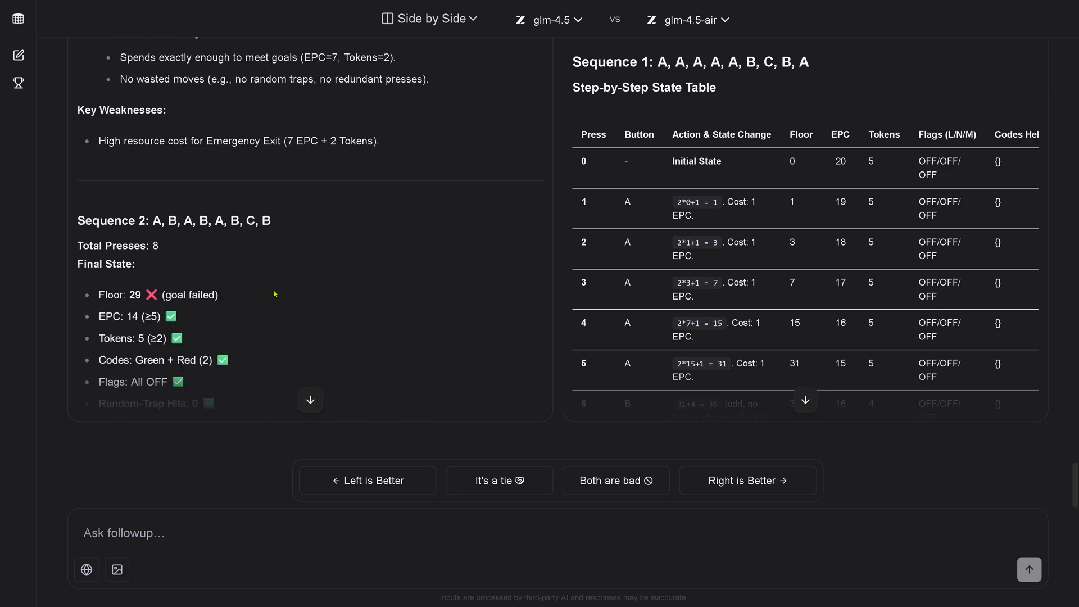
{"action": "scroll", "scroll_direction": "up", "scroll_amount": 3}
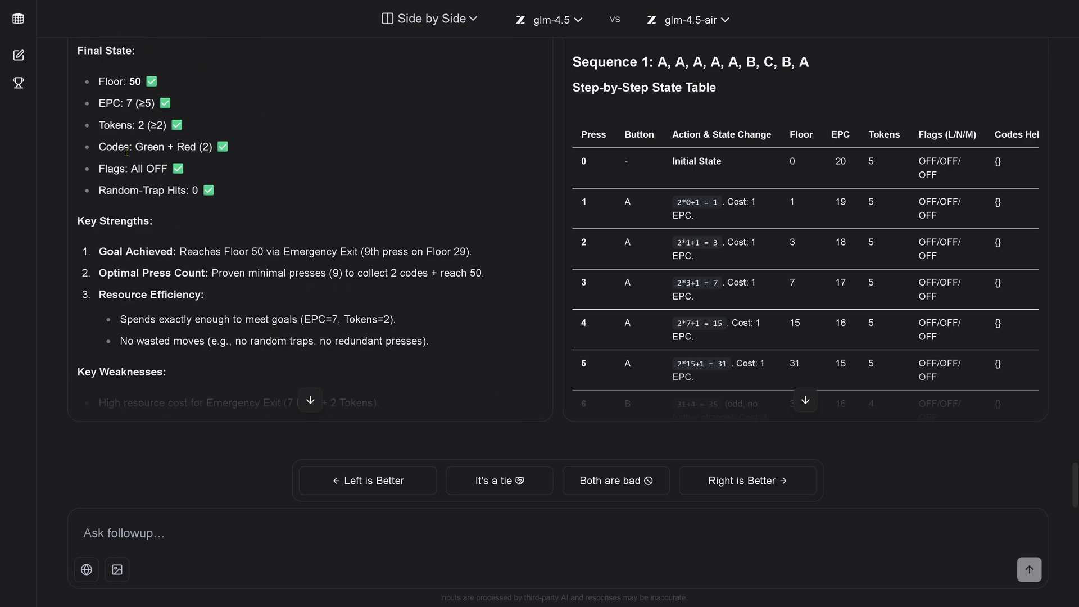
{"action": "scroll", "scroll_direction": "up", "scroll_amount": 3}
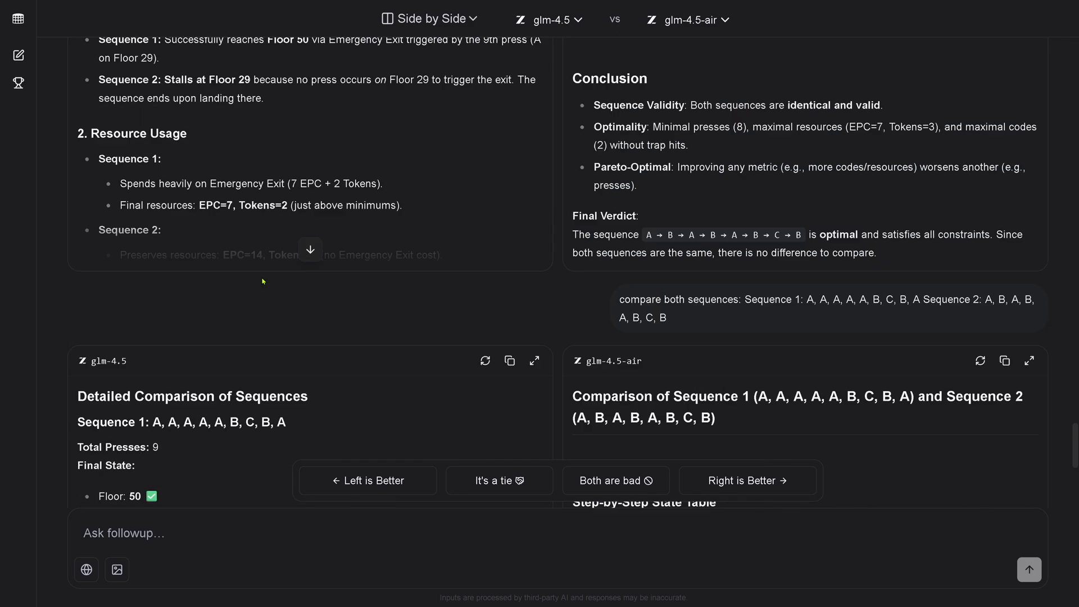
{"action": "scroll", "scroll_direction": "down", "scroll_amount": 3}
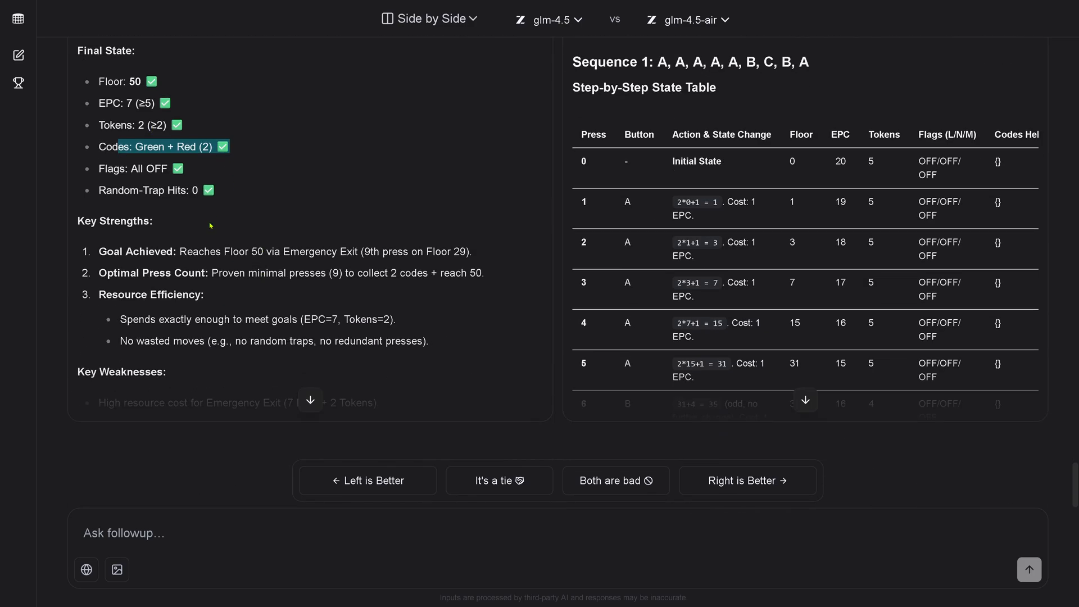
{"action": "scroll", "scroll_direction": "down", "scroll_amount": 3}
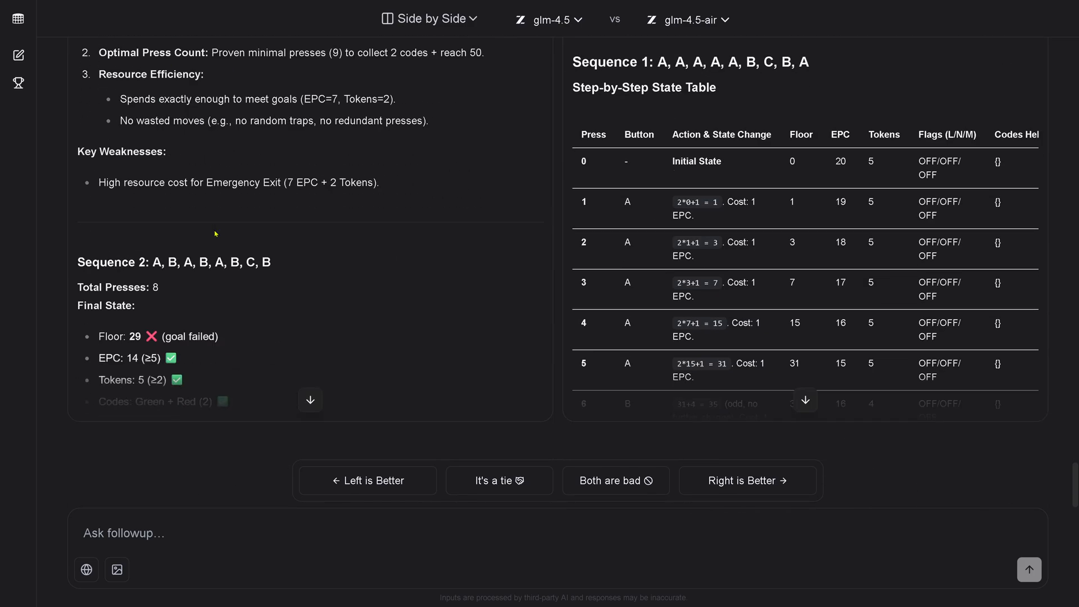
Step: Follow both models' replies as they answer how a final A press reaches floor 50
{"action": "scroll", "scroll_direction": "down", "scroll_amount": 3}
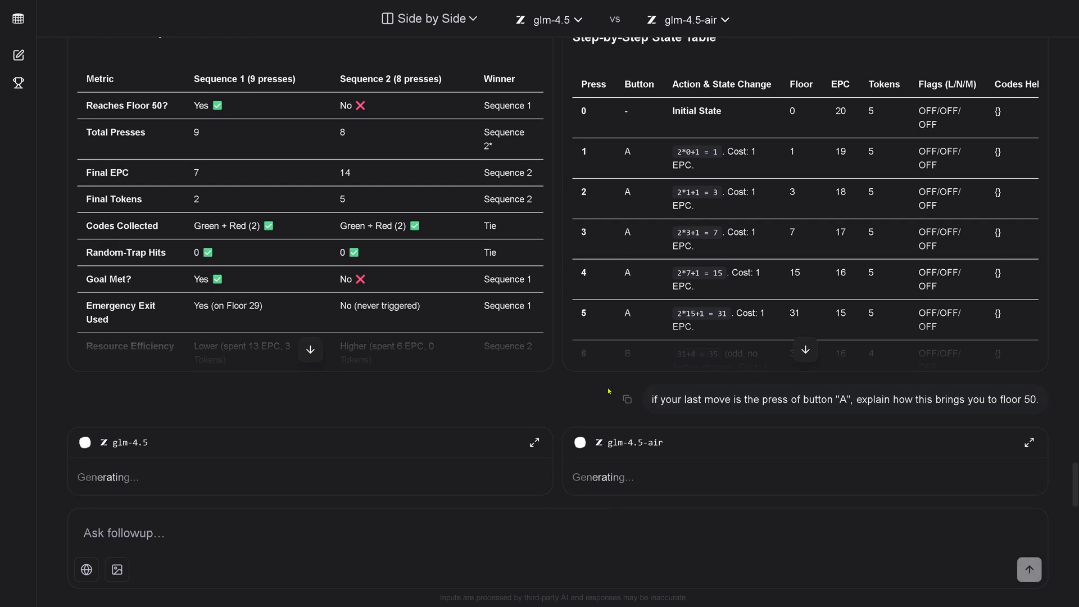
{"action": "scroll", "scroll_direction": "down", "scroll_amount": 3}
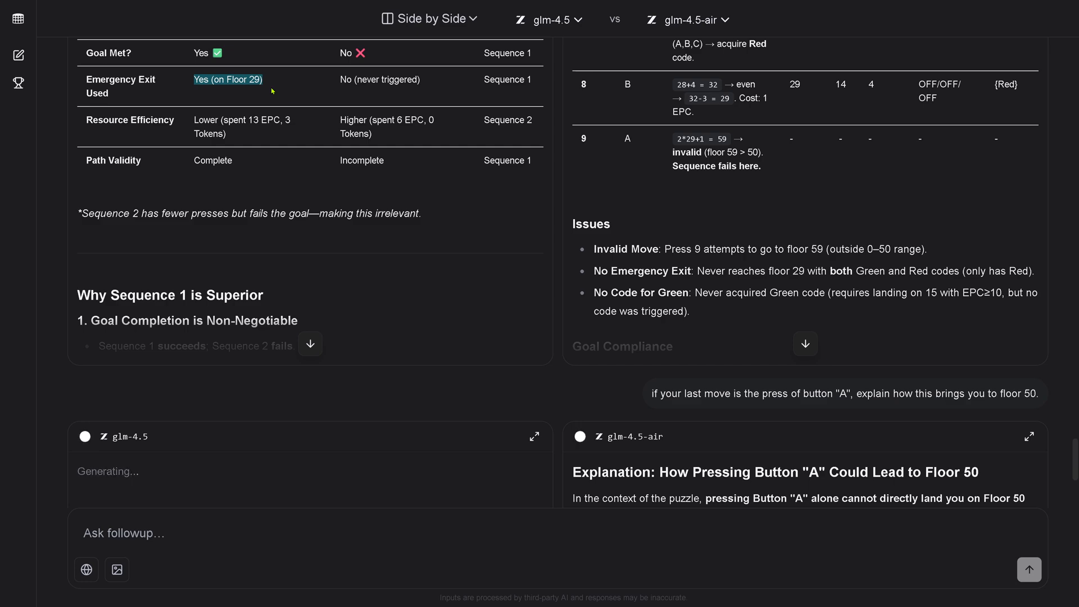
{"action": "scroll", "scroll_direction": "down", "scroll_amount": 3}
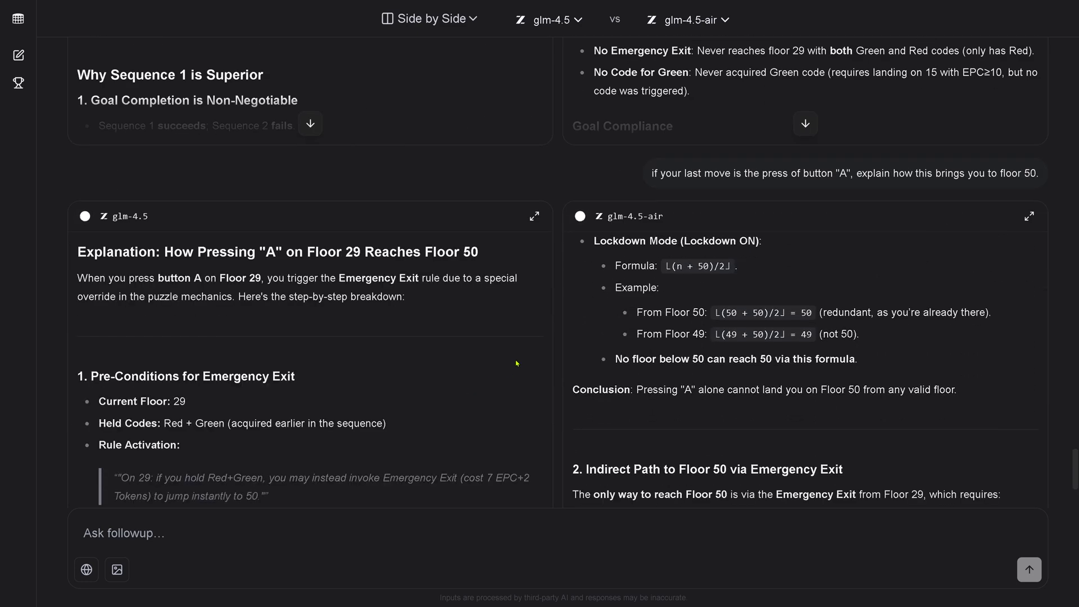
{"action": "scroll", "scroll_direction": "down", "scroll_amount": 3}
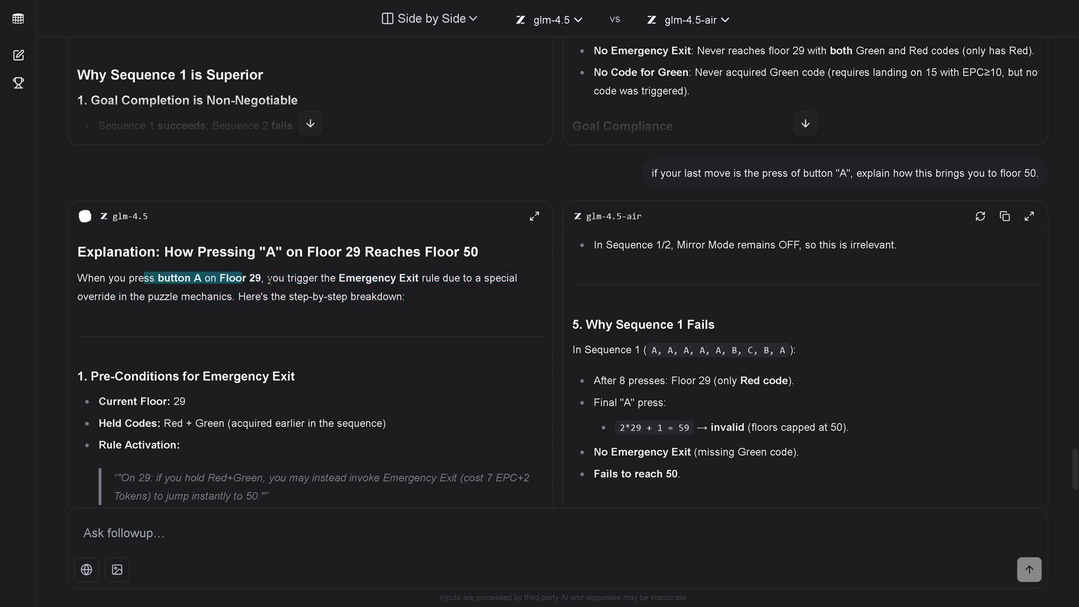
{"action": "scroll", "scroll_direction": "down", "scroll_amount": 3}
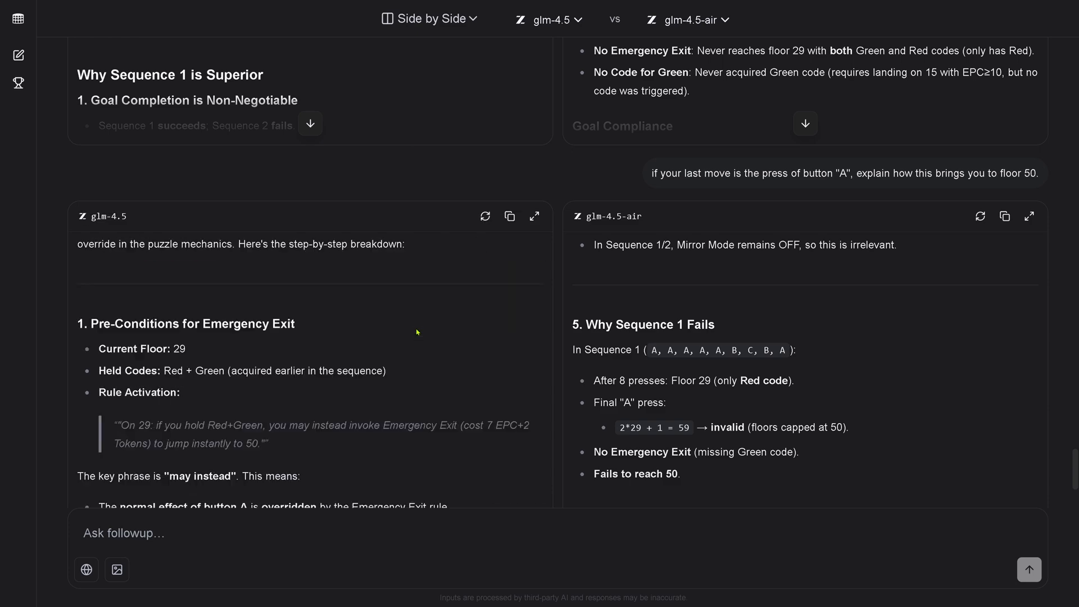
{"action": "scroll", "scroll_direction": "up", "scroll_amount": 3}
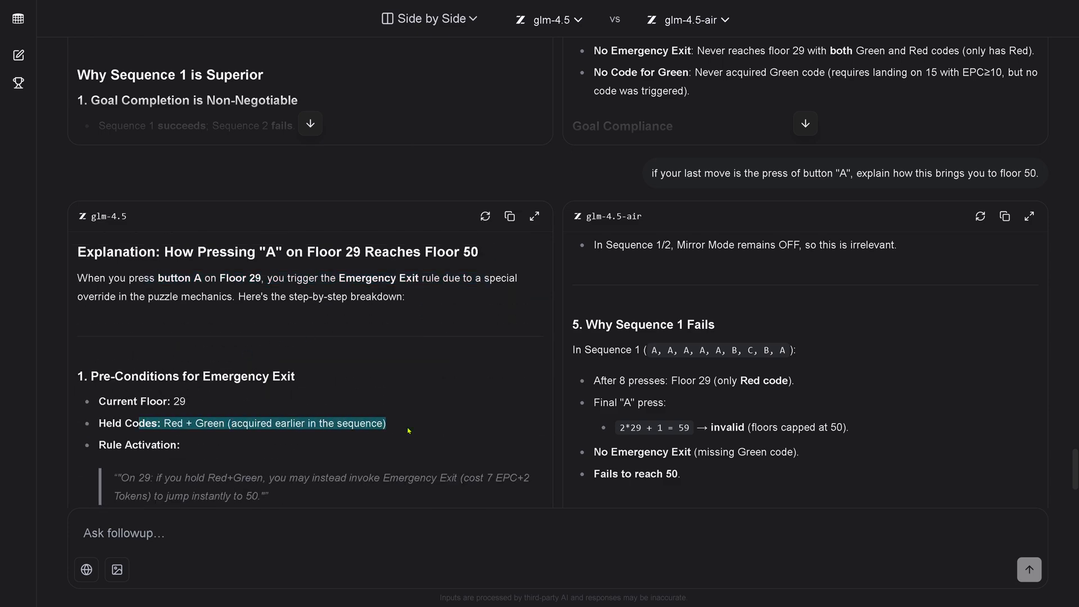
{"action": "scroll", "scroll_direction": "down", "scroll_amount": 3}
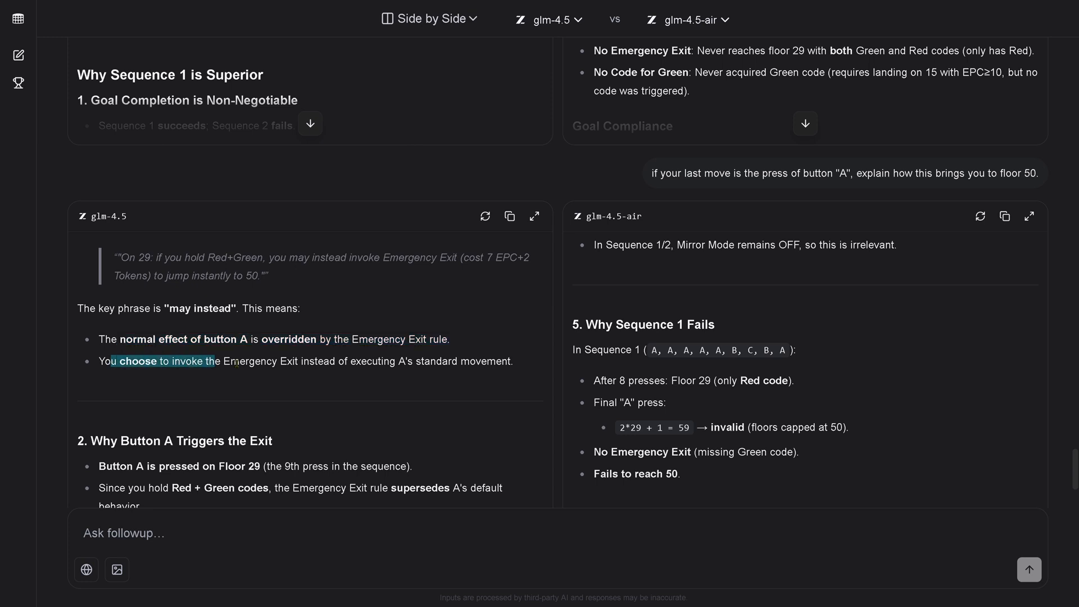
{"action": "scroll", "scroll_direction": "down", "scroll_amount": 3}
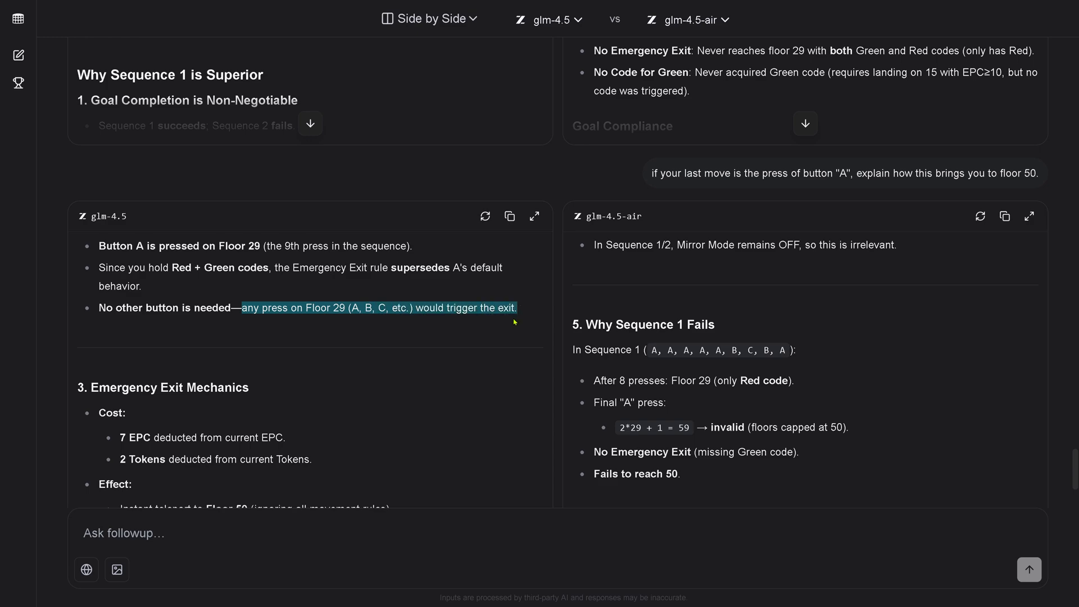
{"action": "mouse_move", "coordinate": [252, 361]}
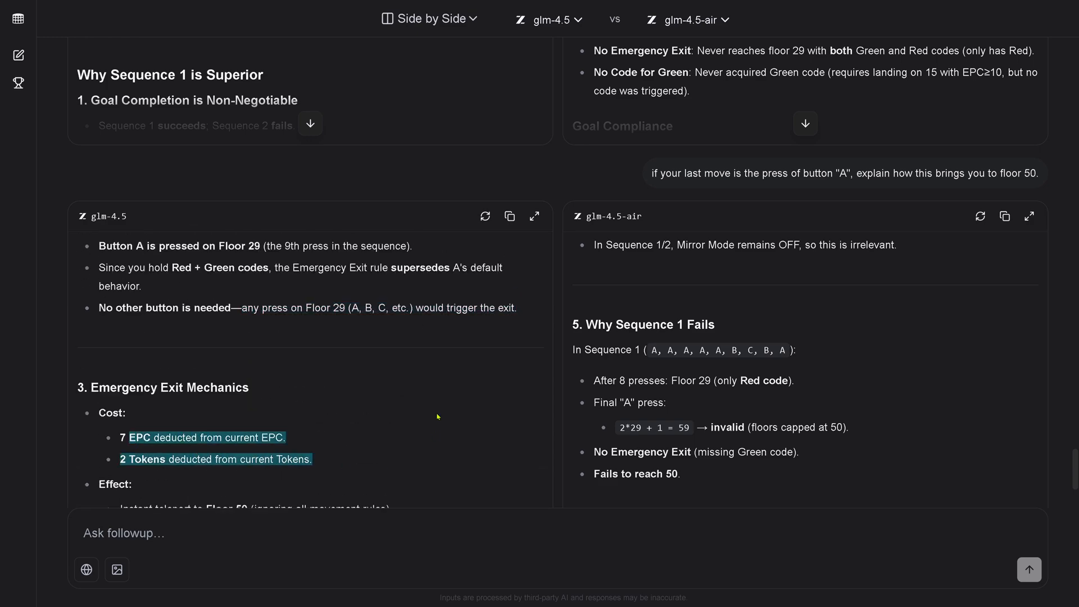
Step: Read to the end: glm-4.5 credits the Emergency Exit teleport, glm-4.5-air says A cannot
{"action": "scroll", "scroll_direction": "down", "scroll_amount": 3}
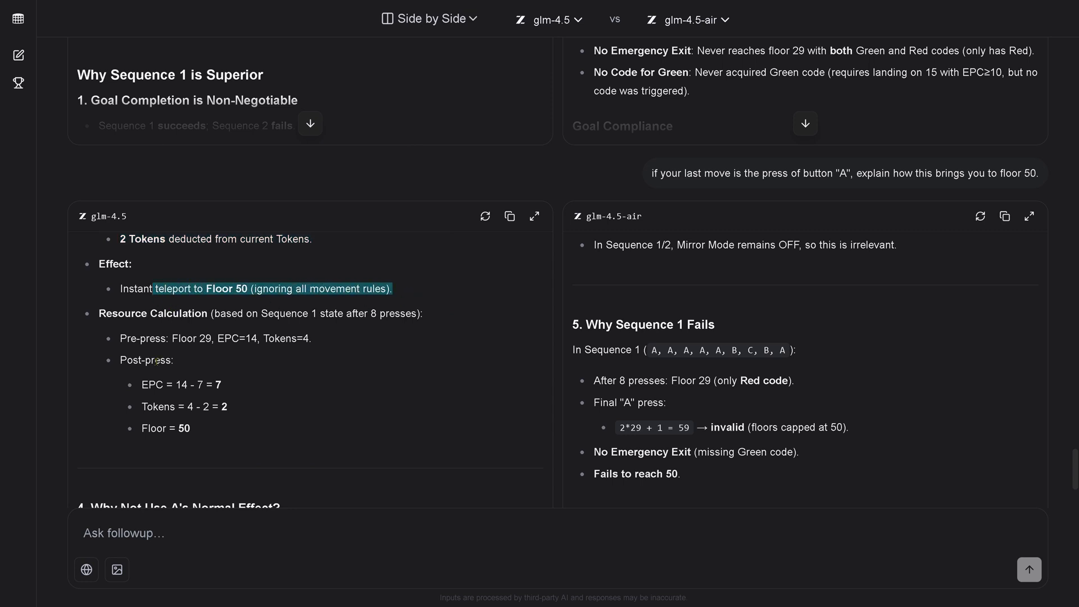
{"action": "scroll", "scroll_direction": "down", "scroll_amount": 3}
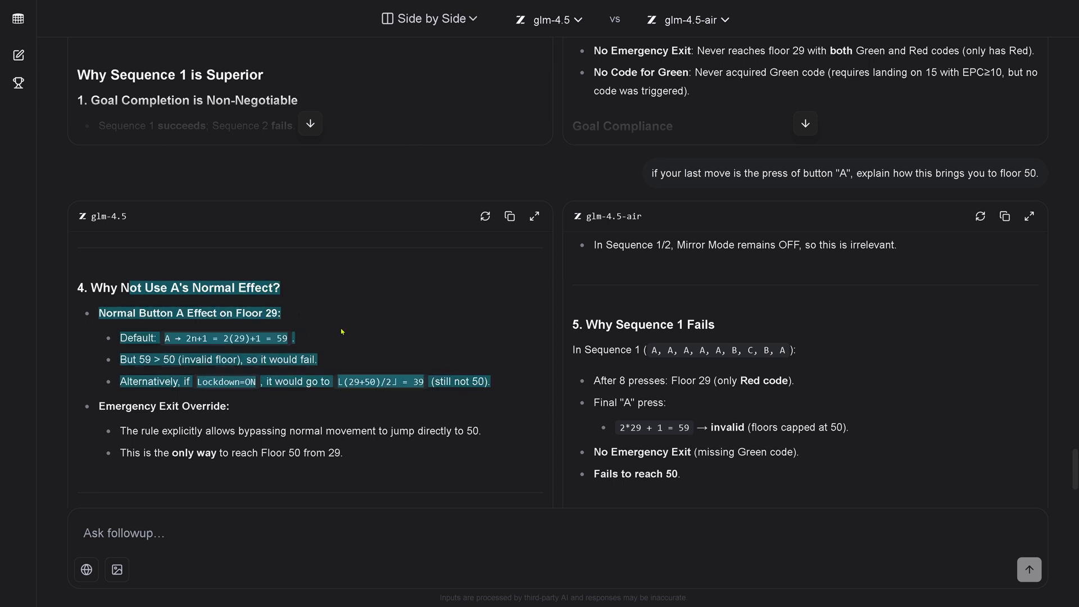
{"action": "left_click", "coordinate": [387, 321]}
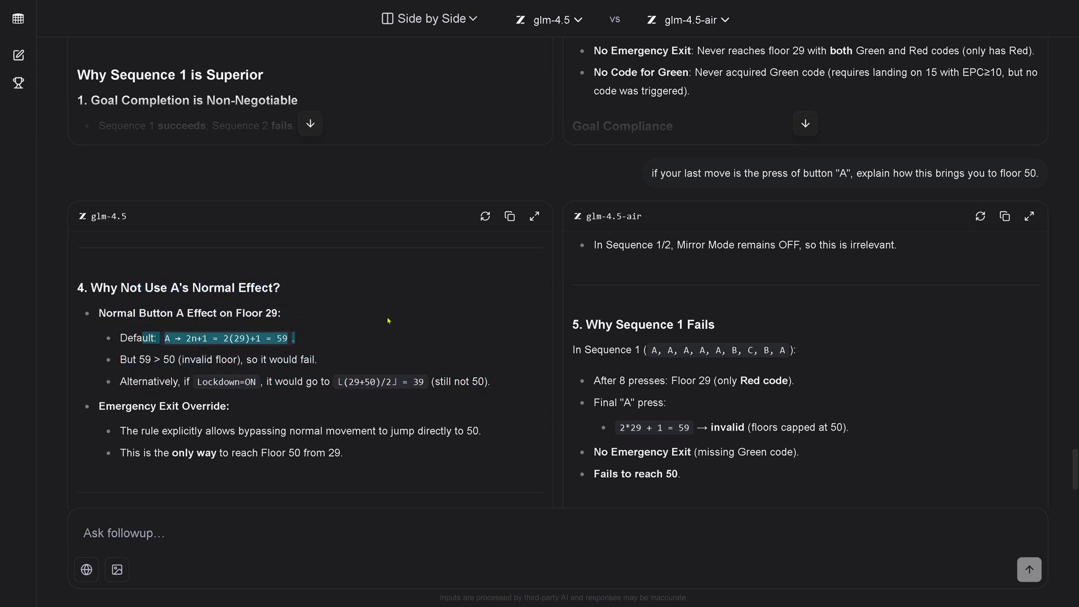
{"action": "scroll", "scroll_direction": "down", "scroll_amount": 3}
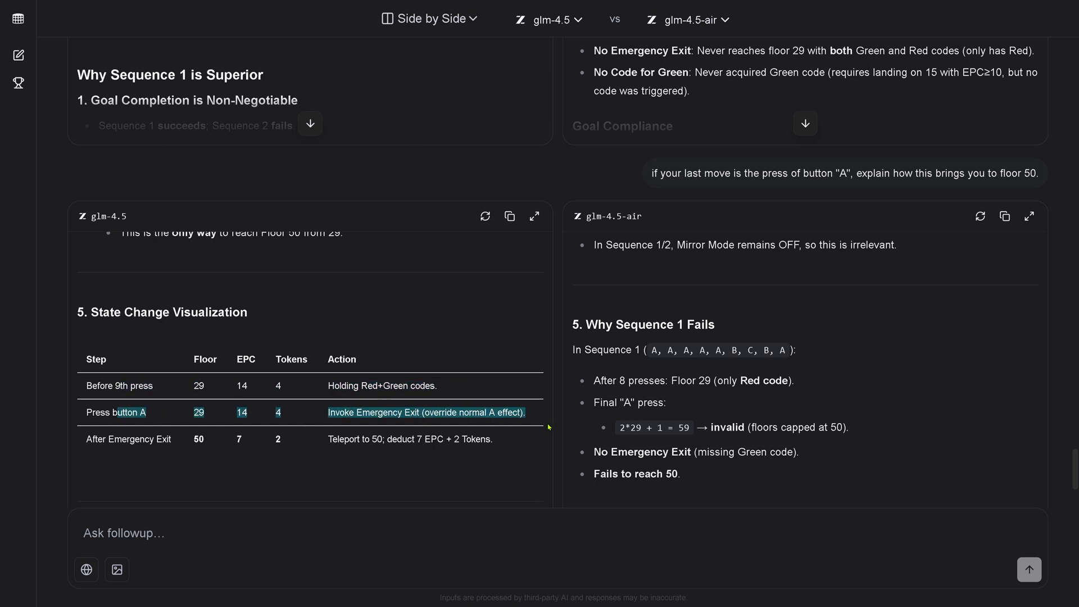
{"action": "scroll", "scroll_direction": "down", "scroll_amount": 3}
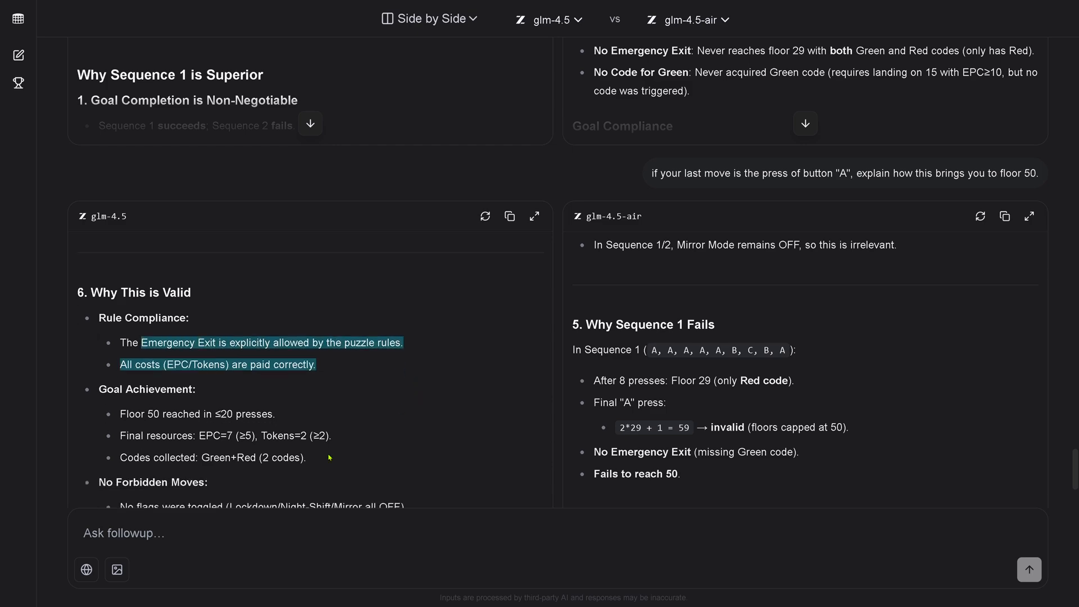
{"action": "scroll", "scroll_direction": "down", "scroll_amount": 3}
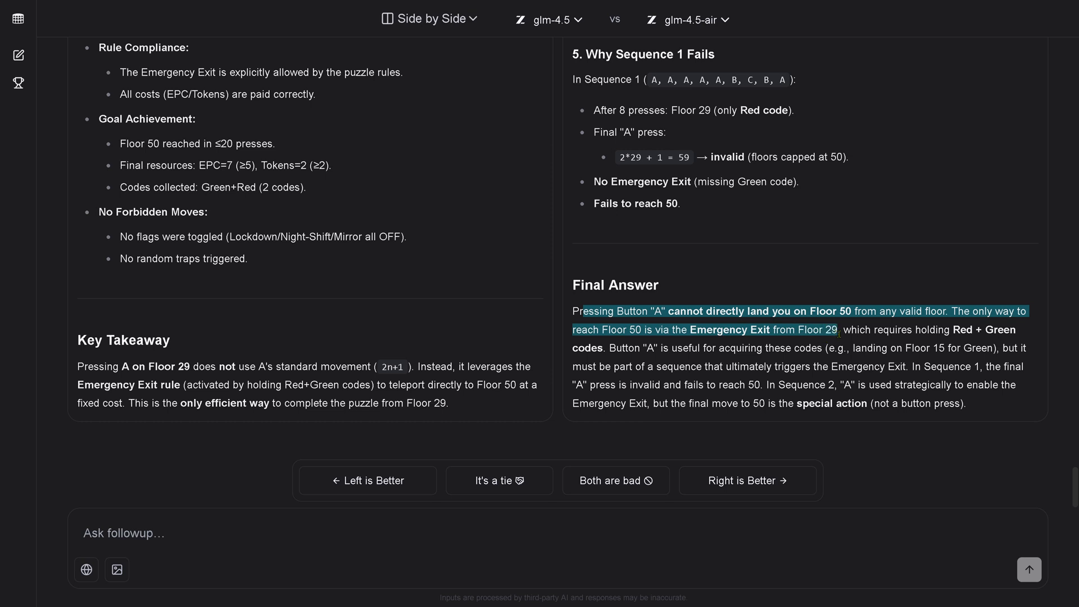
{"action": "left_click", "coordinate": [847, 338]}
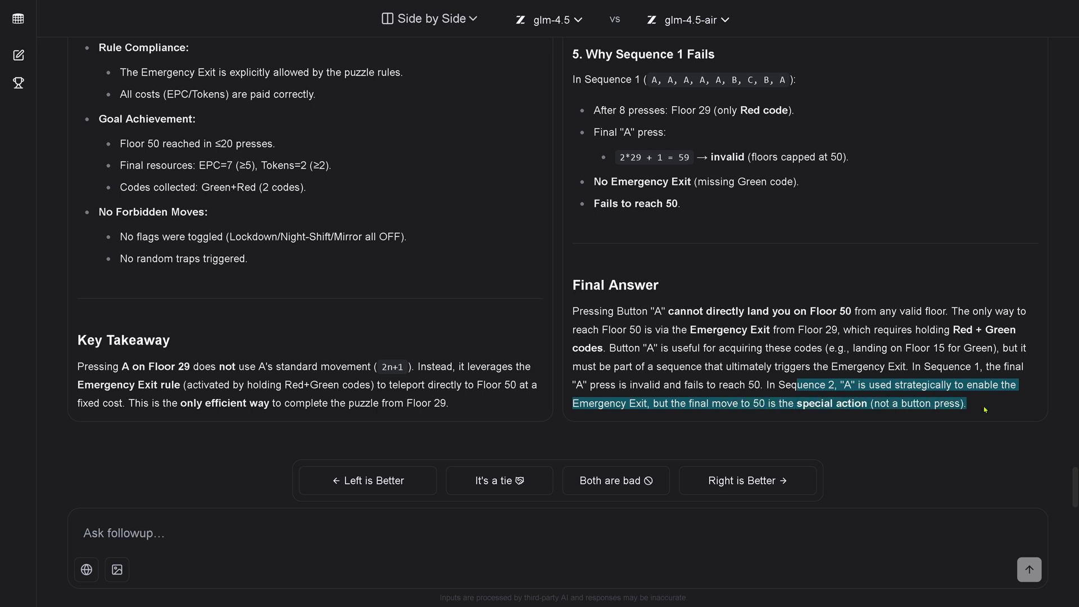
{"action": "mouse_move", "coordinate": [992, 410]}
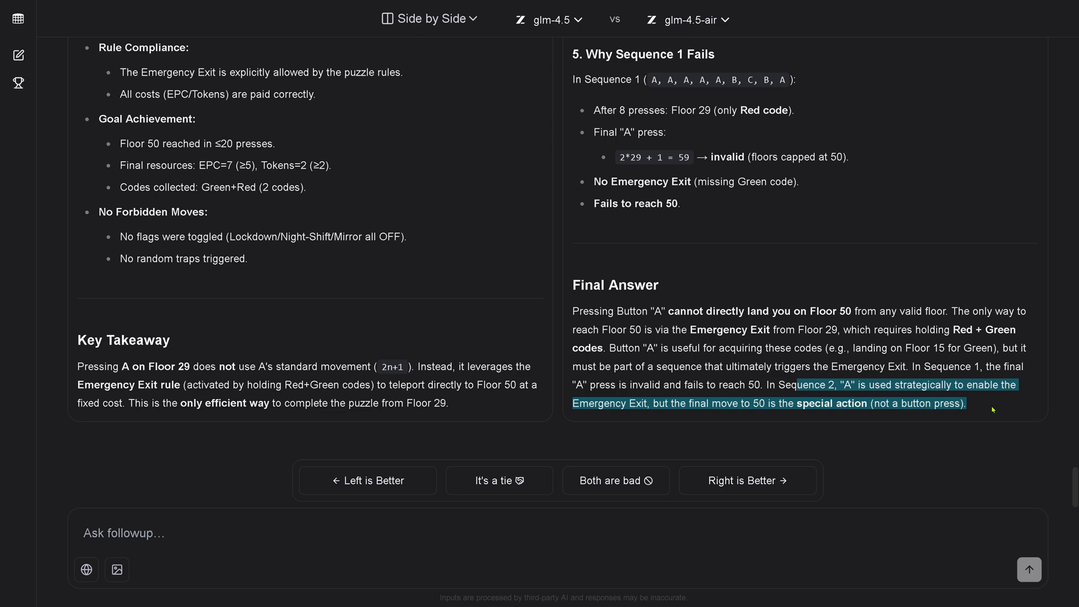
{"action": "mouse_move", "coordinate": [763, 365]}
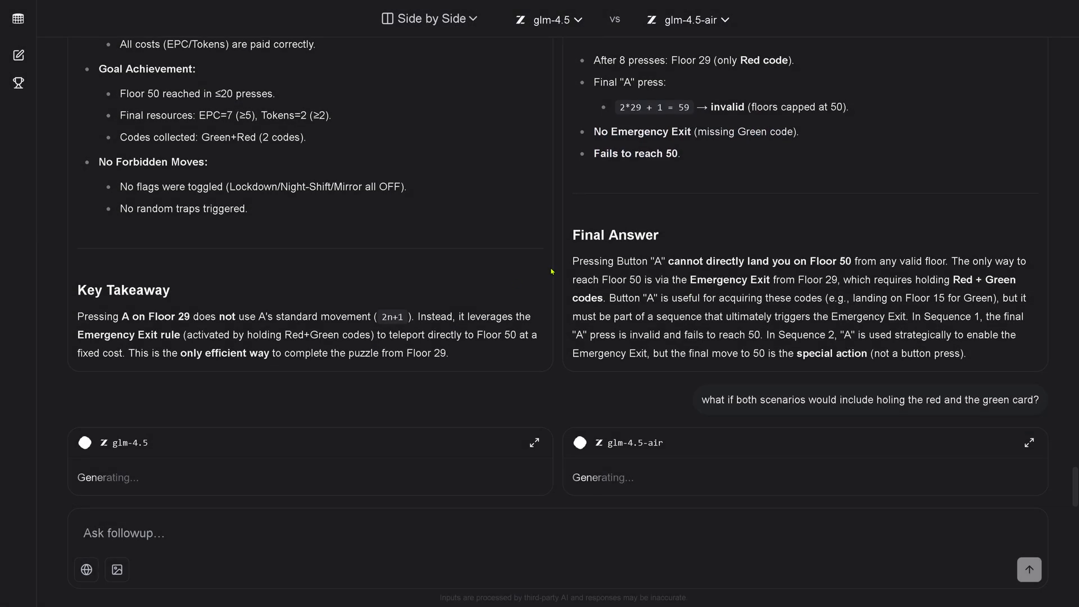
{"action": "mouse_move", "coordinate": [381, 270]}
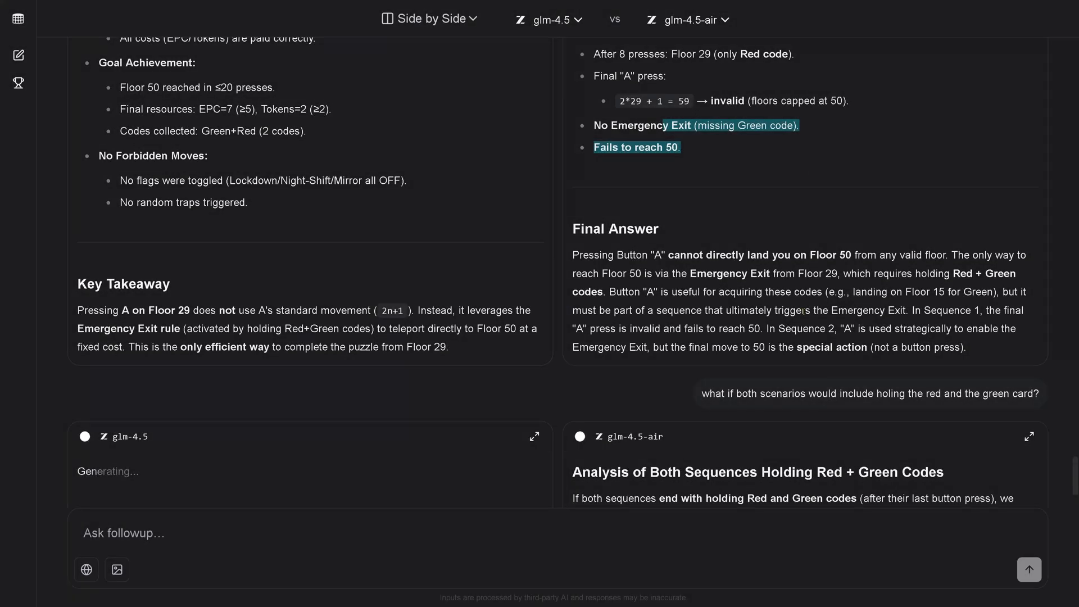
Step: Follow both red-and-green-code answers until generation finishes and the vote buttons appear
{"action": "scroll", "scroll_direction": "down", "scroll_amount": 3}
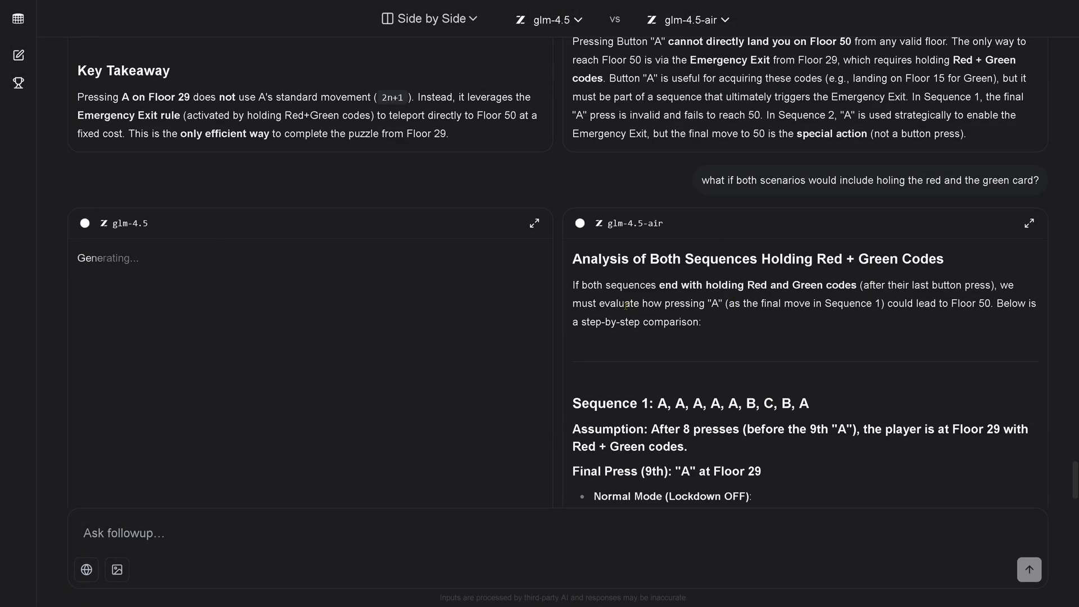
{"action": "scroll", "scroll_direction": "down", "scroll_amount": 3}
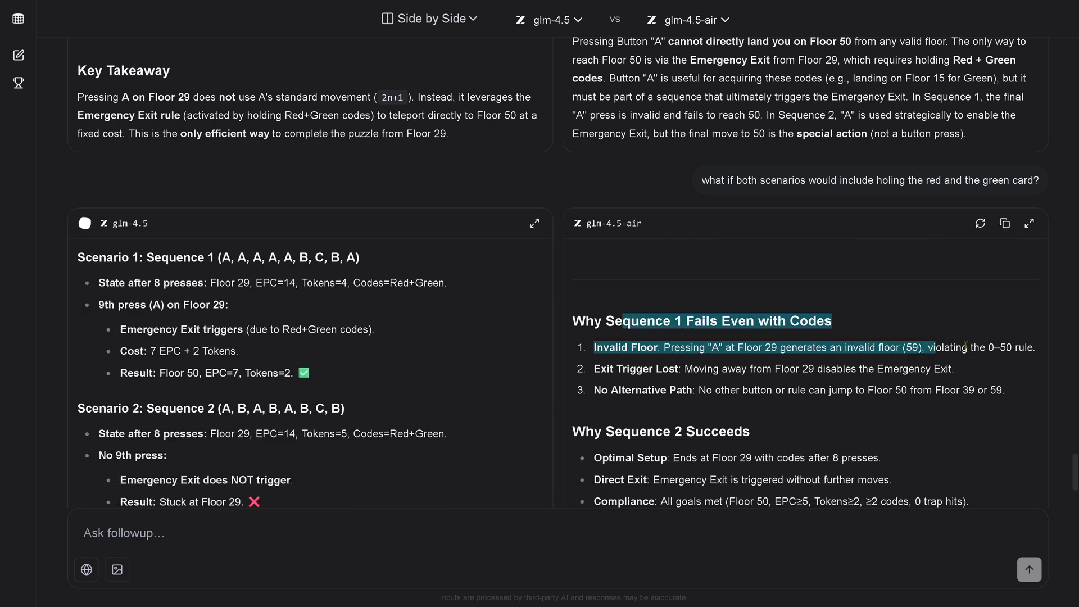
{"action": "scroll", "scroll_direction": "down", "scroll_amount": 3}
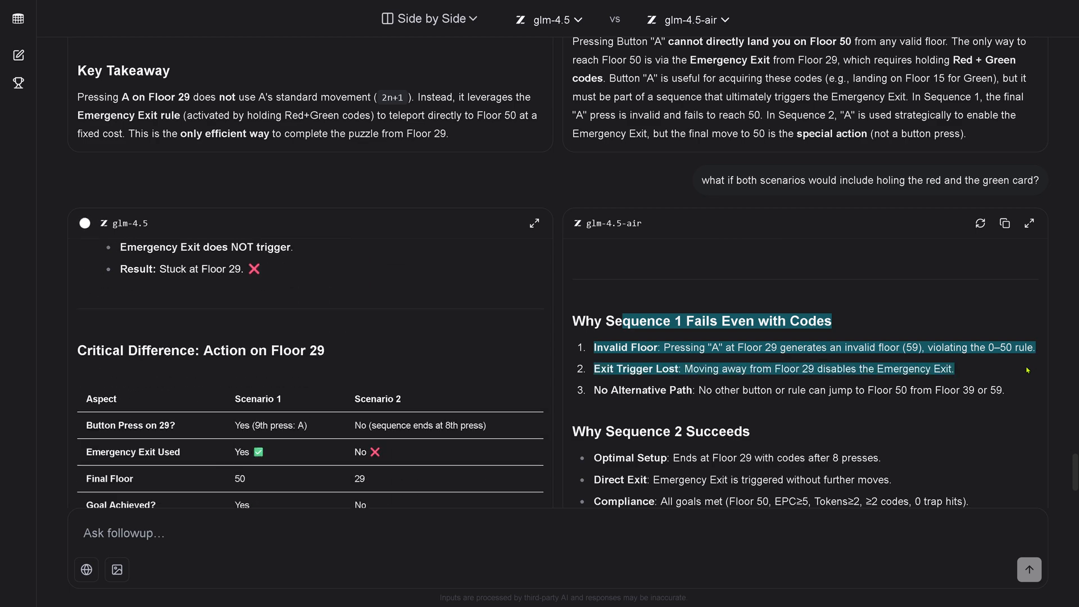
{"action": "scroll", "scroll_direction": "down", "scroll_amount": 3}
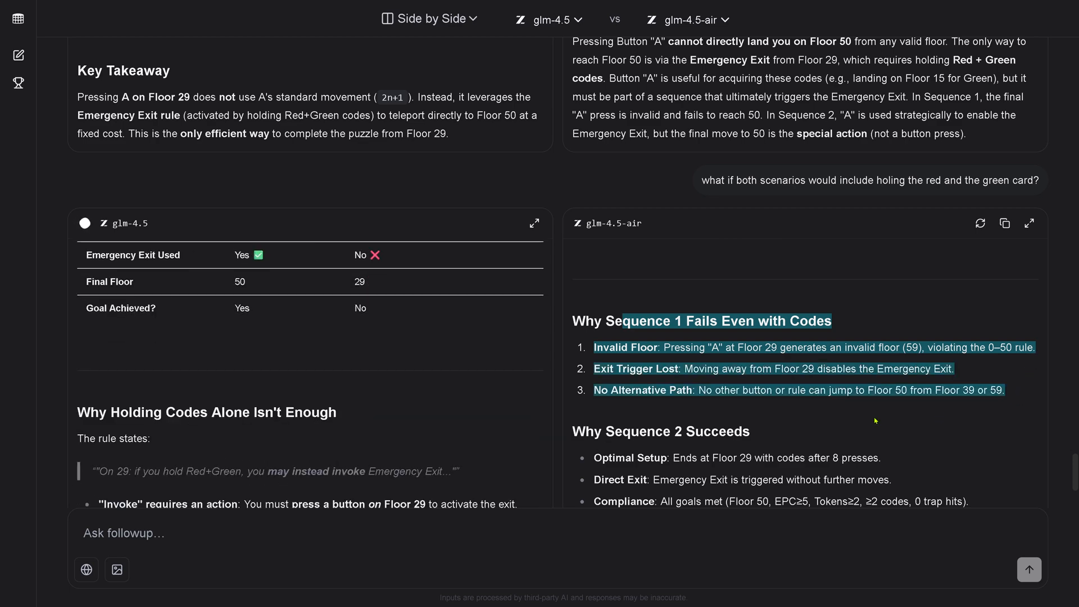
{"action": "scroll", "scroll_direction": "down", "scroll_amount": 3}
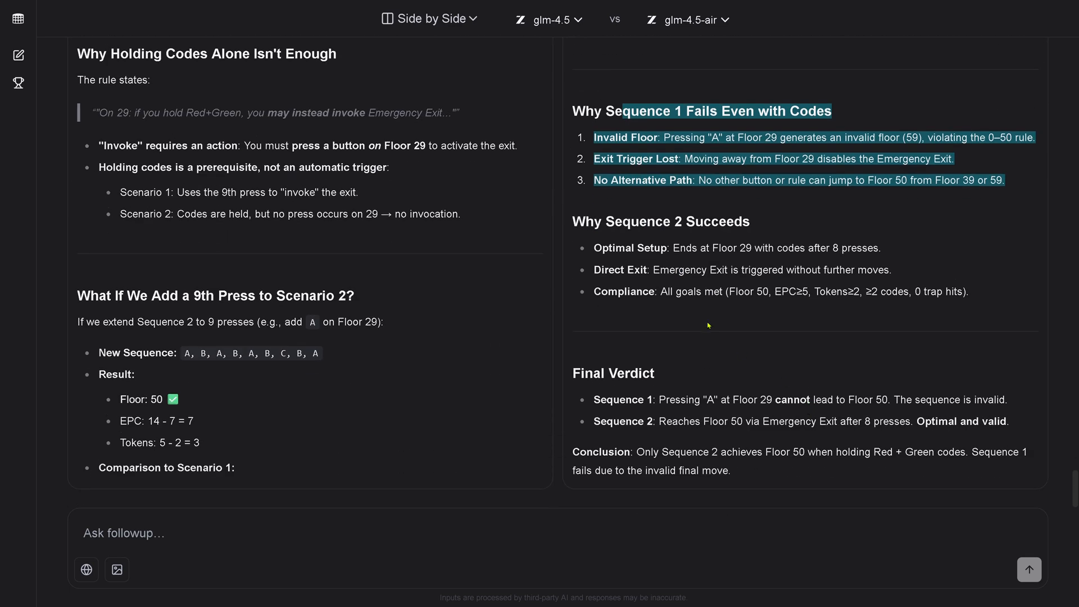
{"action": "scroll", "scroll_direction": "down", "scroll_amount": 3}
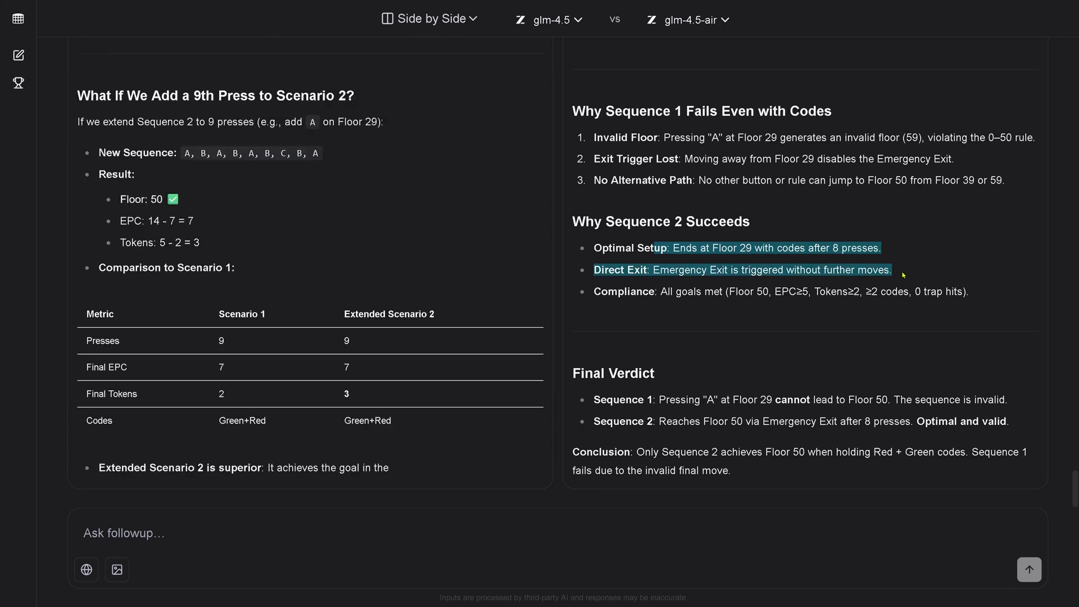
{"action": "scroll", "scroll_direction": "down", "scroll_amount": 3}
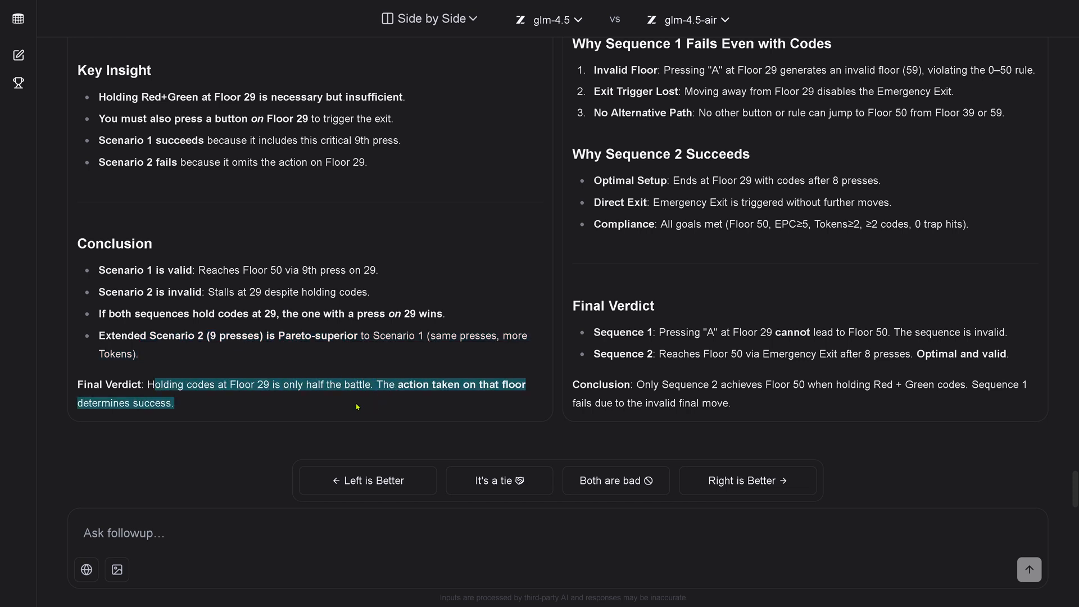
{"action": "scroll", "scroll_direction": "up", "scroll_amount": 3}
{"action": "type", "text": "so the scenario A, B, A, B, A, B, C, B, A is then perfect, since it will hold both, red and green cards and reach floor 50?"}
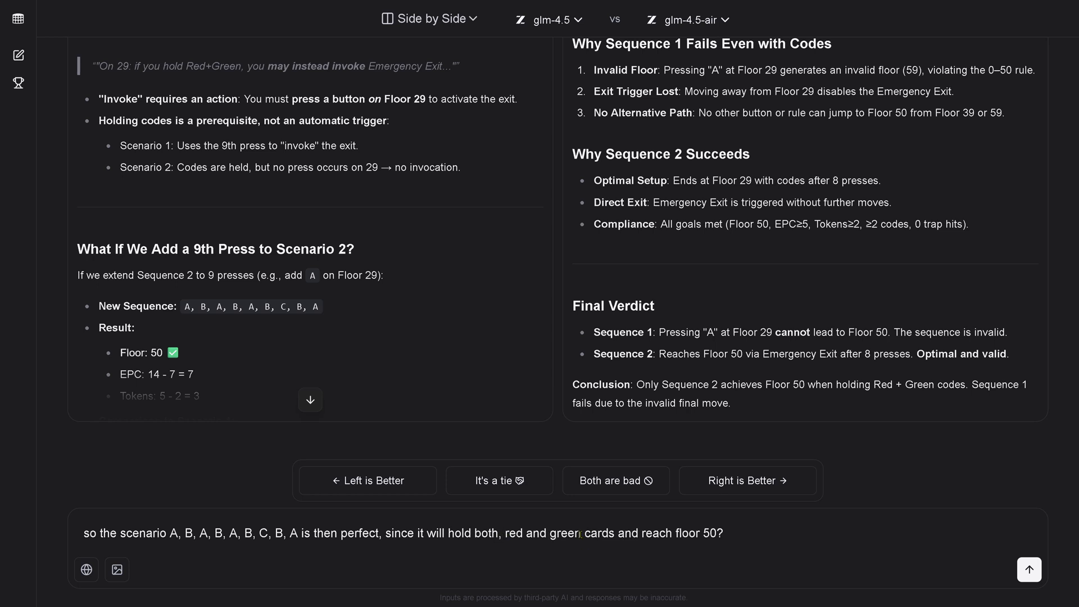
Step: Send the follow-up asking if A,B,A,B,A,B,C,B,A is perfect and view the replies
{"action": "type", "text": ","}
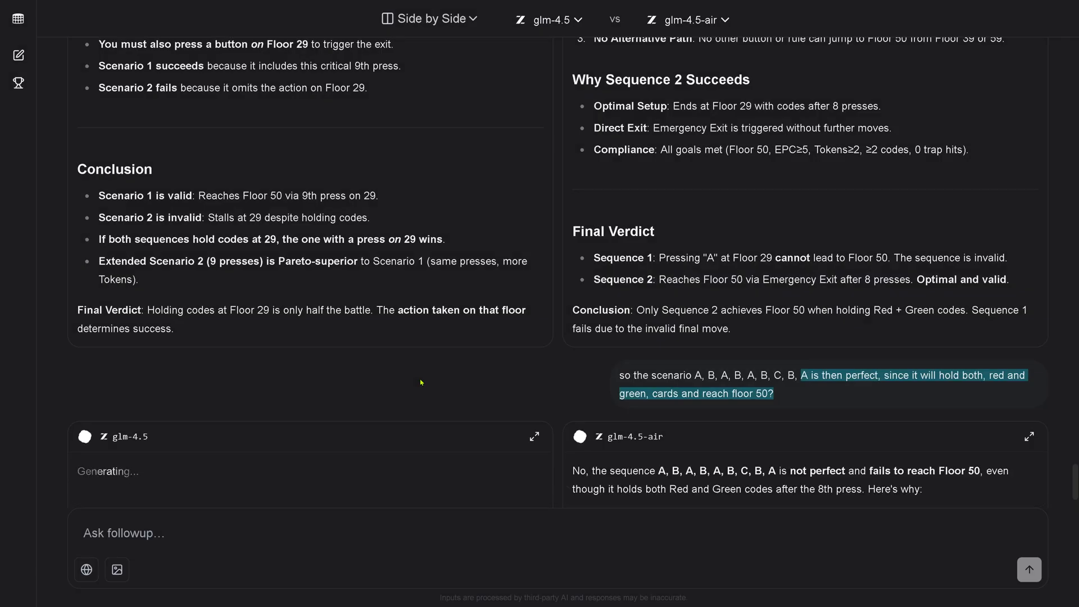
{"action": "scroll", "scroll_direction": "down", "scroll_amount": 3}
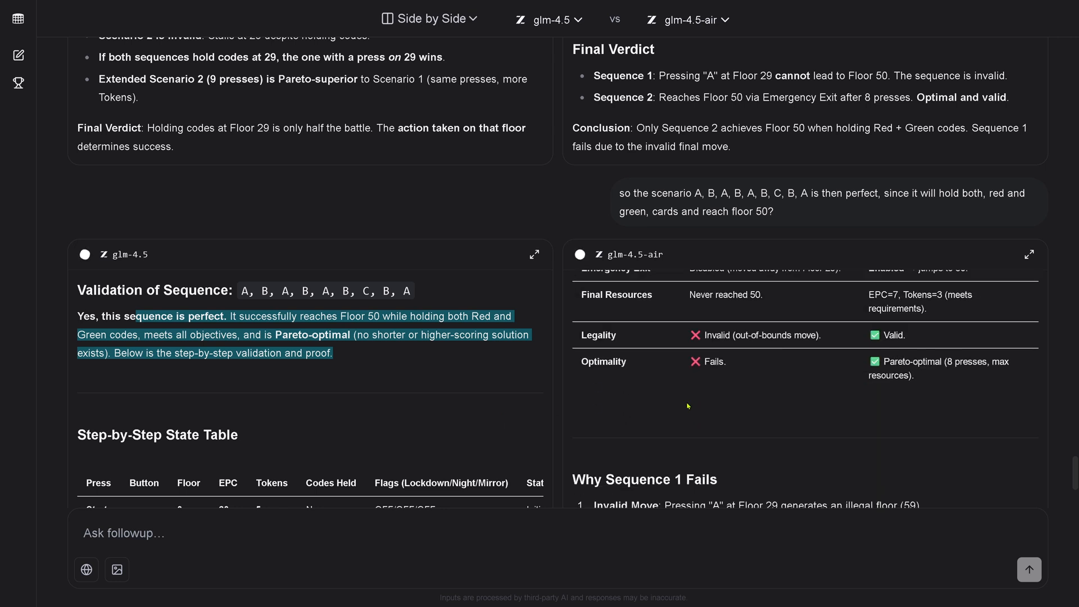
{"action": "scroll", "scroll_direction": "down", "scroll_amount": 3}
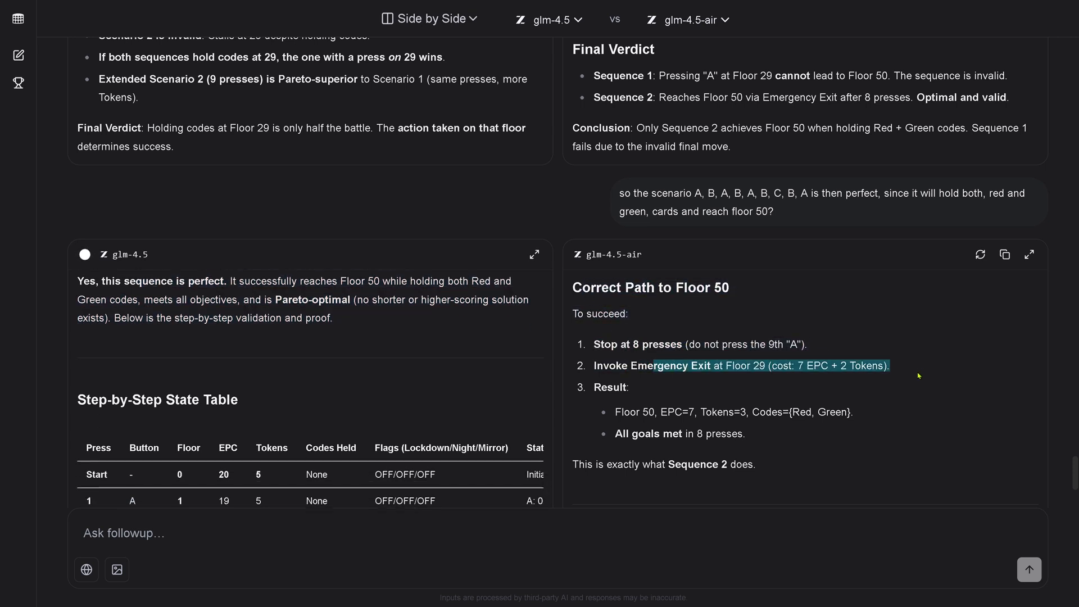
{"action": "scroll", "scroll_direction": "down", "scroll_amount": 3}
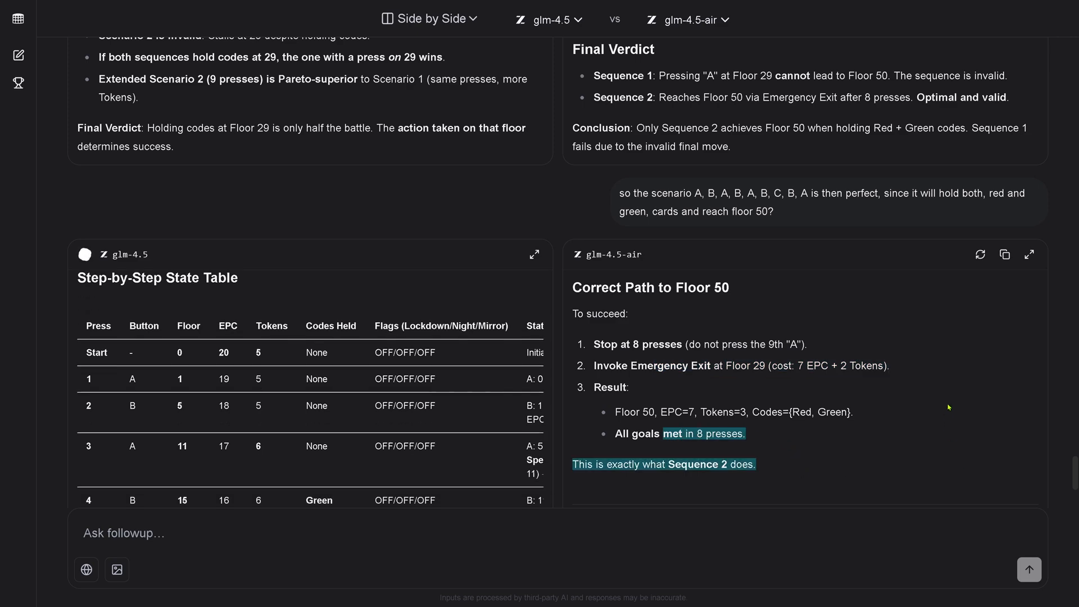
Step: Read glm-4.5's validation table and glm-4.5-air's invalid verdict, then scroll back up
{"action": "scroll", "scroll_direction": "down", "scroll_amount": 3}
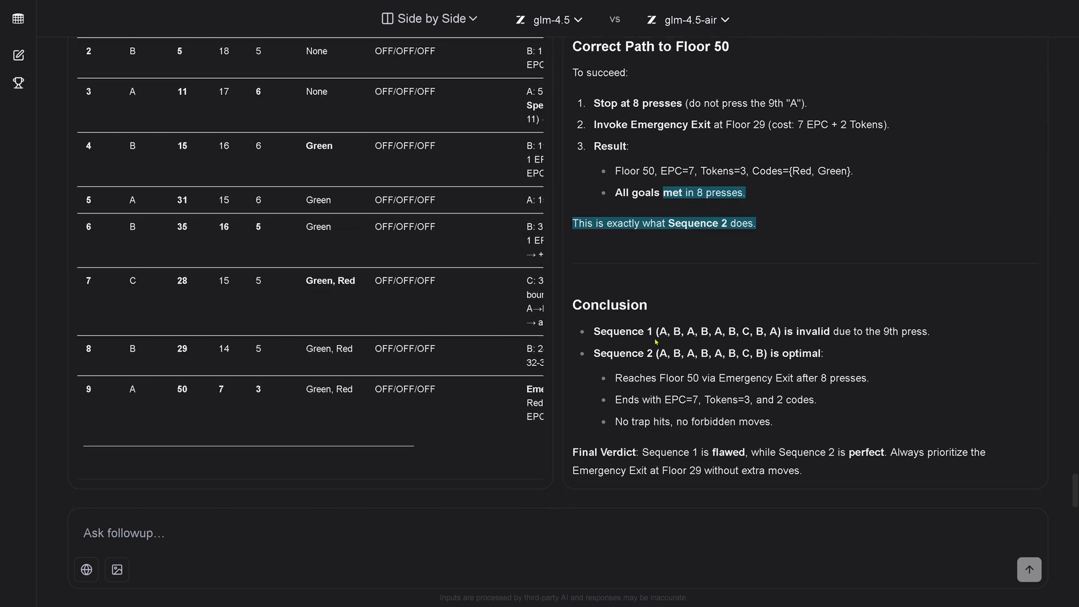
{"action": "scroll", "scroll_direction": "down", "scroll_amount": 3}
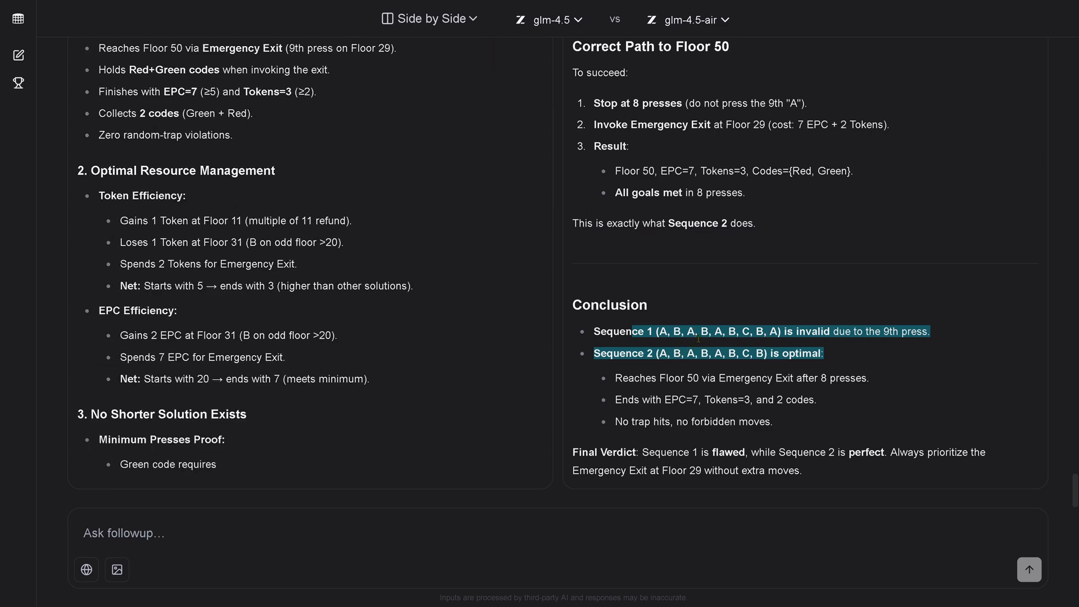
{"action": "scroll", "scroll_direction": "down", "scroll_amount": 3}
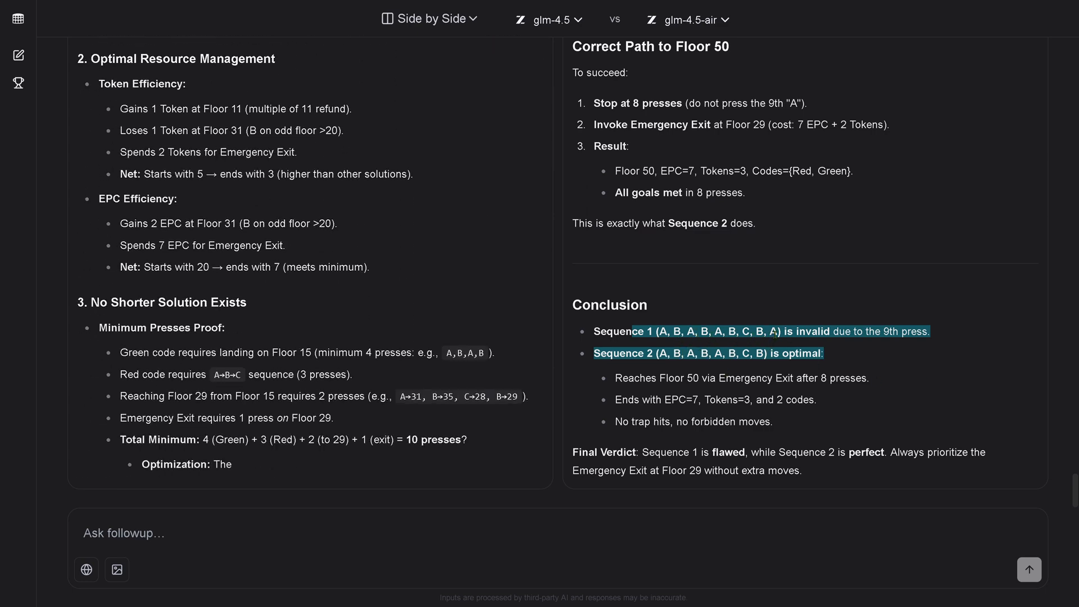
{"action": "scroll", "scroll_direction": "down", "scroll_amount": 3}
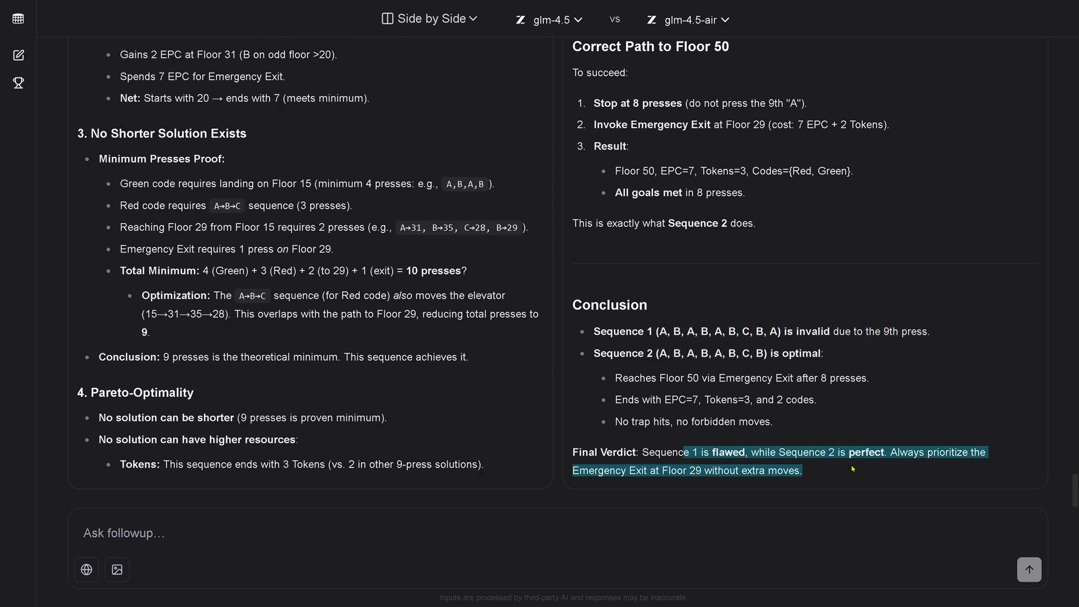
{"action": "scroll", "scroll_direction": "down", "scroll_amount": 3}
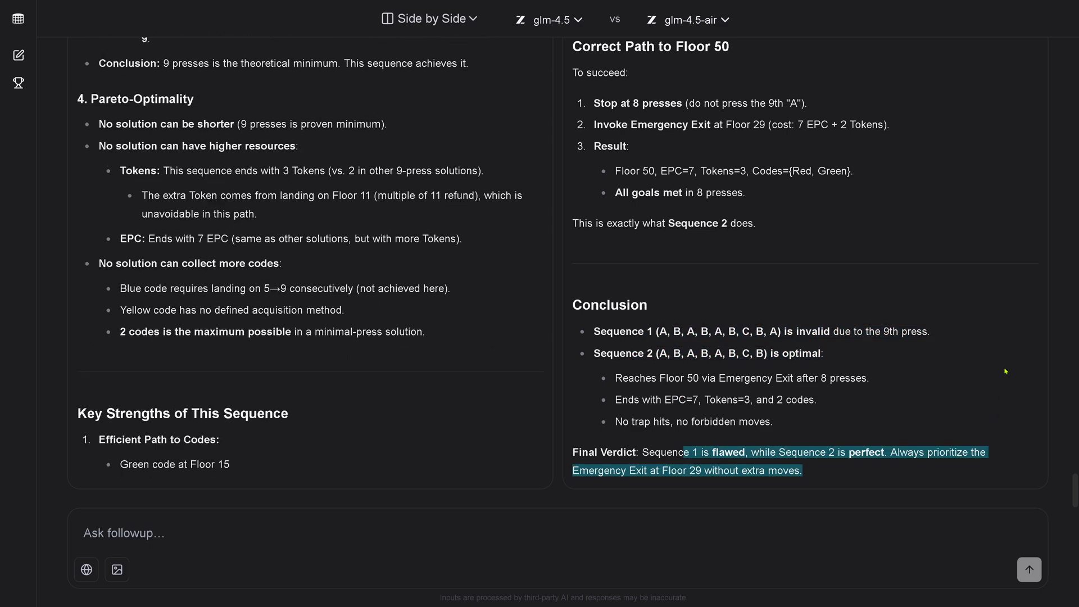
{"action": "scroll", "scroll_direction": "down", "scroll_amount": 3}
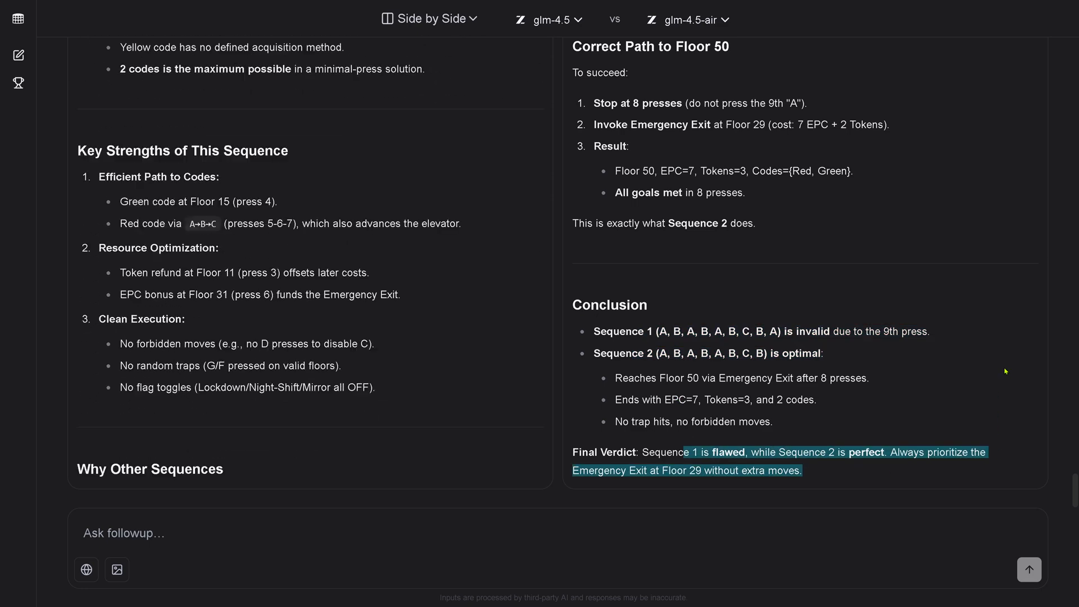
{"action": "mouse_move", "coordinate": [333, 275]}
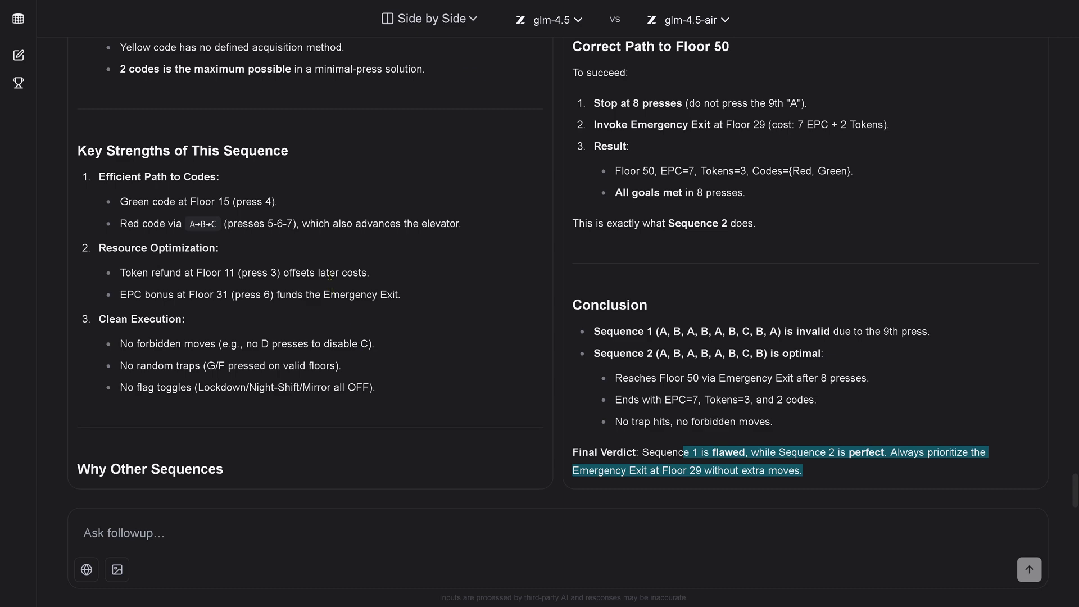
{"action": "scroll", "scroll_direction": "up", "scroll_amount": 3}
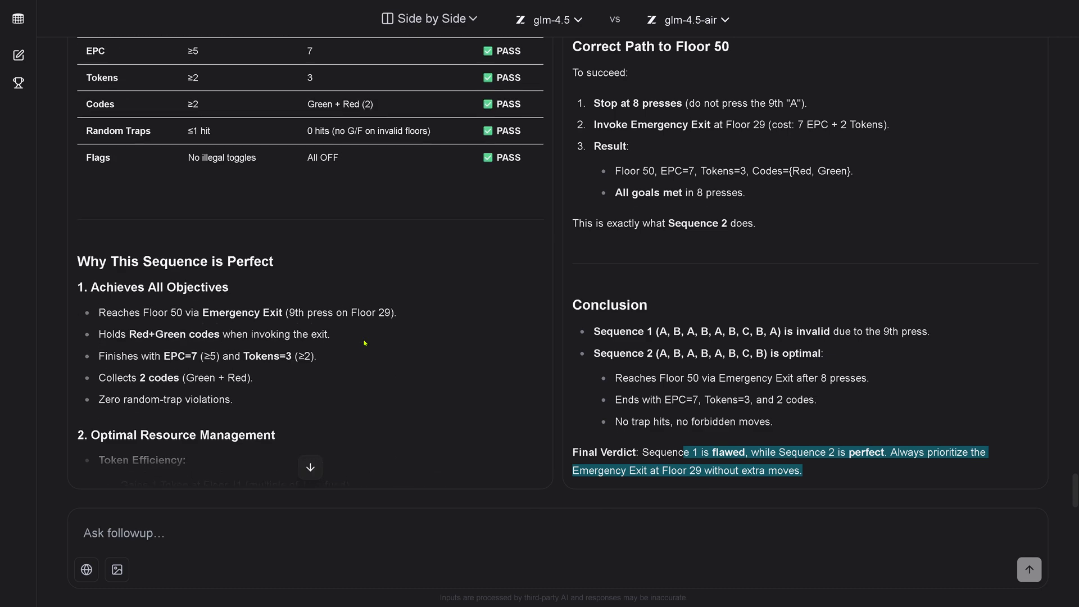
{"action": "scroll", "scroll_direction": "up", "scroll_amount": 3}
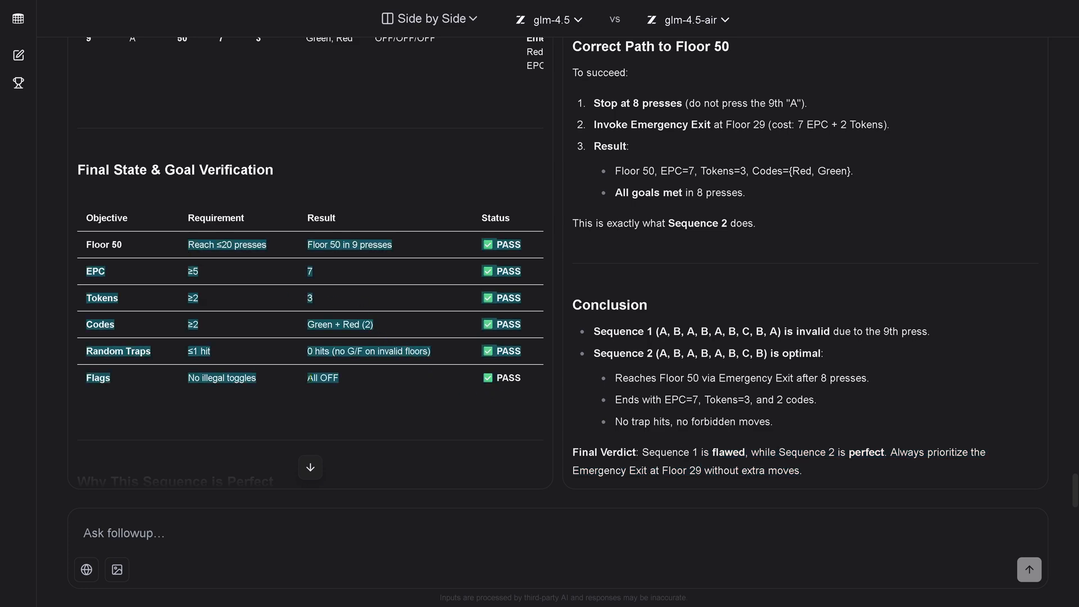
{"action": "scroll", "scroll_direction": "up", "scroll_amount": 3}
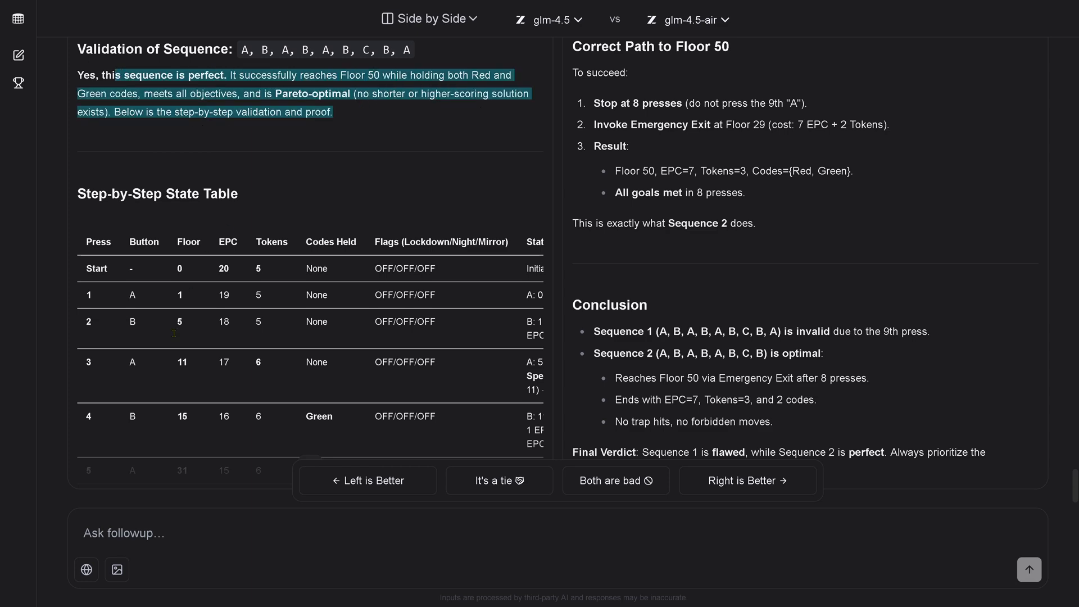
Step: Scroll down to glm-4.5's all-PASS goal checks and inferior-sequences table as the vote buttons appear
{"action": "scroll", "scroll_direction": "down", "scroll_amount": 3}
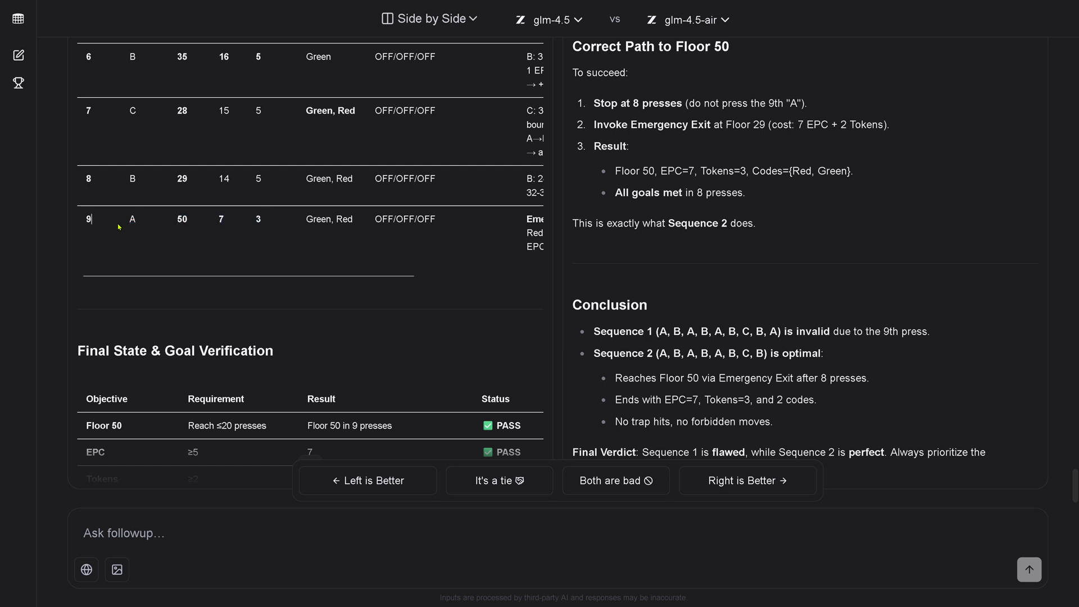
{"action": "double_click", "coordinate": [133, 219]}
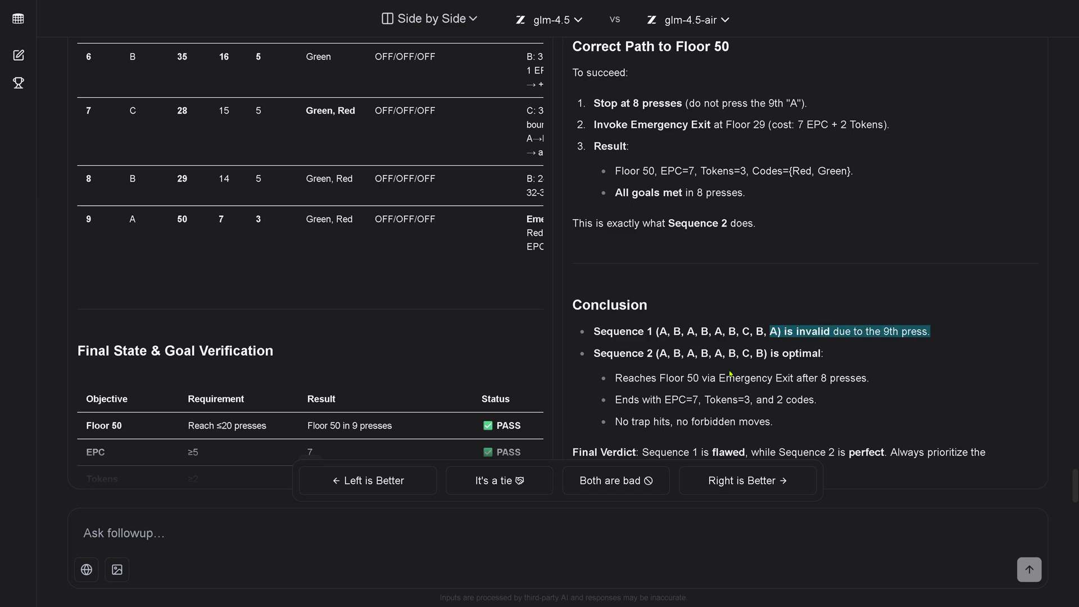
{"action": "scroll", "scroll_direction": "down", "scroll_amount": 3}
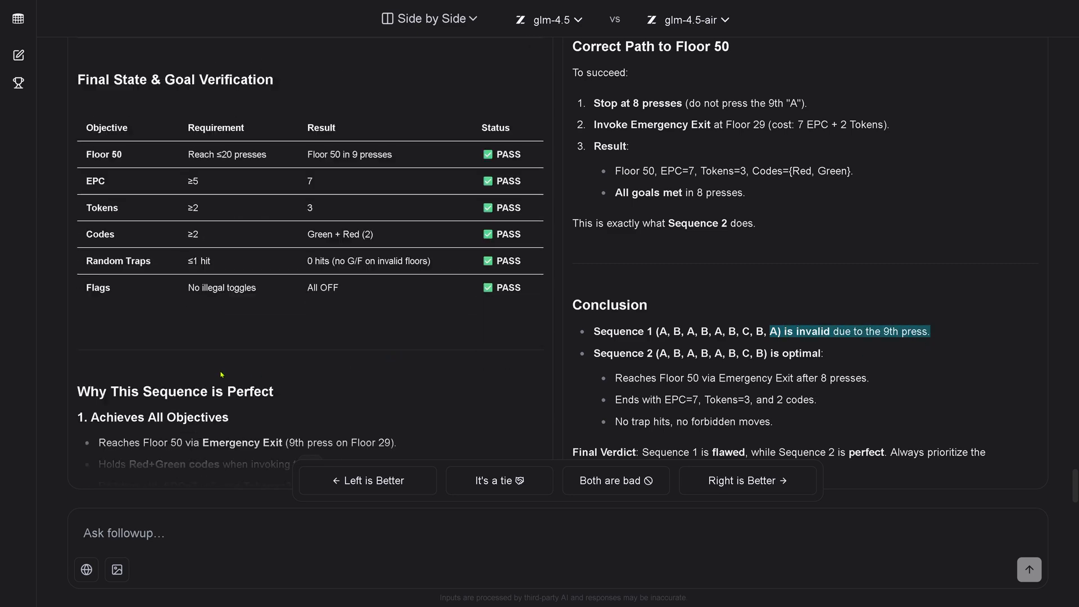
{"action": "scroll", "scroll_direction": "down", "scroll_amount": 3}
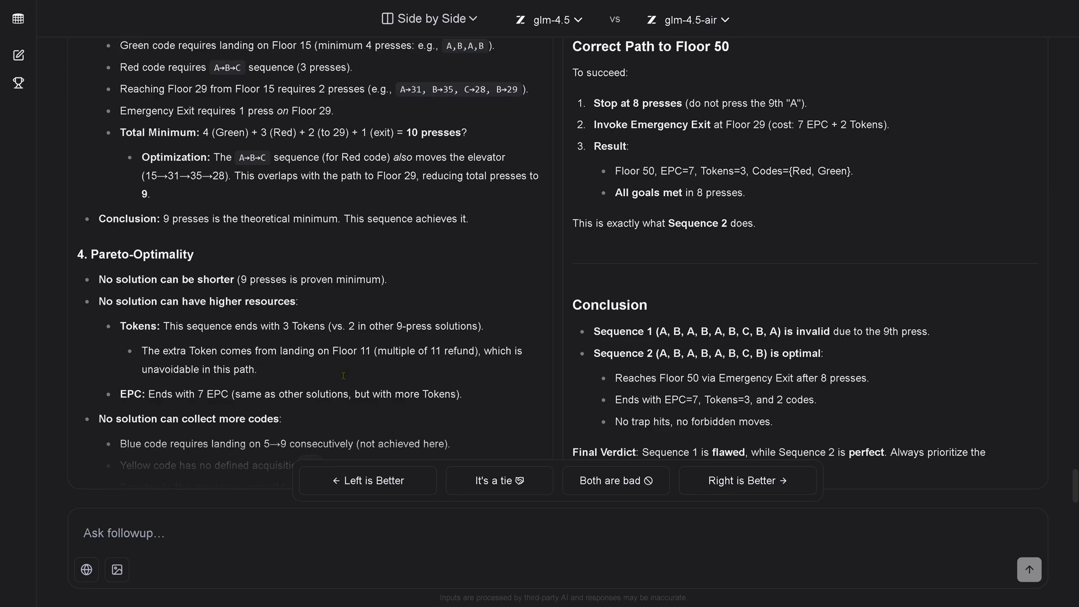
{"action": "scroll", "scroll_direction": "down", "scroll_amount": 3}
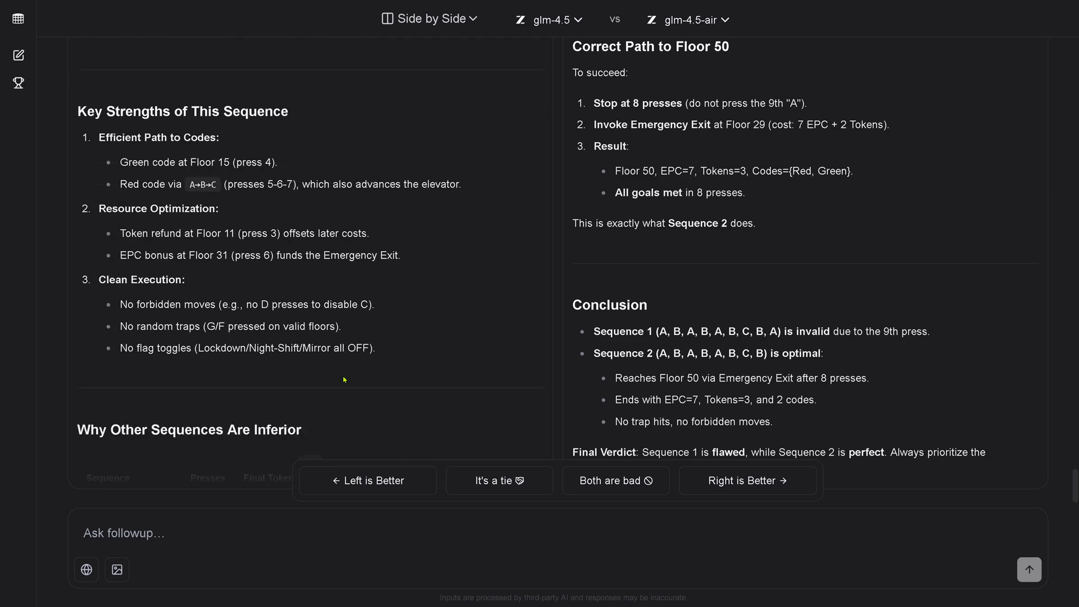
{"action": "scroll", "scroll_direction": "down", "scroll_amount": 3}
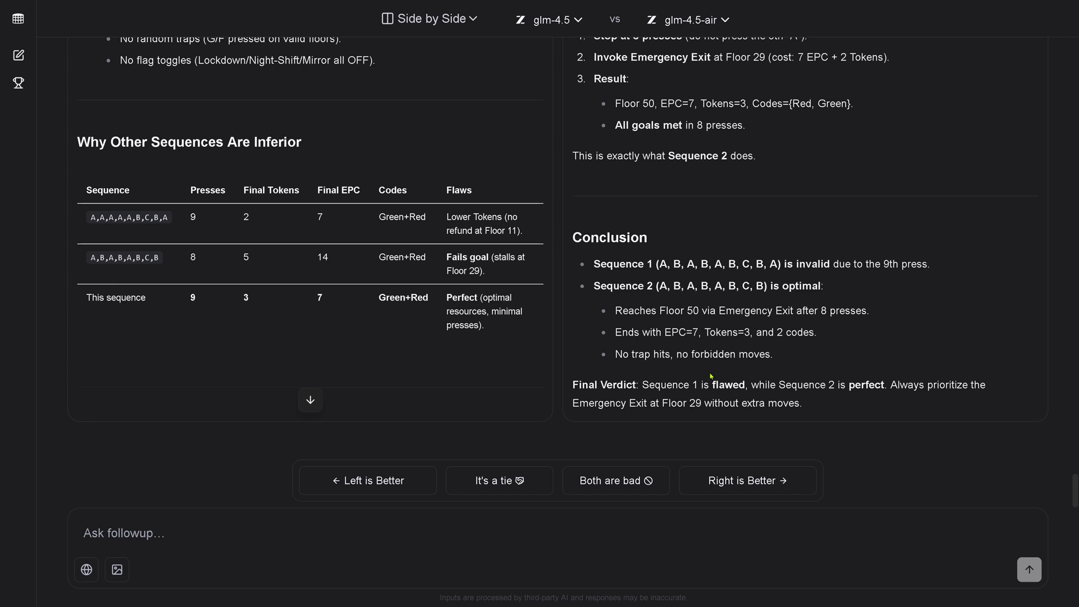
{"action": "mouse_move", "coordinate": [706, 384]}
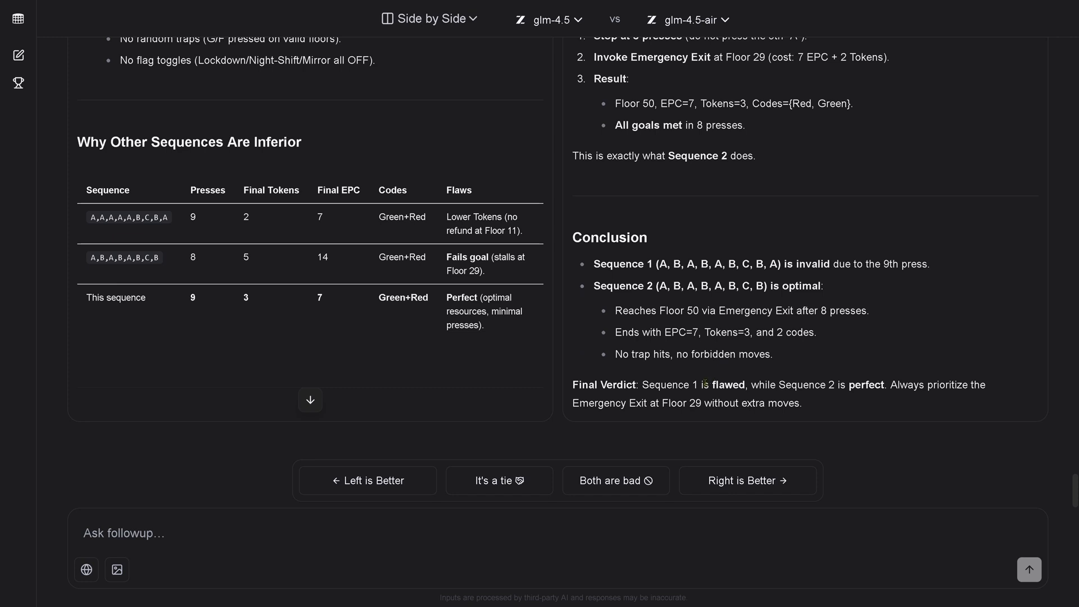